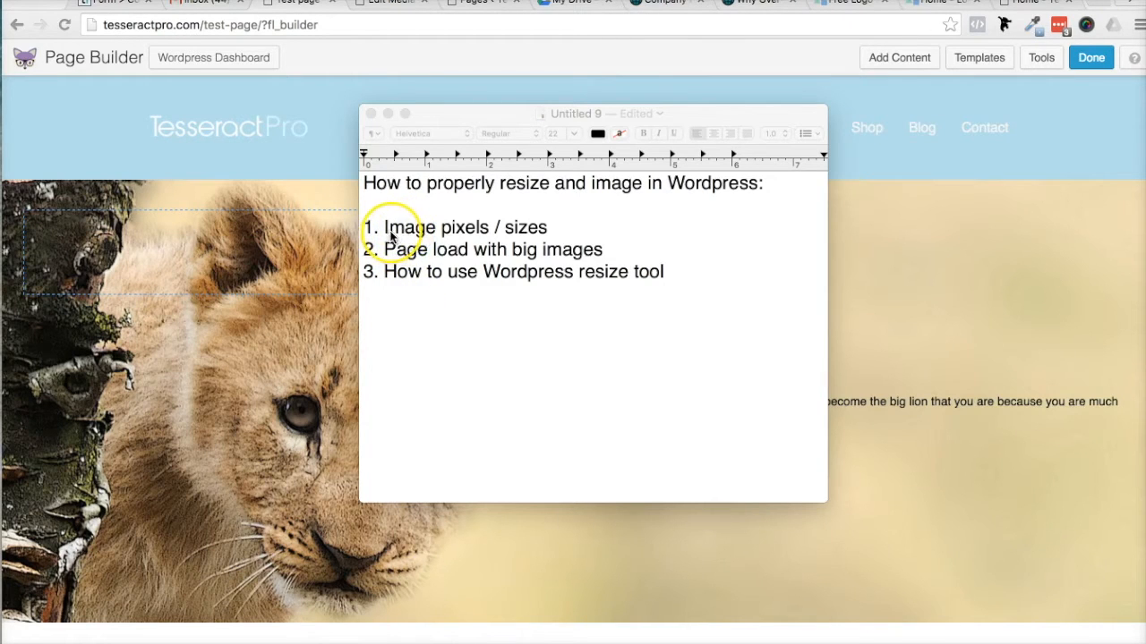
{"action": "mouse_move", "coordinate": [451, 234]}
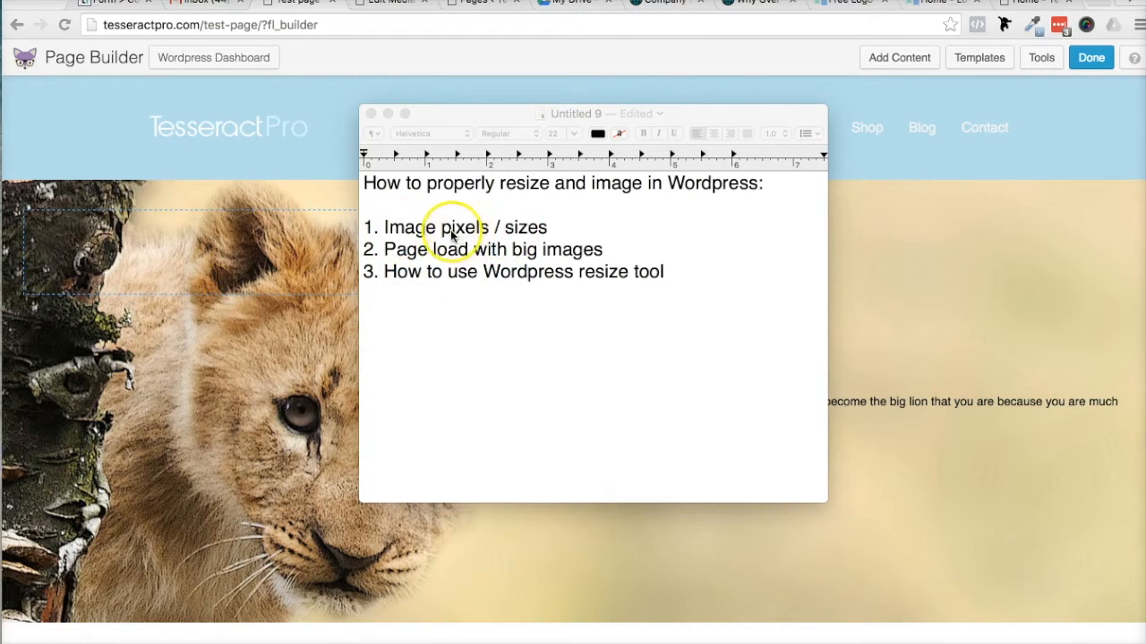
{"action": "mouse_move", "coordinate": [376, 249]}
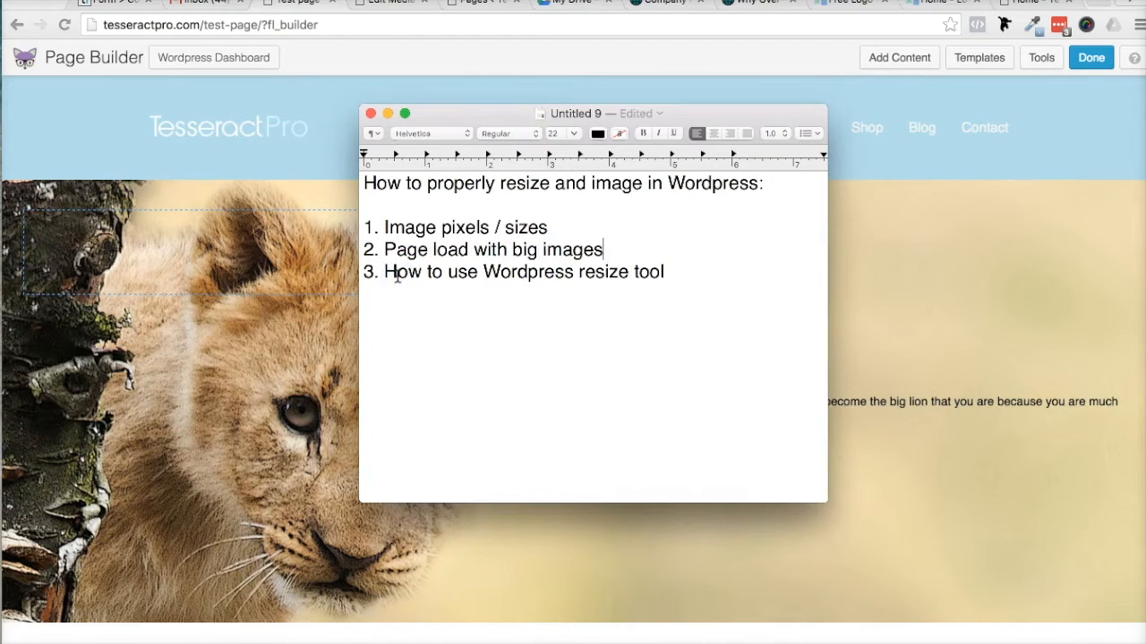
{"action": "mouse_move", "coordinate": [600, 285]}
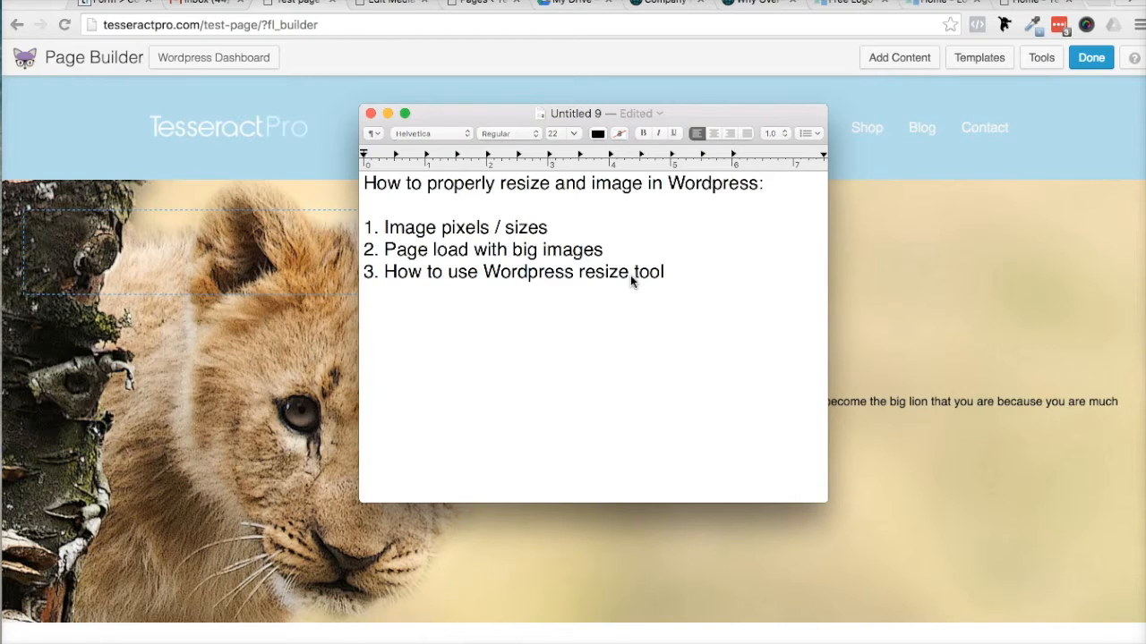
Bring the Beaver Builder test page forward and scroll to the cowgirl and girl-in-cap photos.
{"action": "left_click", "coordinate": [302, 408]}
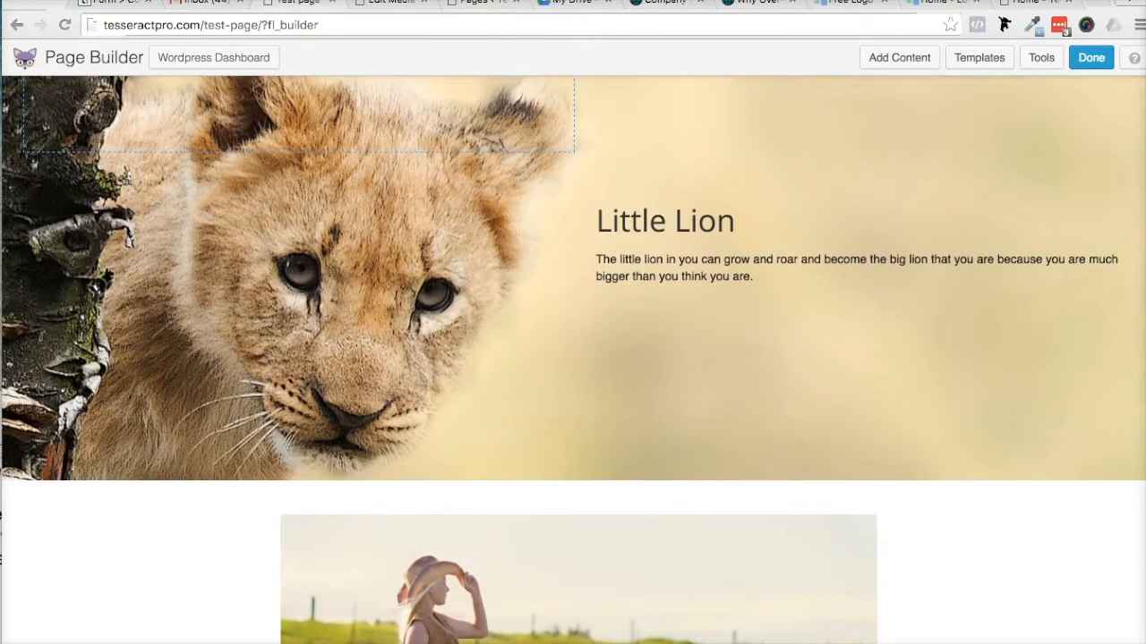
{"action": "scroll", "scroll_direction": "down", "scroll_amount": 3}
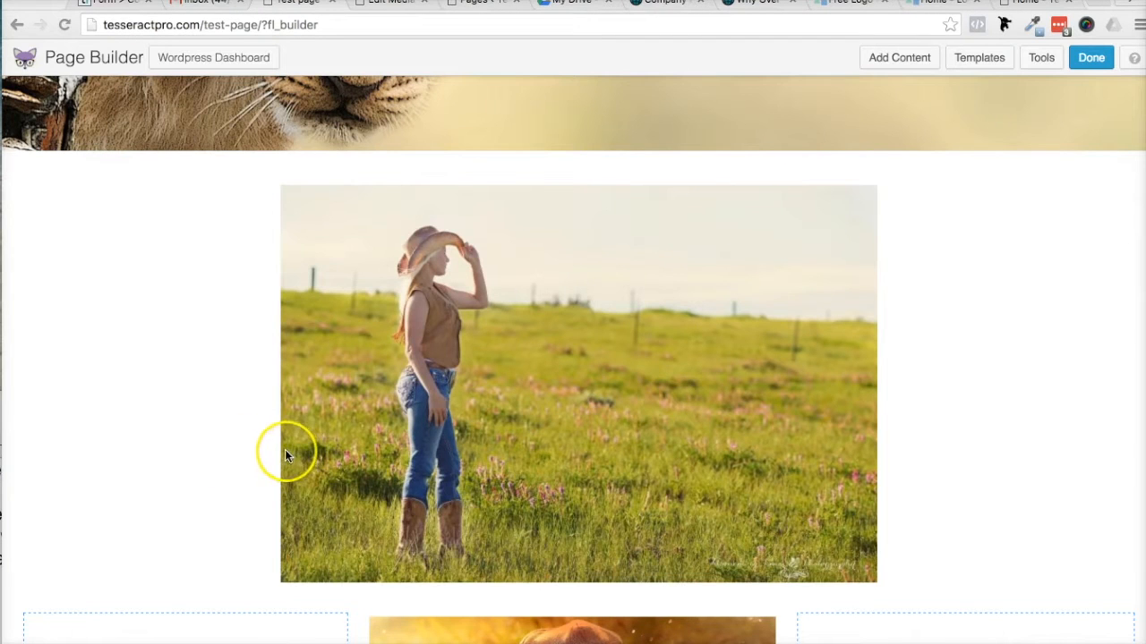
{"action": "mouse_move", "coordinate": [544, 304]}
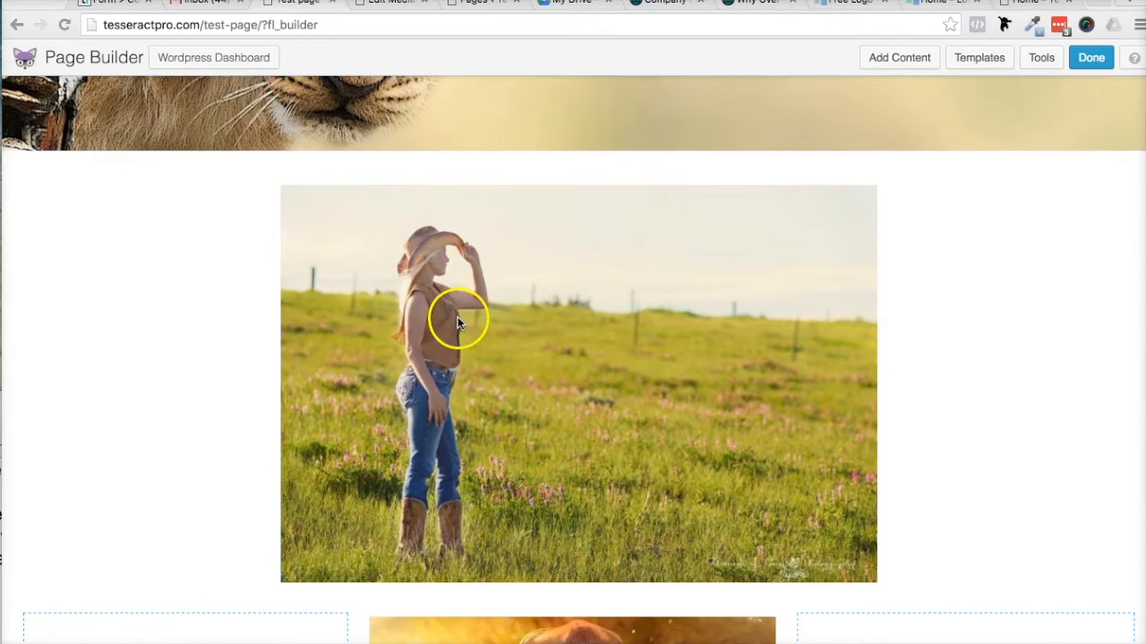
{"action": "scroll", "scroll_direction": "down", "scroll_amount": 3}
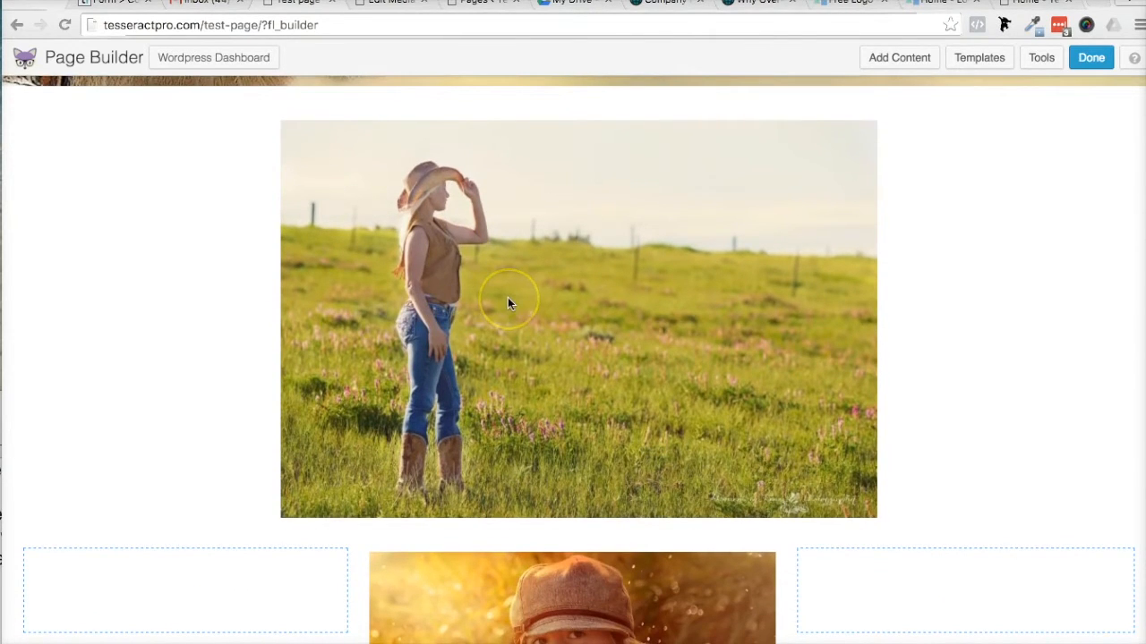
{"action": "scroll", "scroll_direction": "down", "scroll_amount": 3}
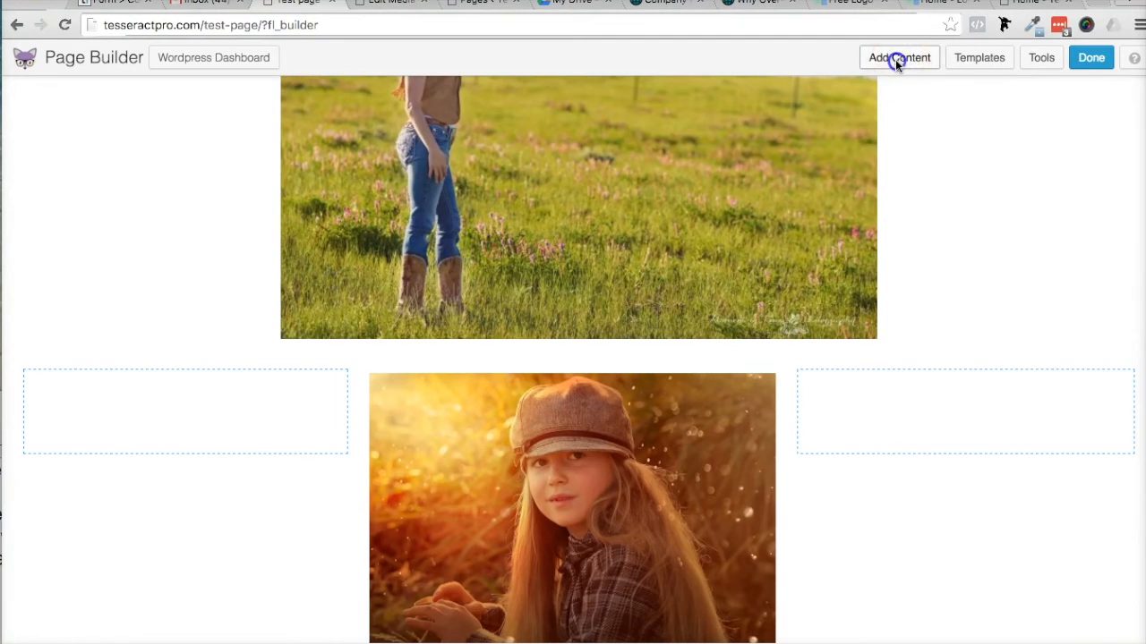
Load pixabay.com in a new Chrome tab.
{"action": "left_click", "coordinate": [898, 57]}
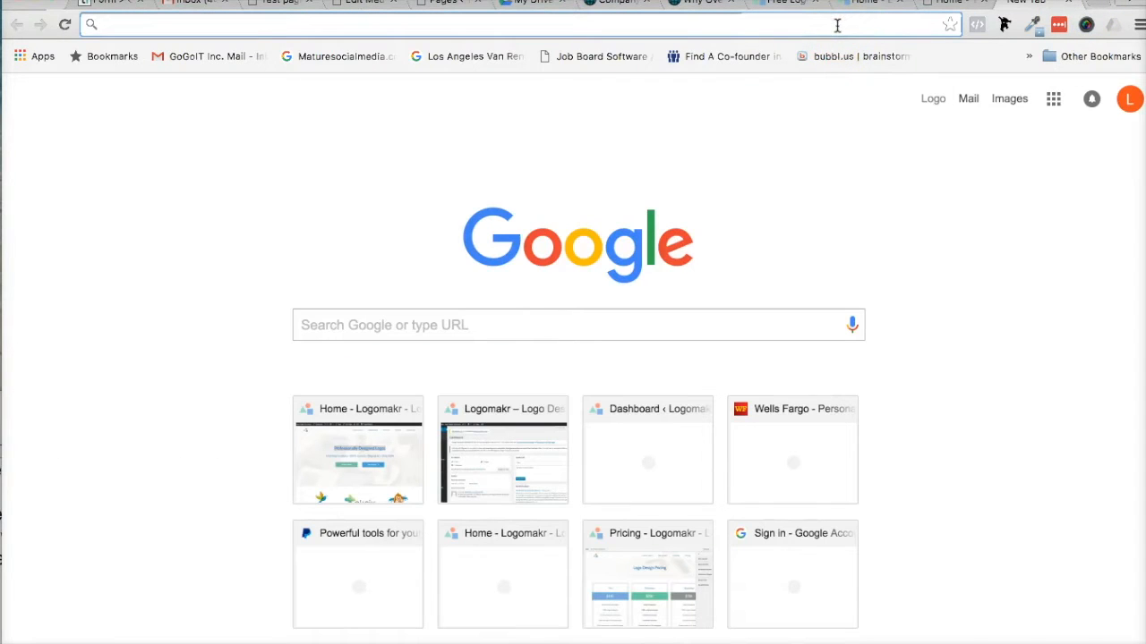
{"action": "type", "text": "pixabay.com"}
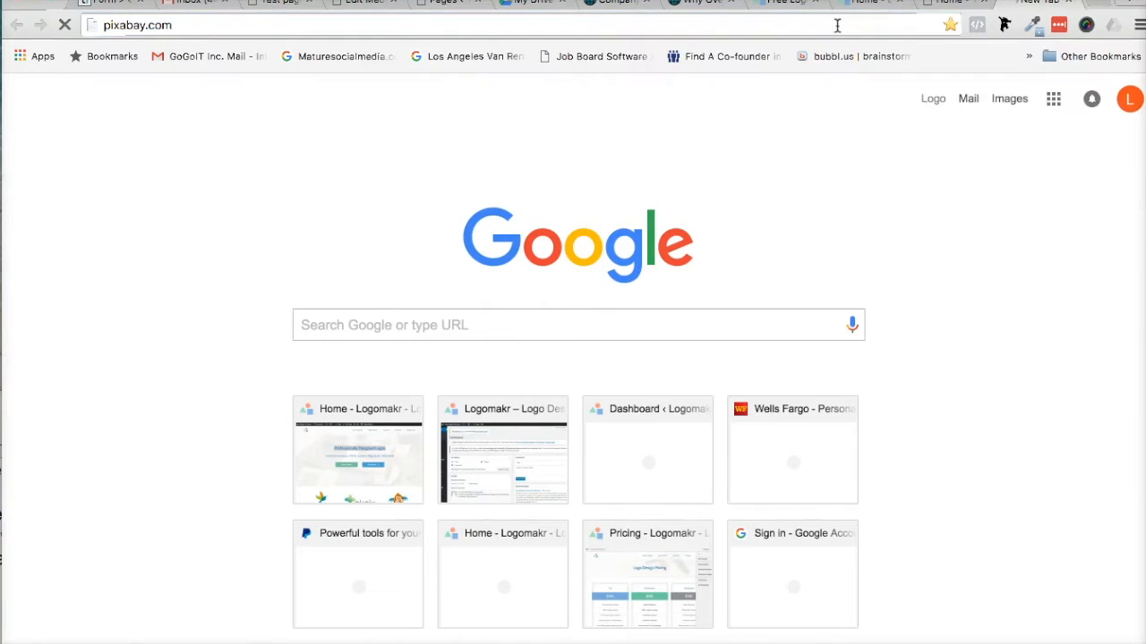
{"action": "key", "text": "Enter"}
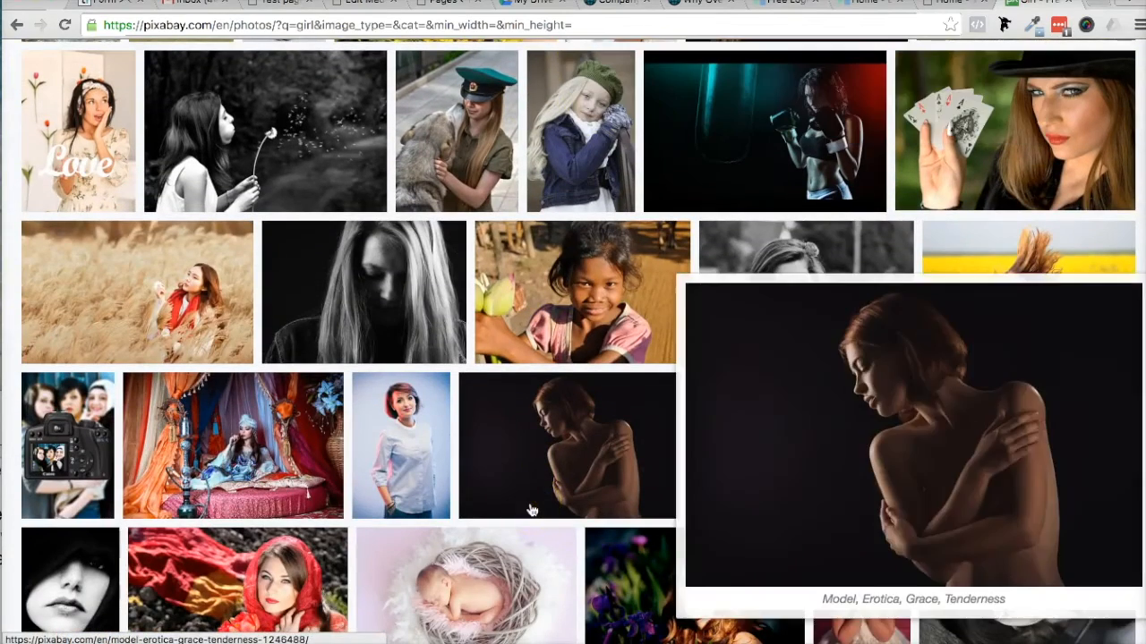
Scroll the Pixabay results to the black-and-white dandelion girl photo.
{"action": "scroll", "scroll_direction": "down", "scroll_amount": 3}
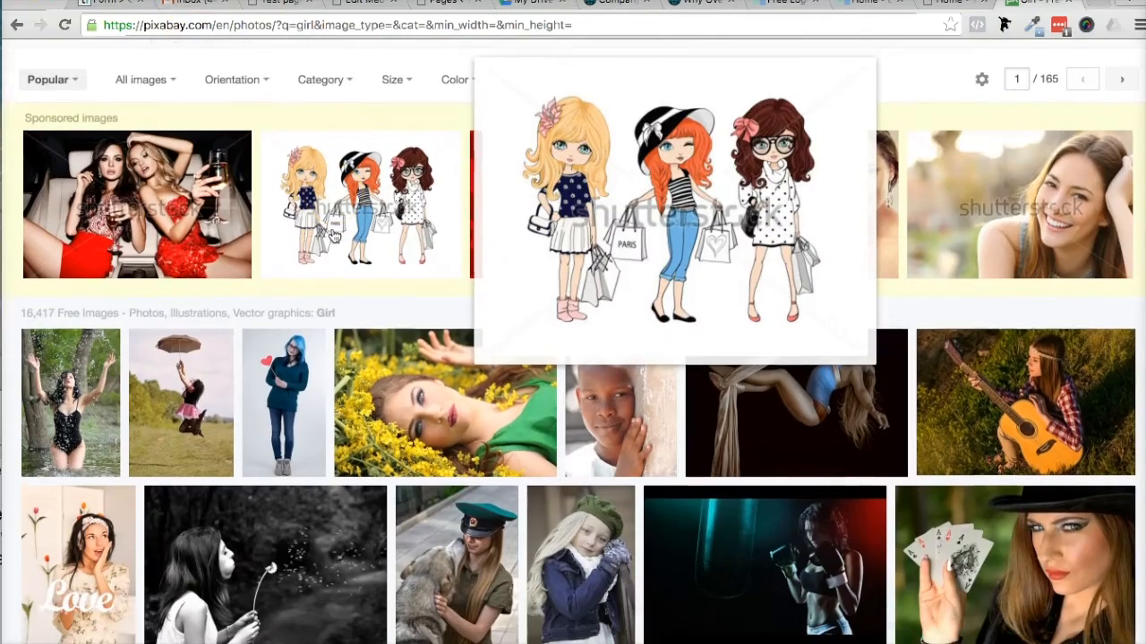
{"action": "scroll", "scroll_direction": "down", "scroll_amount": 3}
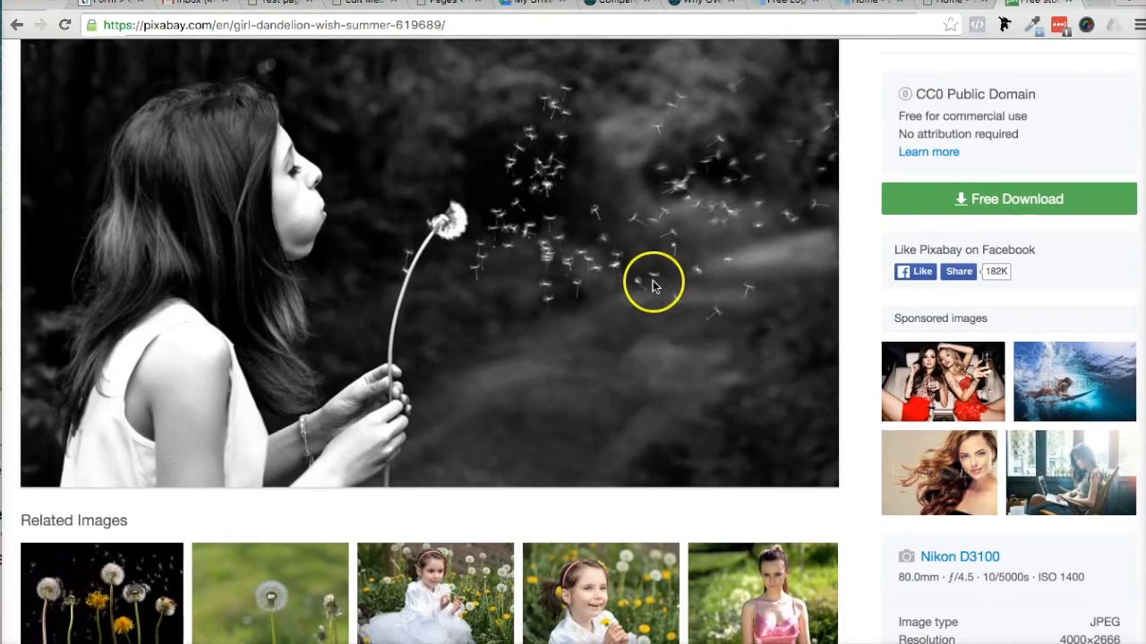
{"action": "mouse_move", "coordinate": [1010, 197]}
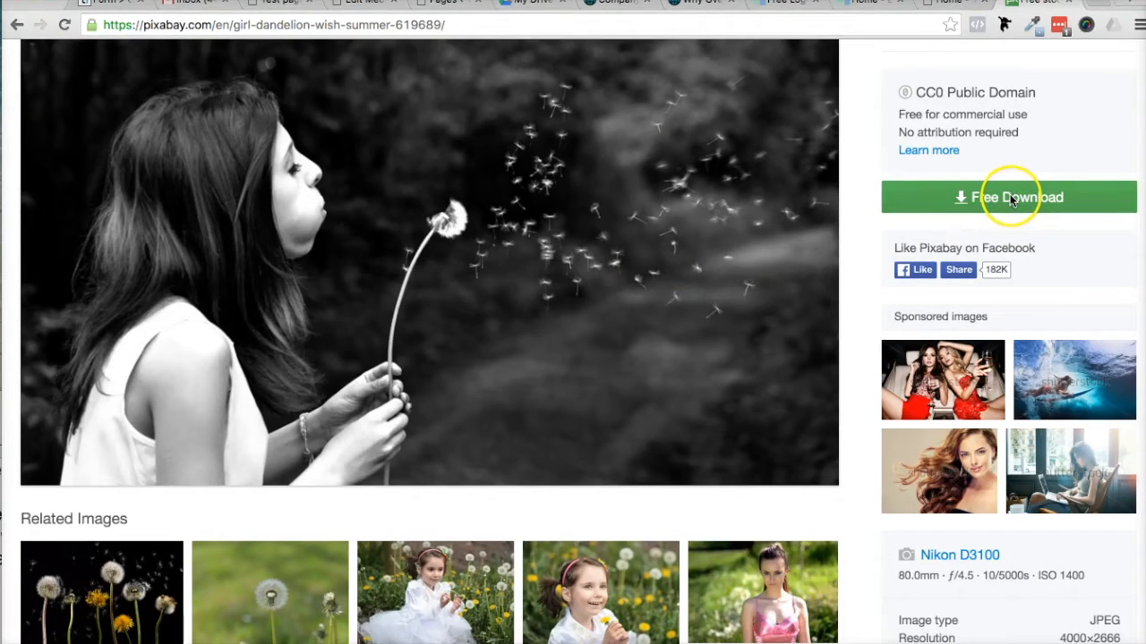
Show the photo's free download sizes and choose Original 4000 × 2666.
{"action": "left_click", "coordinate": [1010, 196]}
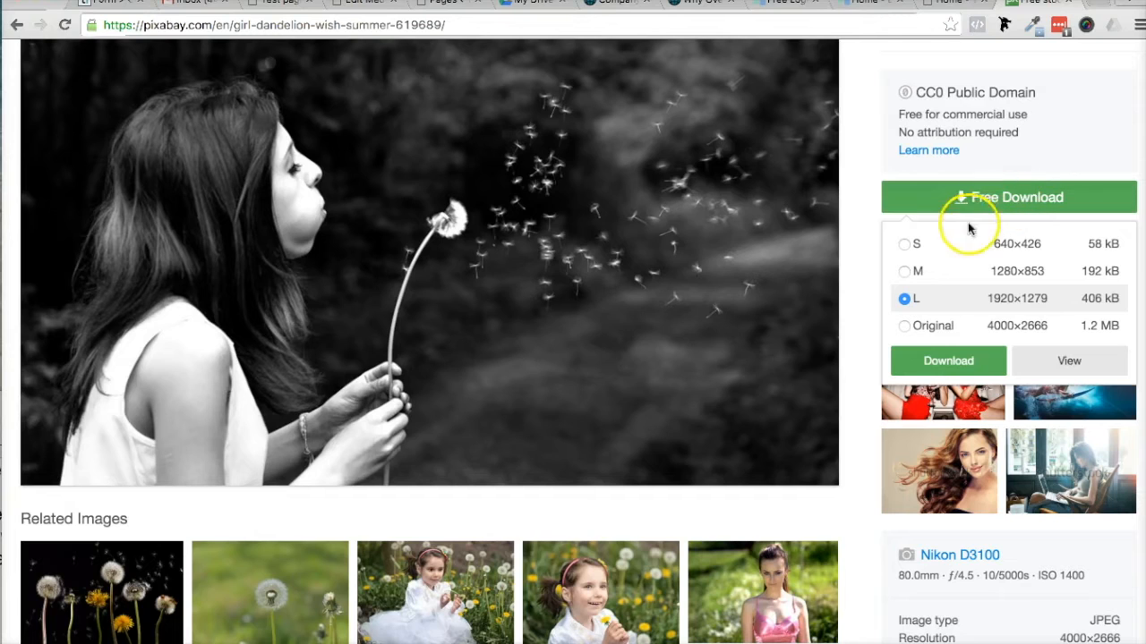
{"action": "mouse_move", "coordinate": [961, 233]}
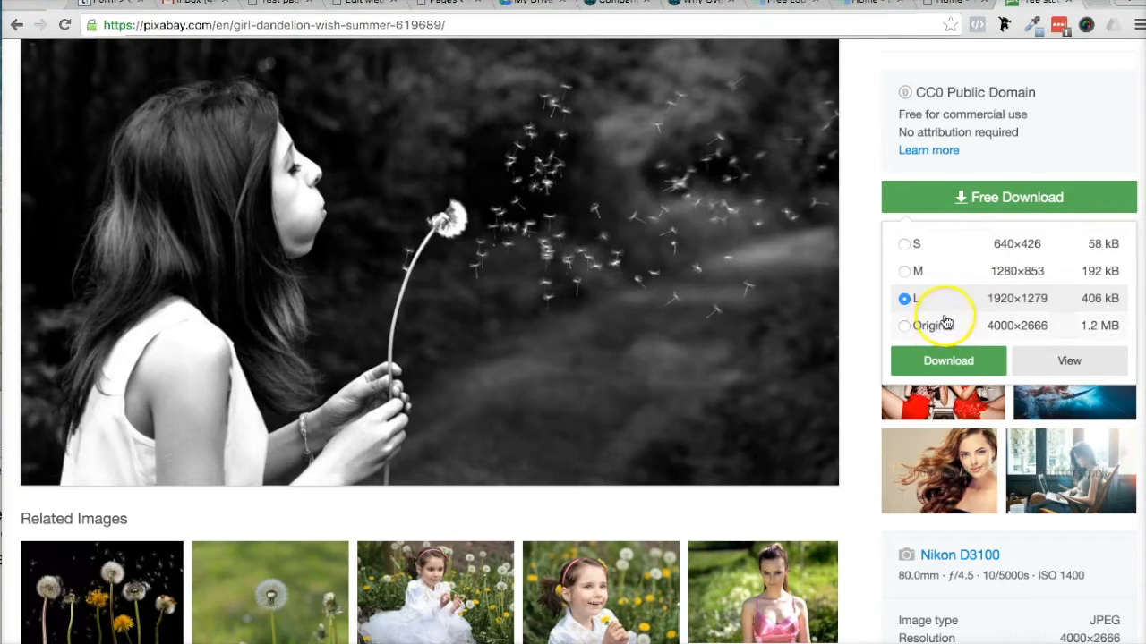
{"action": "mouse_move", "coordinate": [935, 243]}
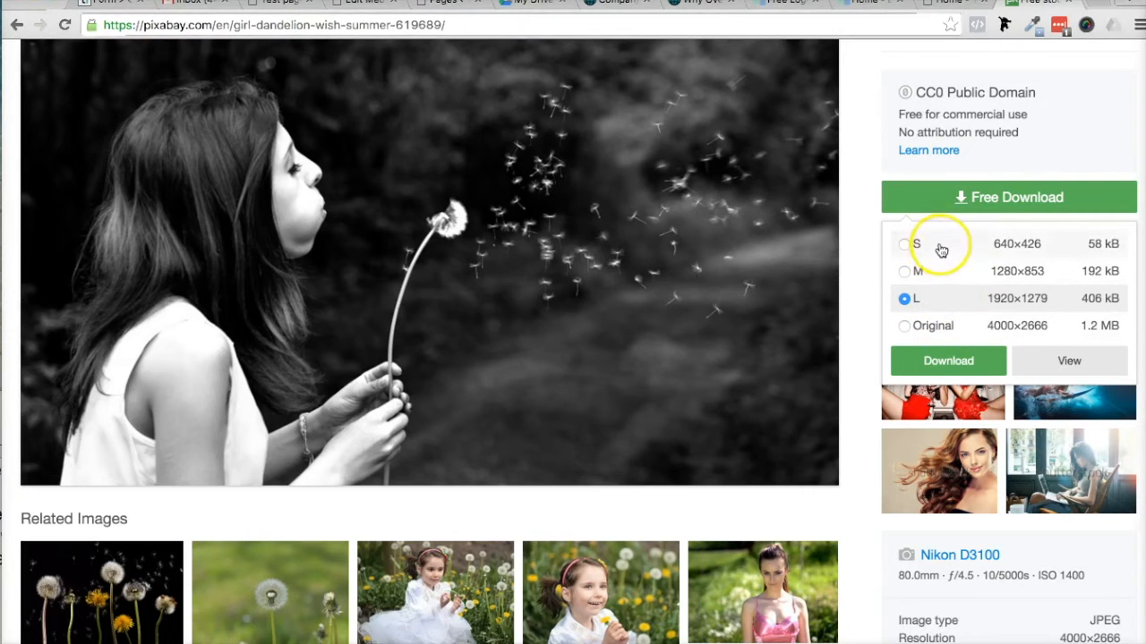
{"action": "mouse_move", "coordinate": [938, 301]}
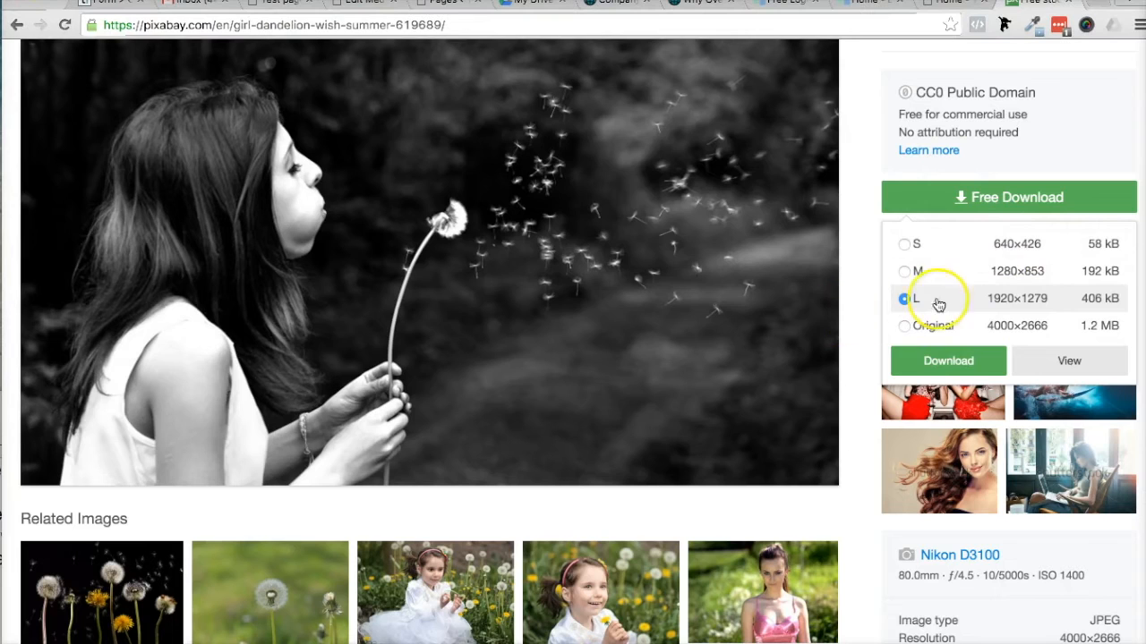
{"action": "mouse_move", "coordinate": [949, 234]}
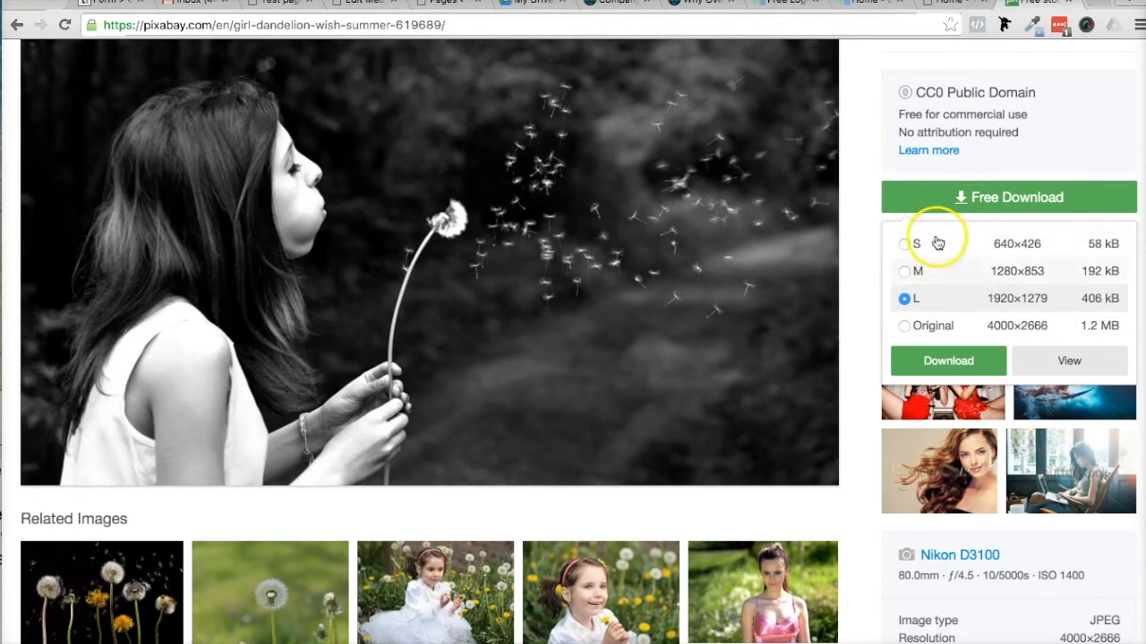
{"action": "mouse_move", "coordinate": [995, 301]}
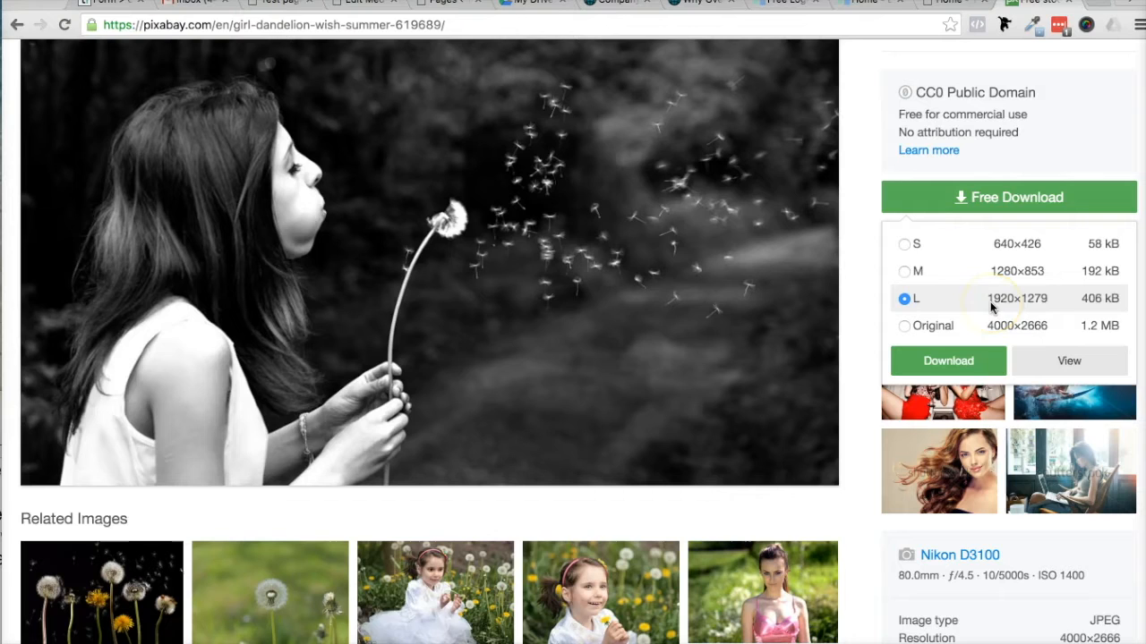
{"action": "mouse_move", "coordinate": [998, 254]}
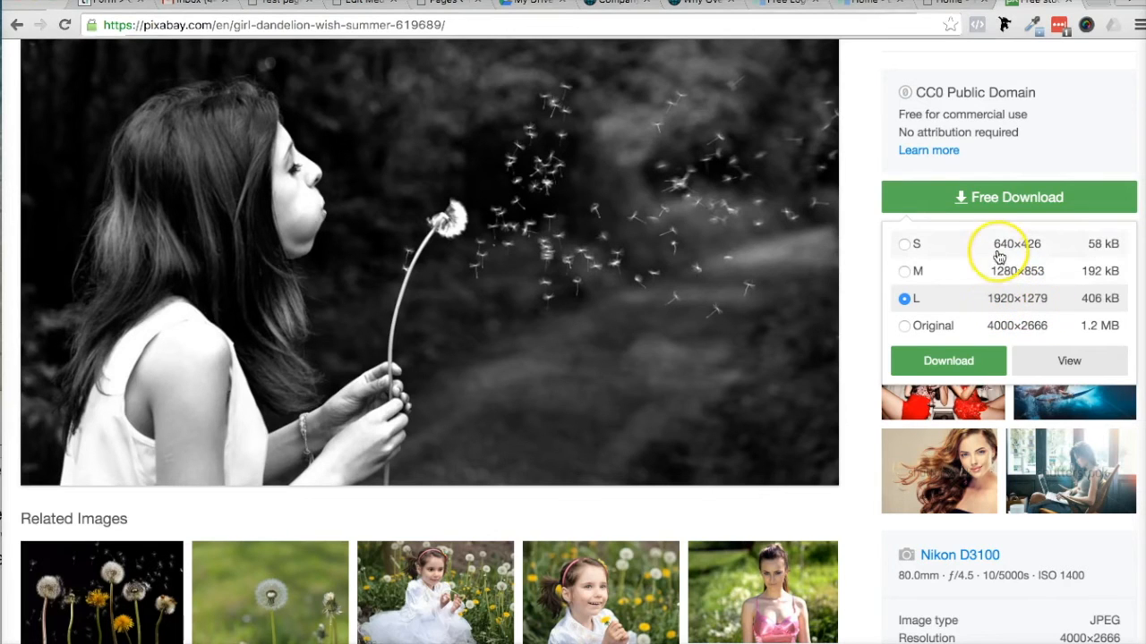
{"action": "mouse_move", "coordinate": [965, 249]}
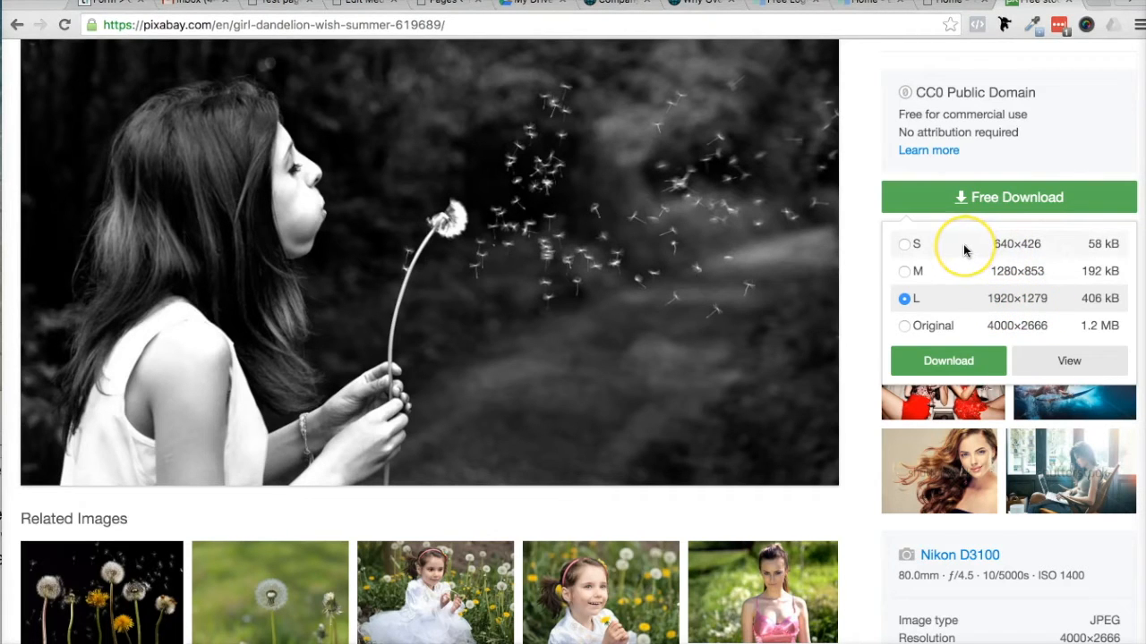
{"action": "mouse_move", "coordinate": [986, 247]}
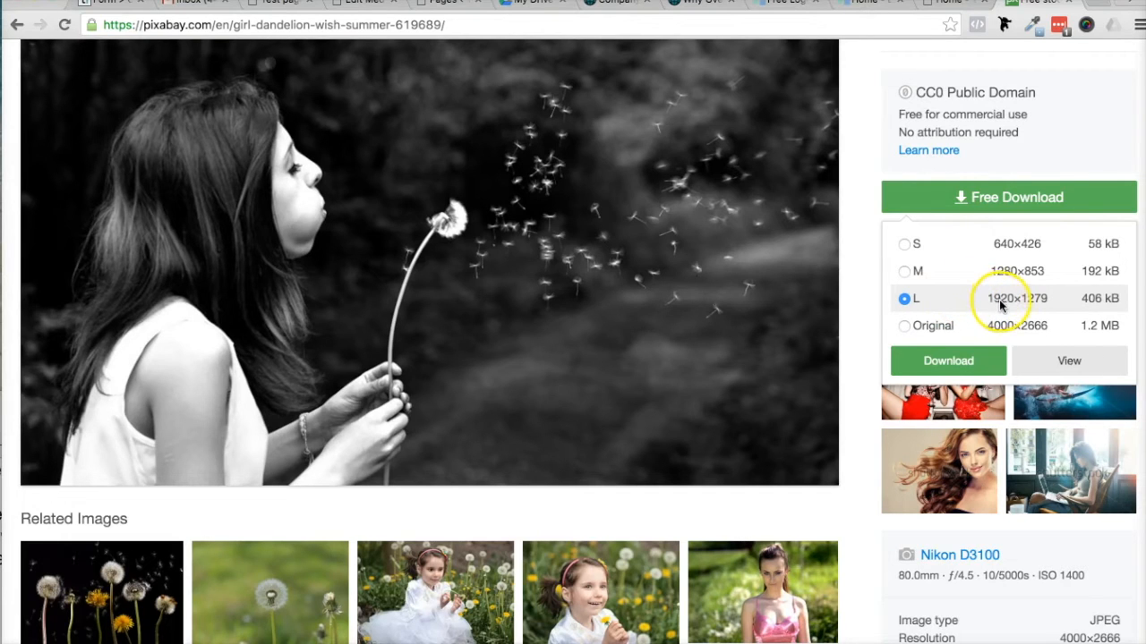
{"action": "mouse_move", "coordinate": [945, 283]}
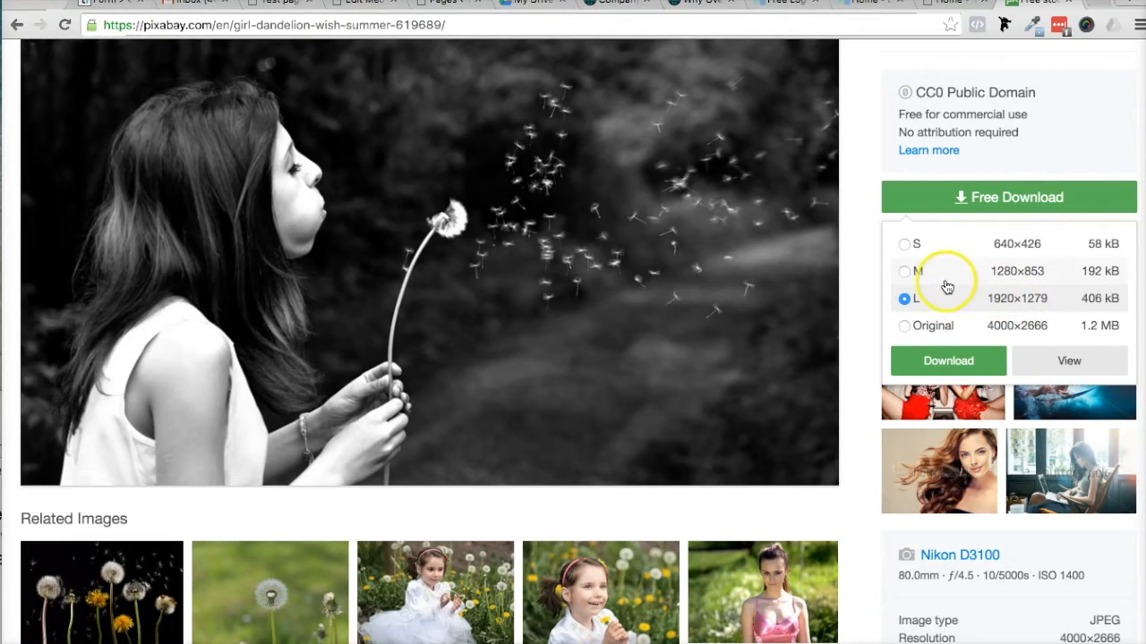
{"action": "left_click", "coordinate": [902, 271]}
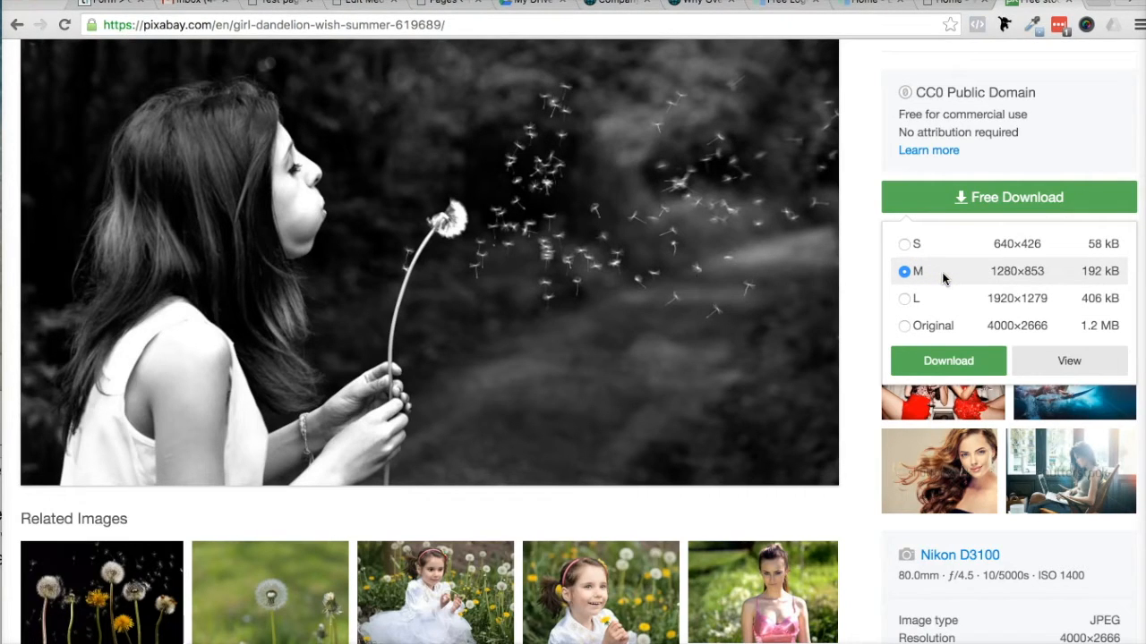
{"action": "left_click", "coordinate": [904, 326]}
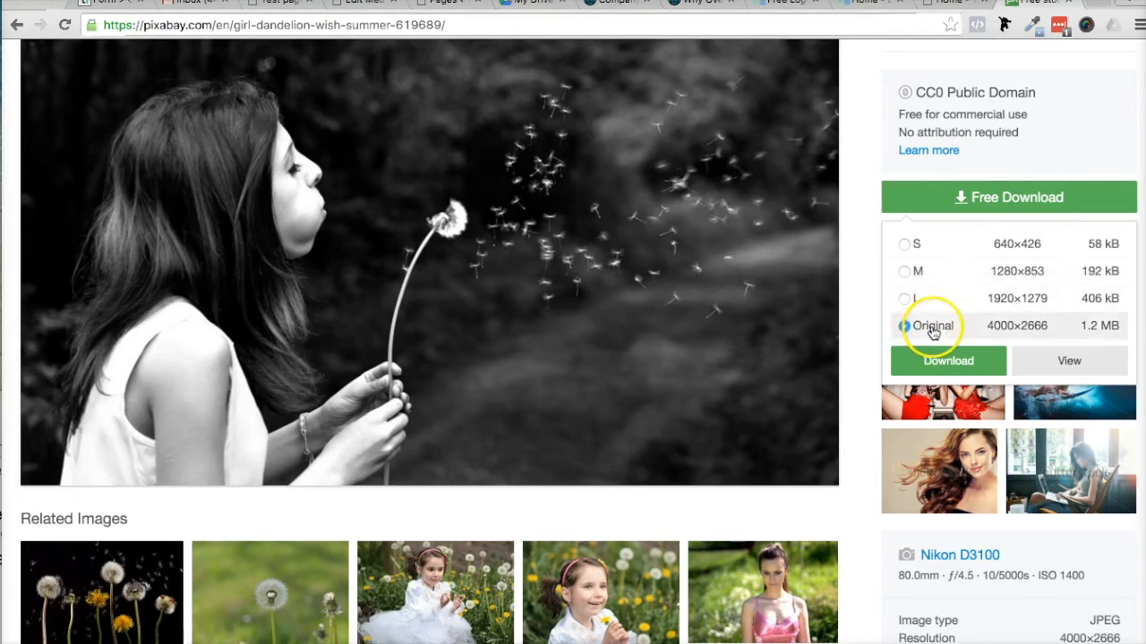
{"action": "left_click", "coordinate": [903, 325]}
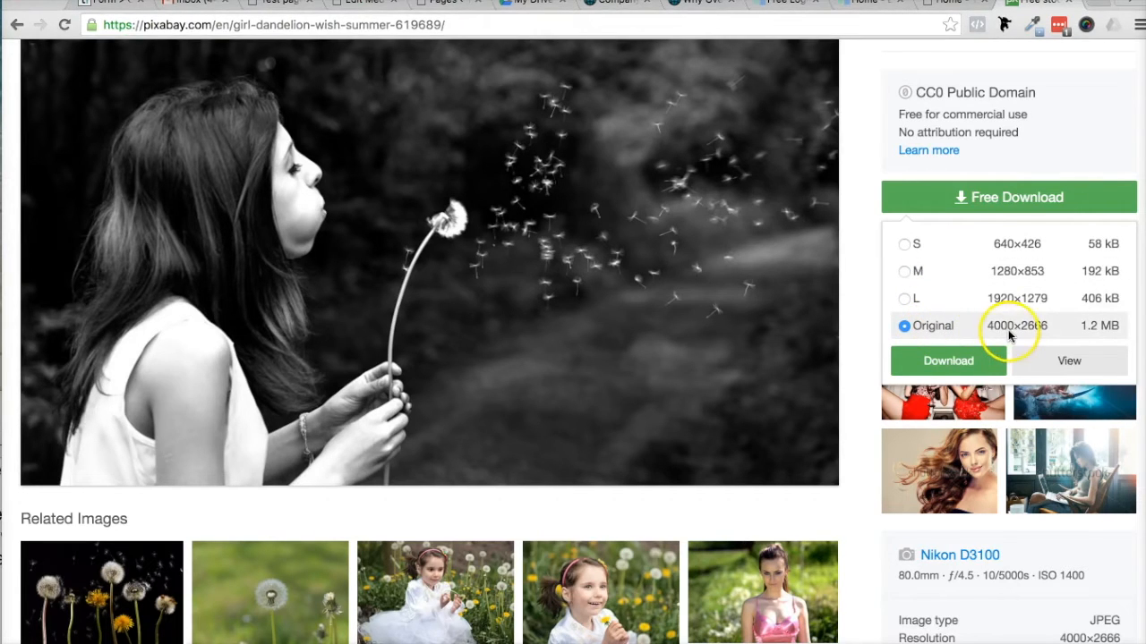
{"action": "mouse_move", "coordinate": [963, 362]}
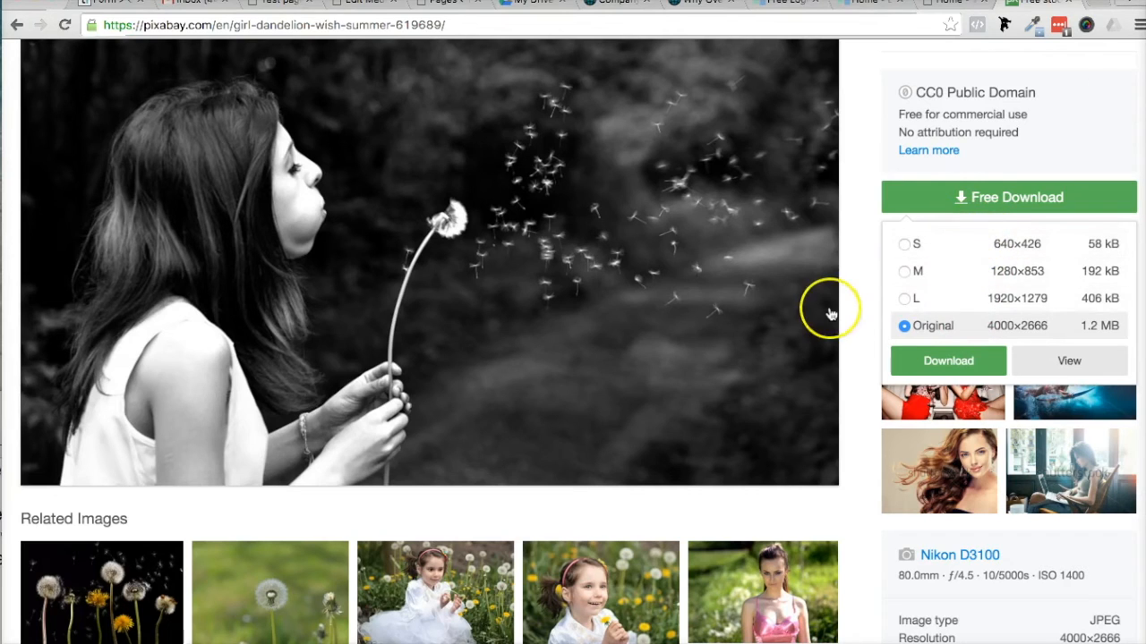
{"action": "mouse_move", "coordinate": [1024, 301]}
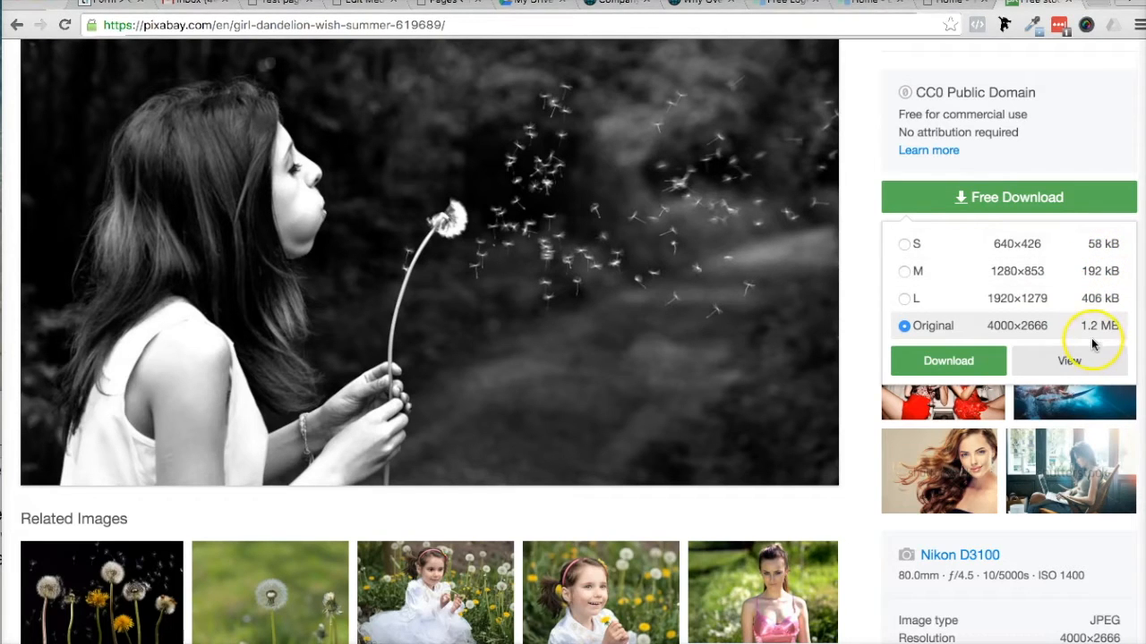
{"action": "mouse_move", "coordinate": [1088, 335]}
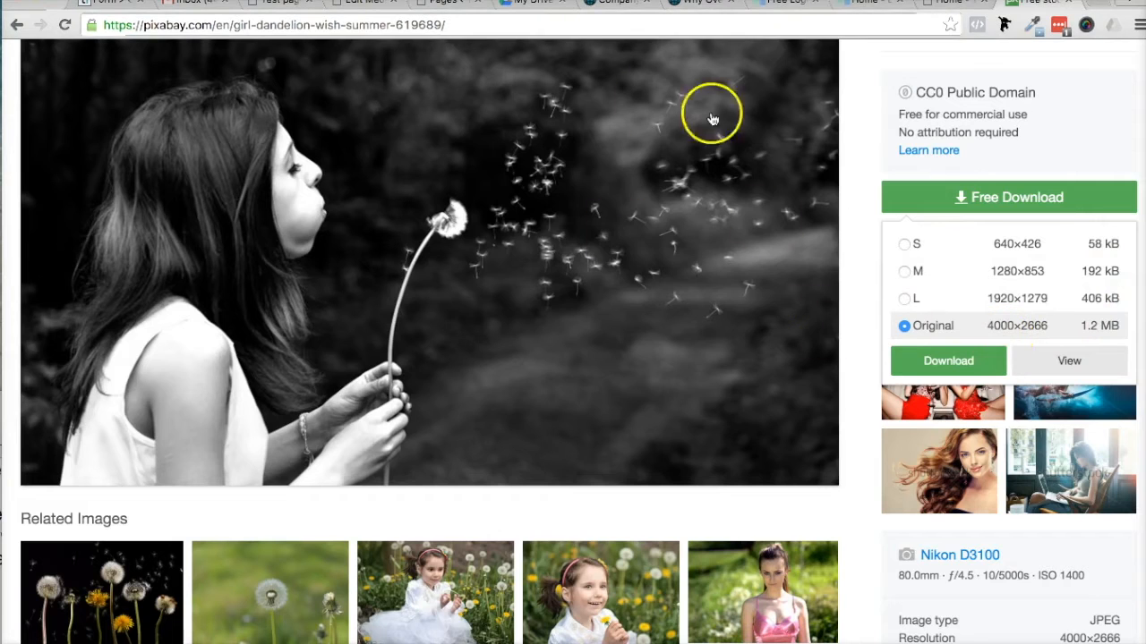
{"action": "mouse_move", "coordinate": [602, 163]}
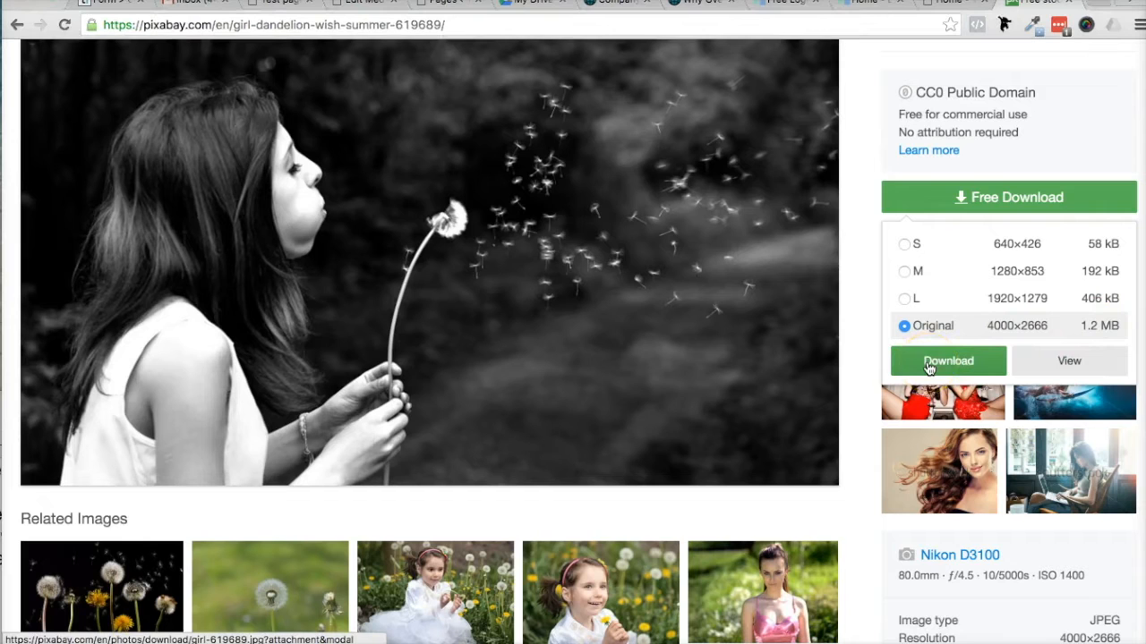
Log in to the Pixabay account when the download requires it.
{"action": "left_click", "coordinate": [947, 362]}
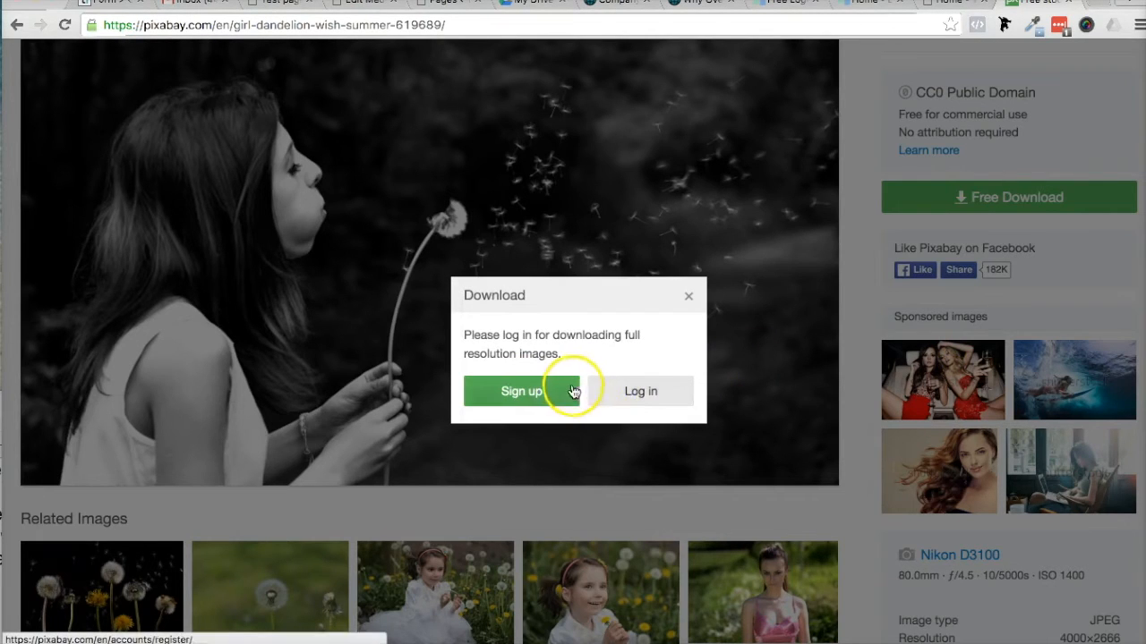
{"action": "left_click", "coordinate": [641, 390]}
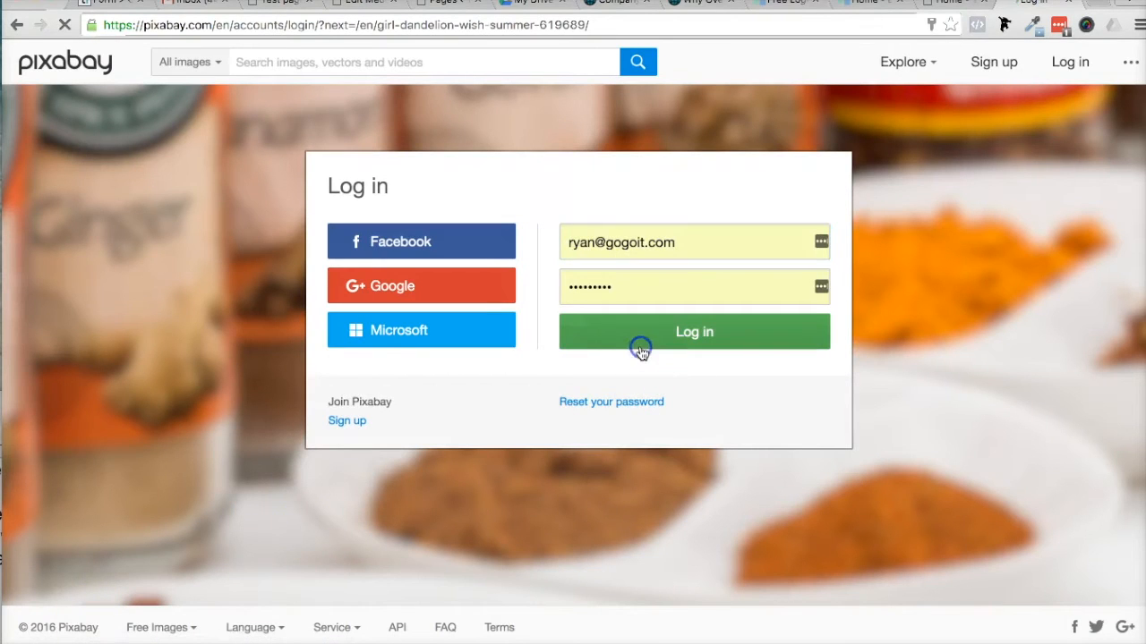
{"action": "left_click", "coordinate": [694, 331]}
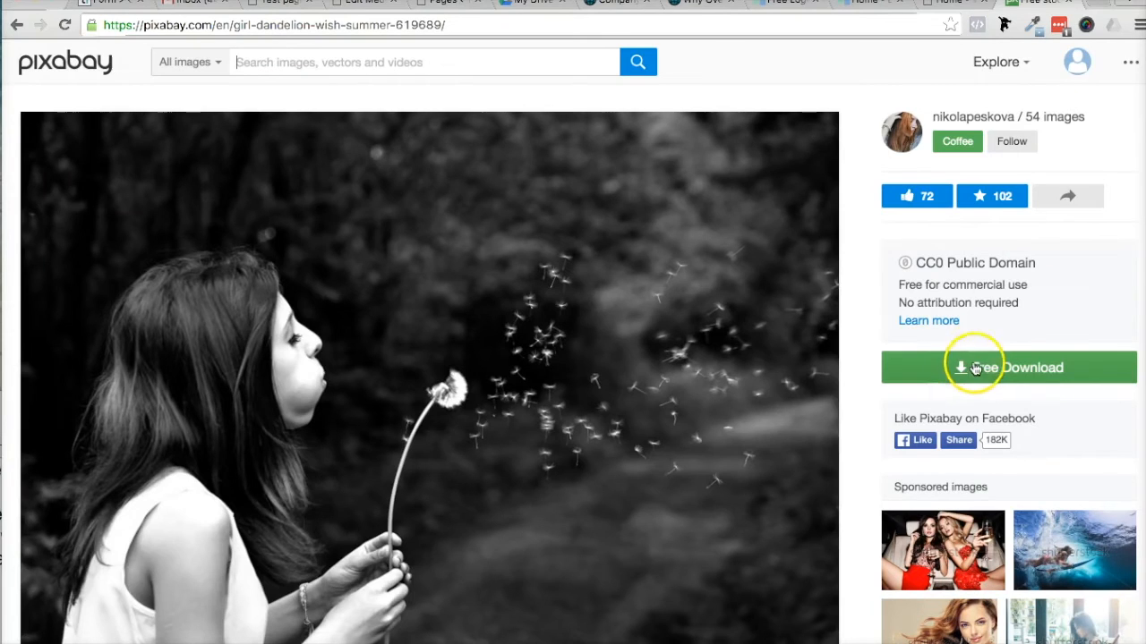
Reopen the download sizes and download the Original 4000 × 2666 photo.
{"action": "left_click", "coordinate": [1126, 61]}
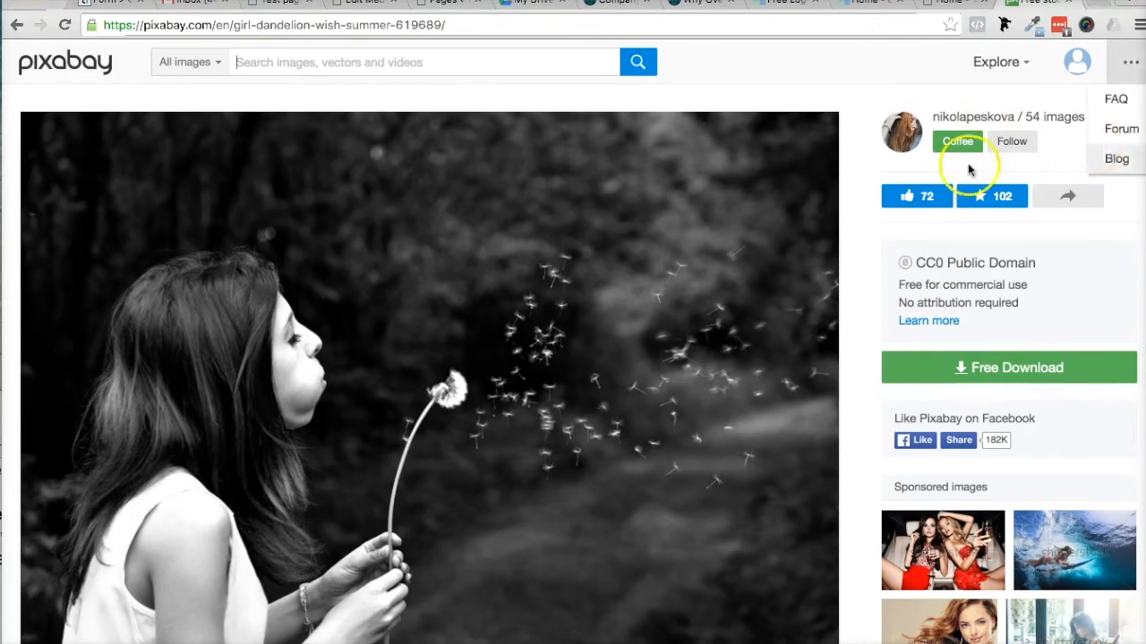
{"action": "left_click", "coordinate": [1007, 369]}
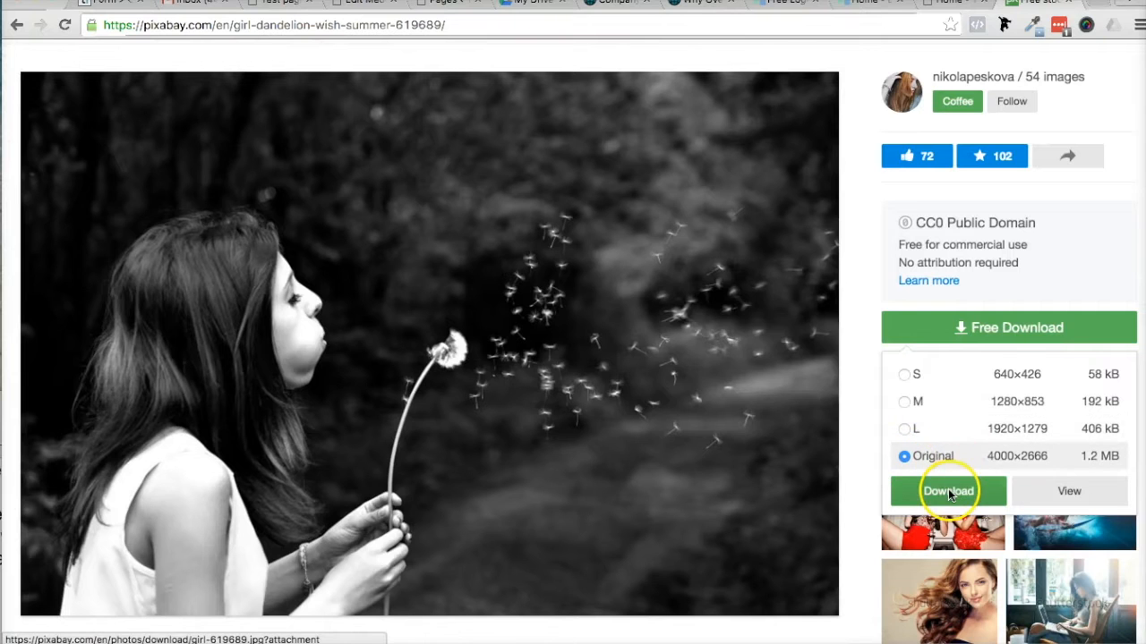
{"action": "left_click", "coordinate": [947, 491]}
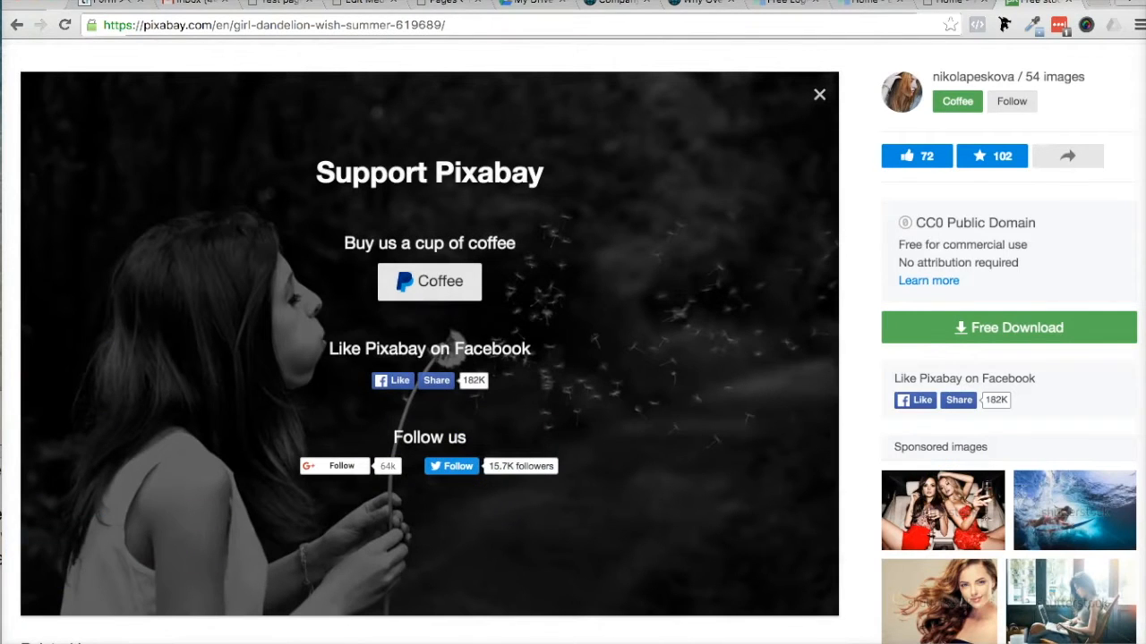
Preview the downloaded girl-619689.jpg from Downloads, then close the preview.
{"action": "scroll", "scroll_direction": "down", "scroll_amount": 3}
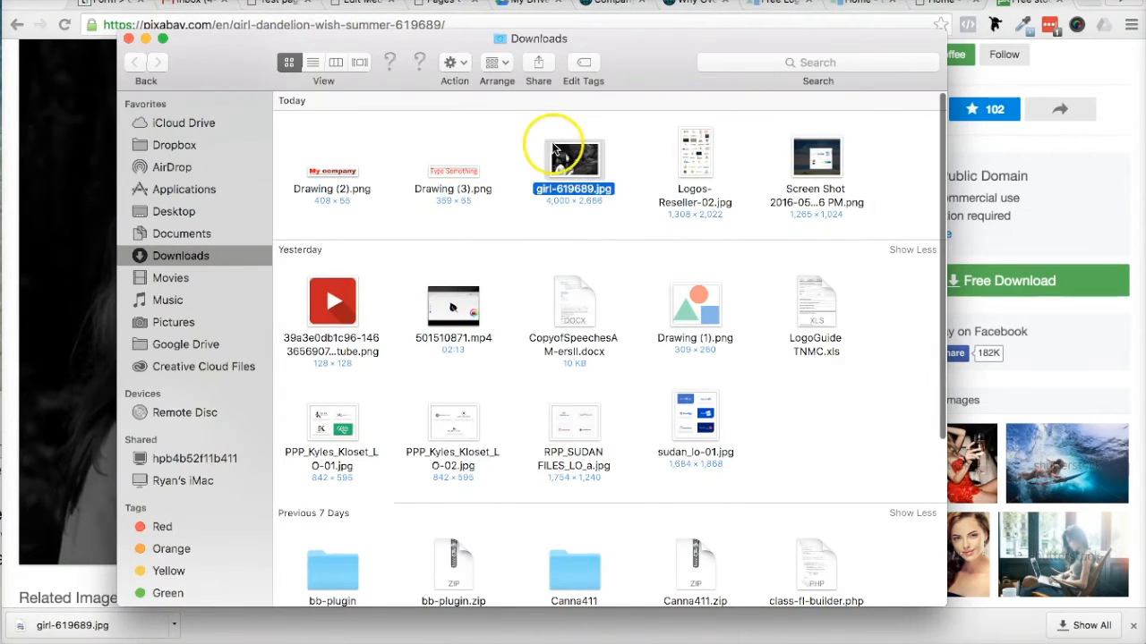
{"action": "double_click", "coordinate": [573, 152]}
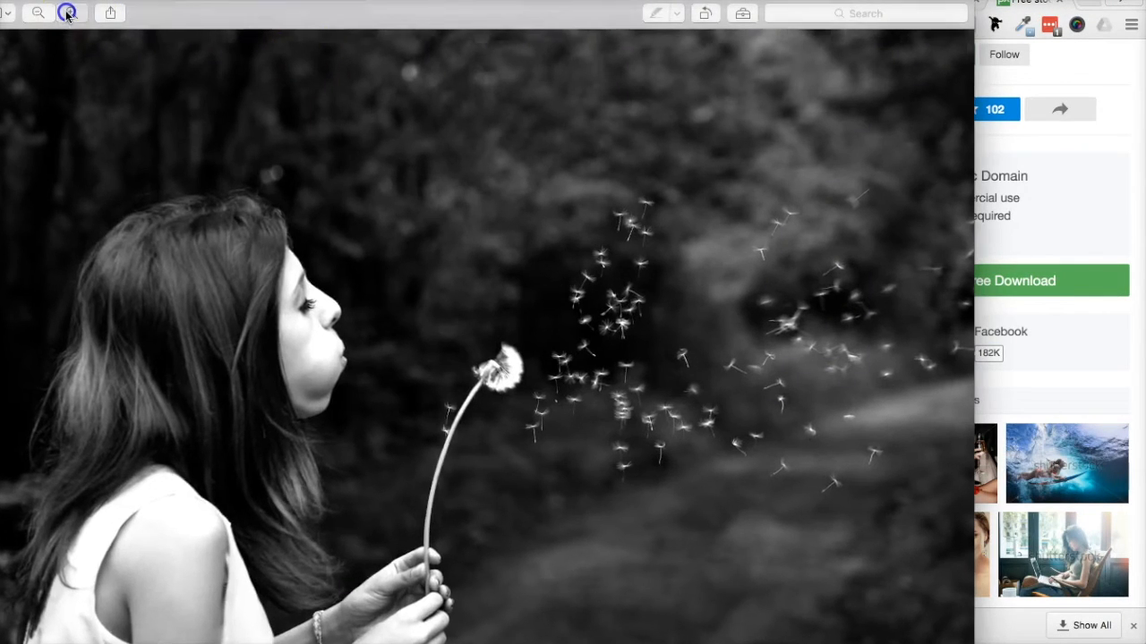
{"action": "left_click", "coordinate": [64, 14]}
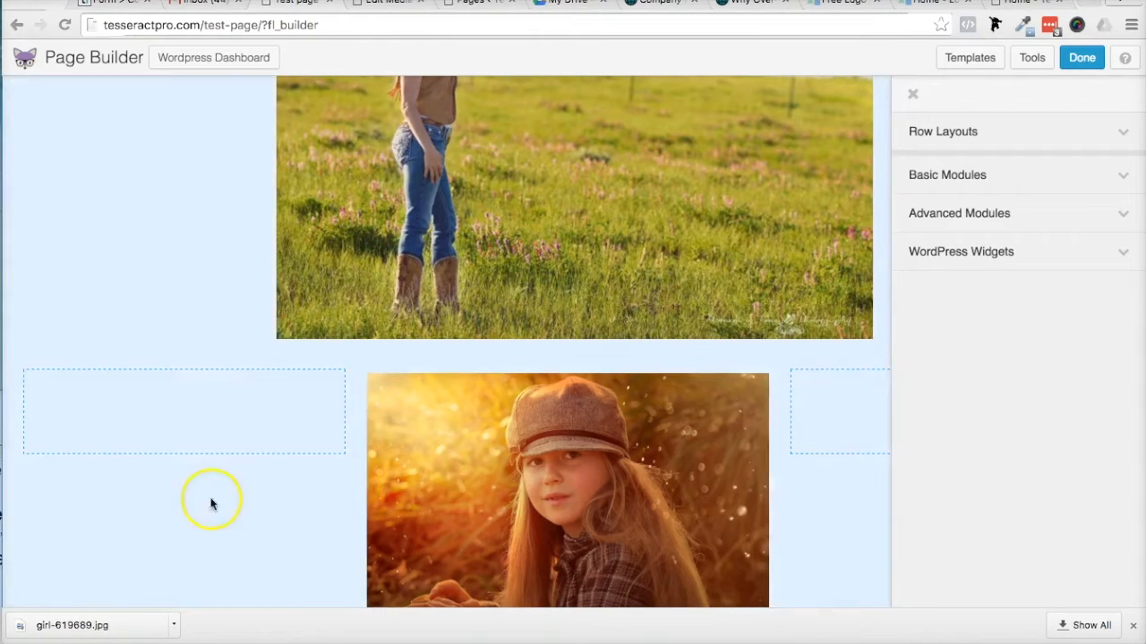
Drag a Photo module from Basic Modules below the girl-in-cap photo.
{"action": "scroll", "scroll_direction": "down", "scroll_amount": 3}
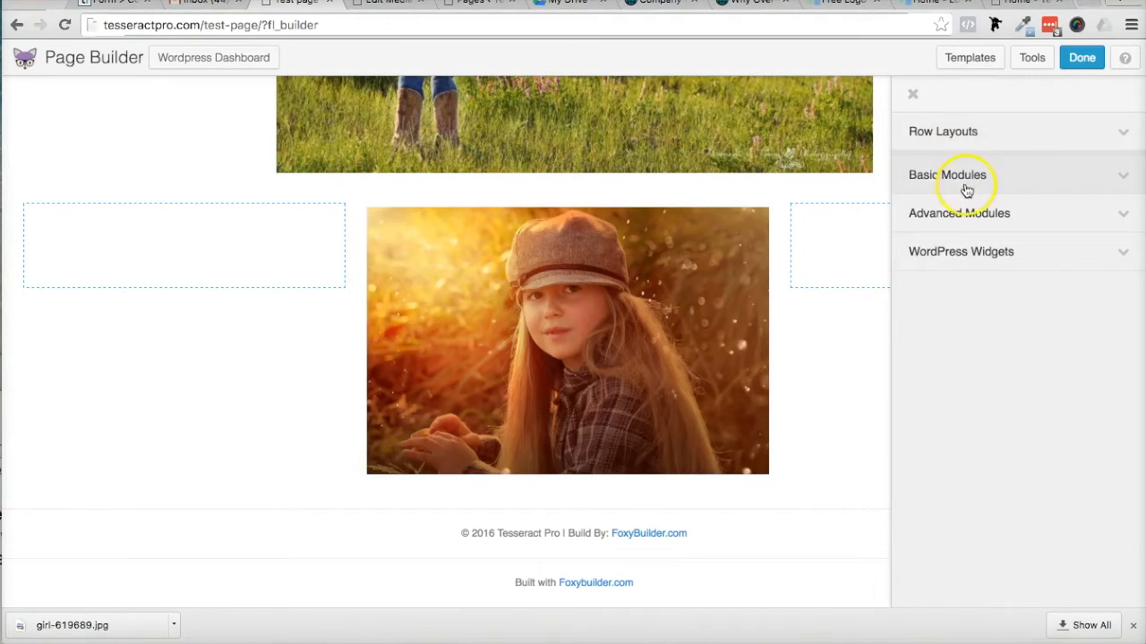
{"action": "left_click", "coordinate": [959, 176]}
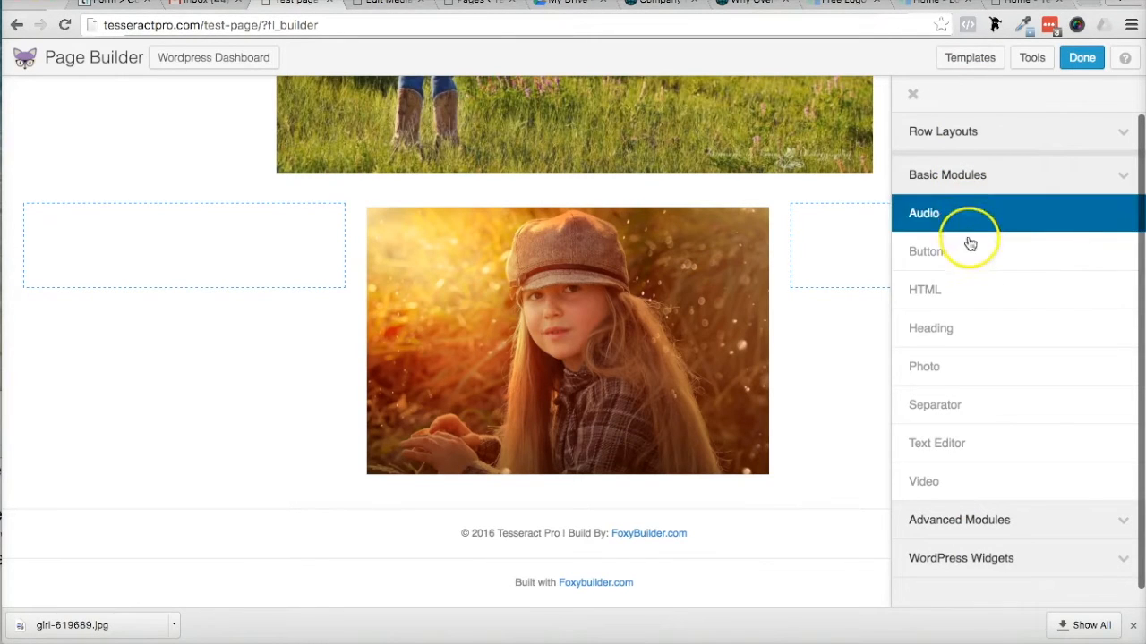
{"action": "mouse_move", "coordinate": [958, 379]}
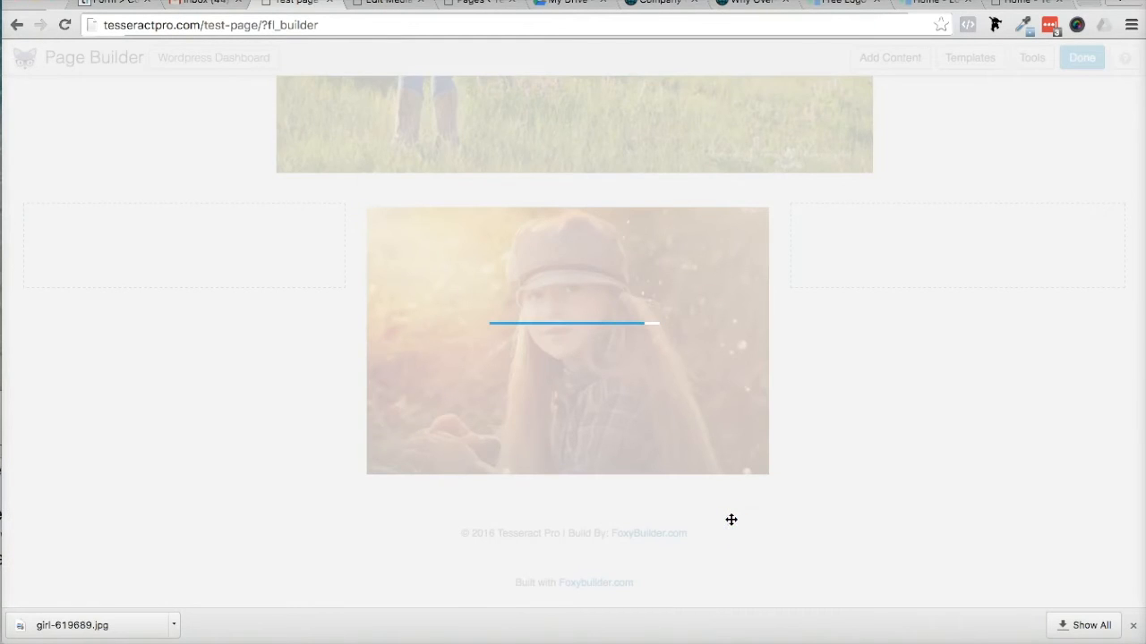
{"action": "left_click", "coordinate": [569, 355]}
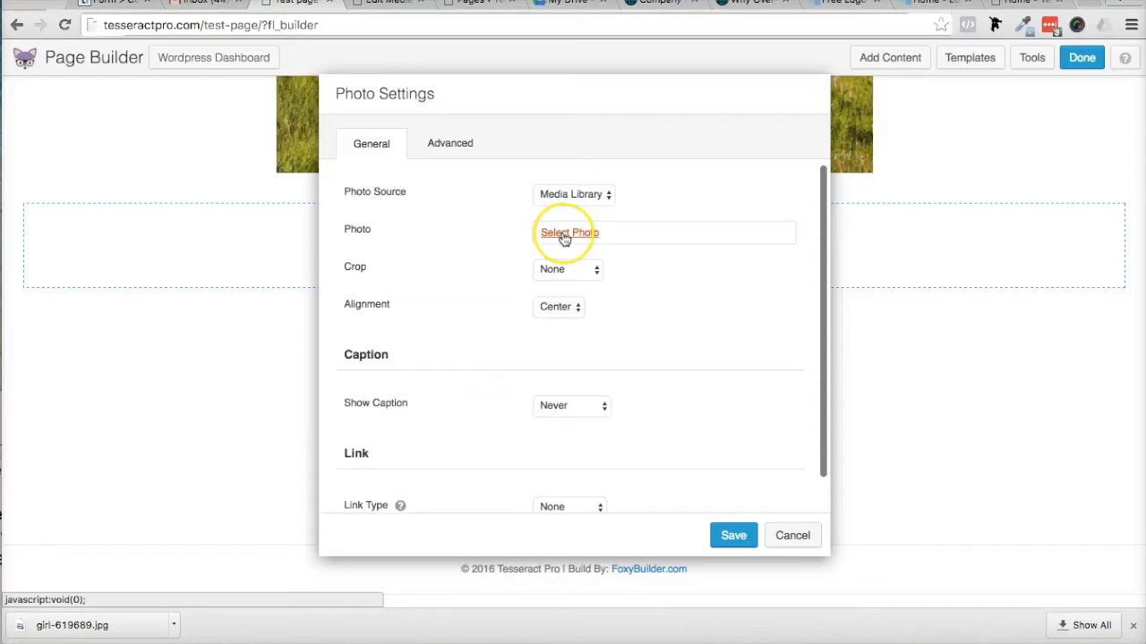
Upload girl-619689.jpg from Downloads to the media library for the module.
{"action": "left_click", "coordinate": [565, 232]}
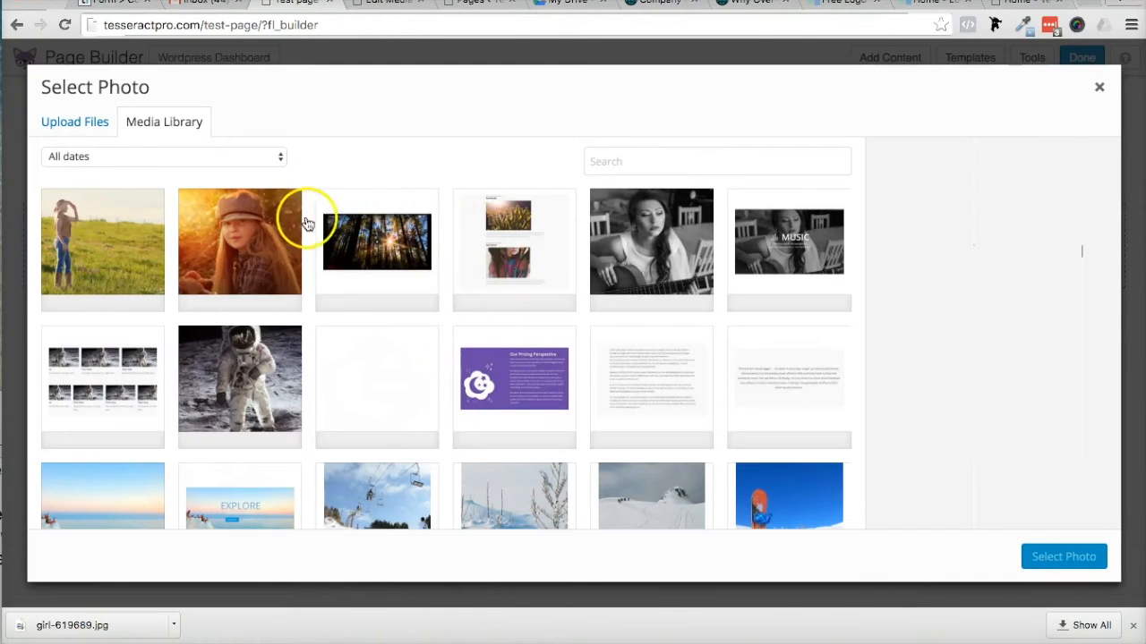
{"action": "left_click", "coordinate": [75, 122]}
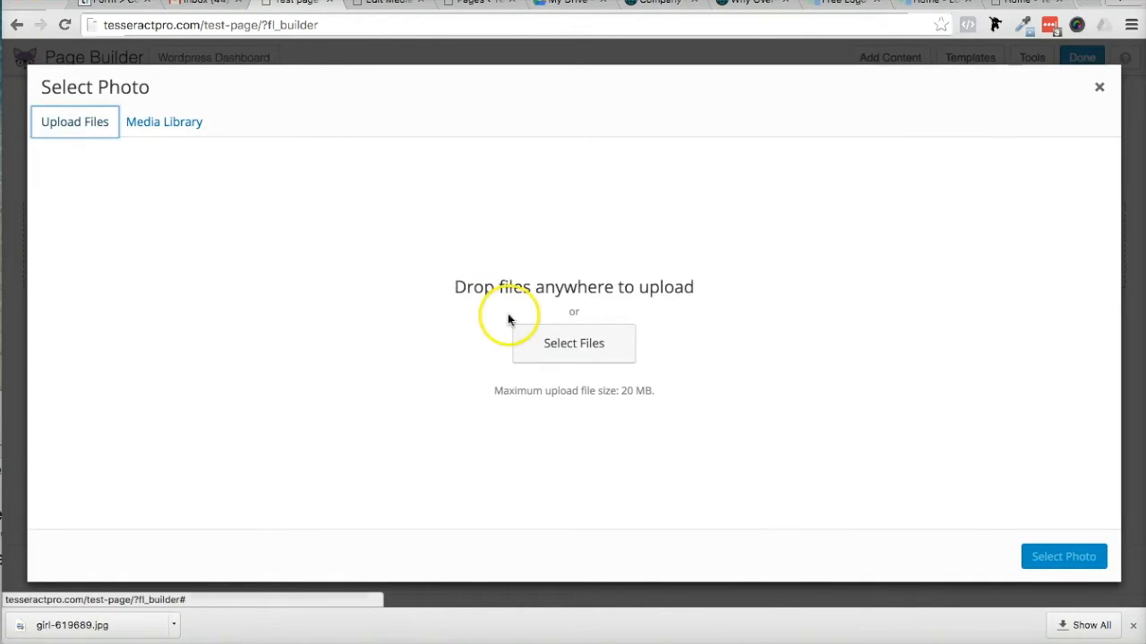
{"action": "left_click", "coordinate": [573, 344]}
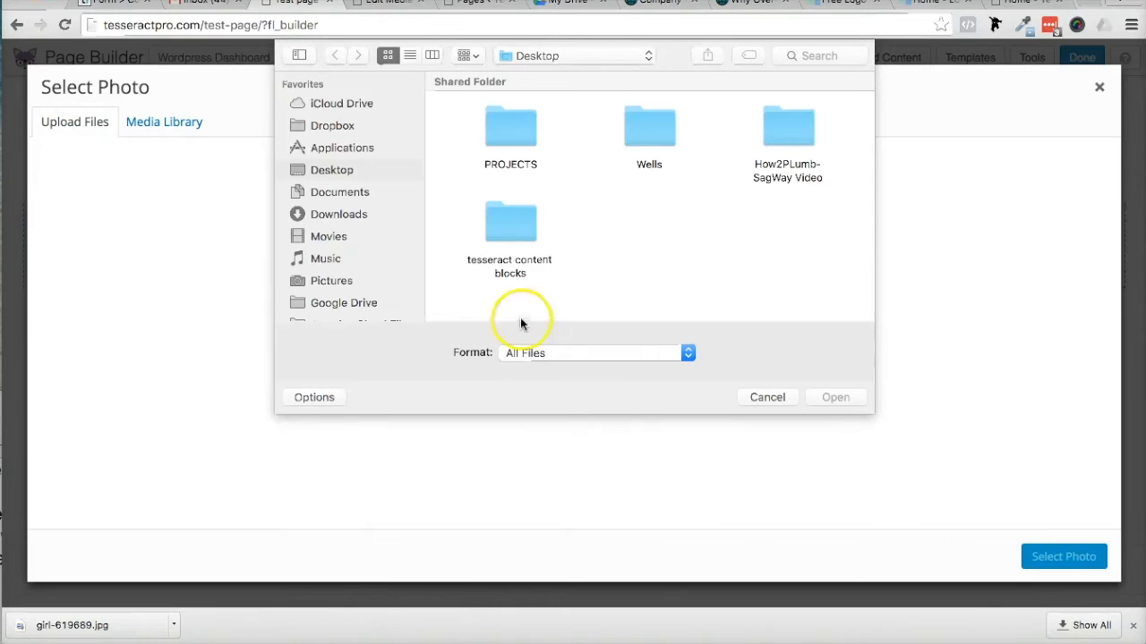
{"action": "left_click", "coordinate": [340, 215]}
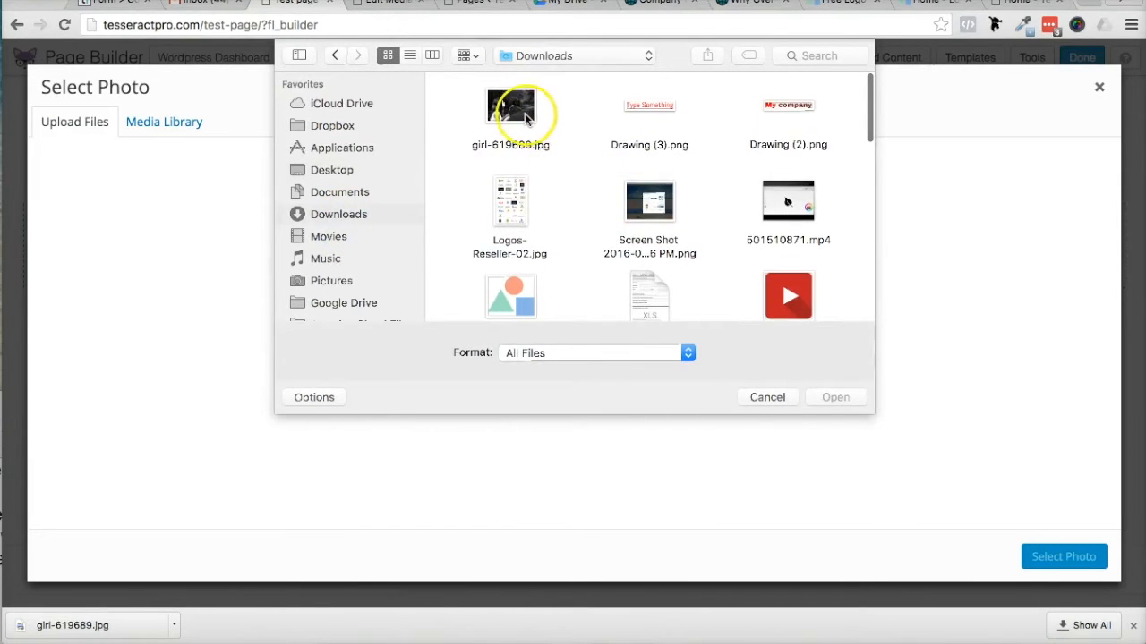
{"action": "left_click", "coordinate": [510, 107]}
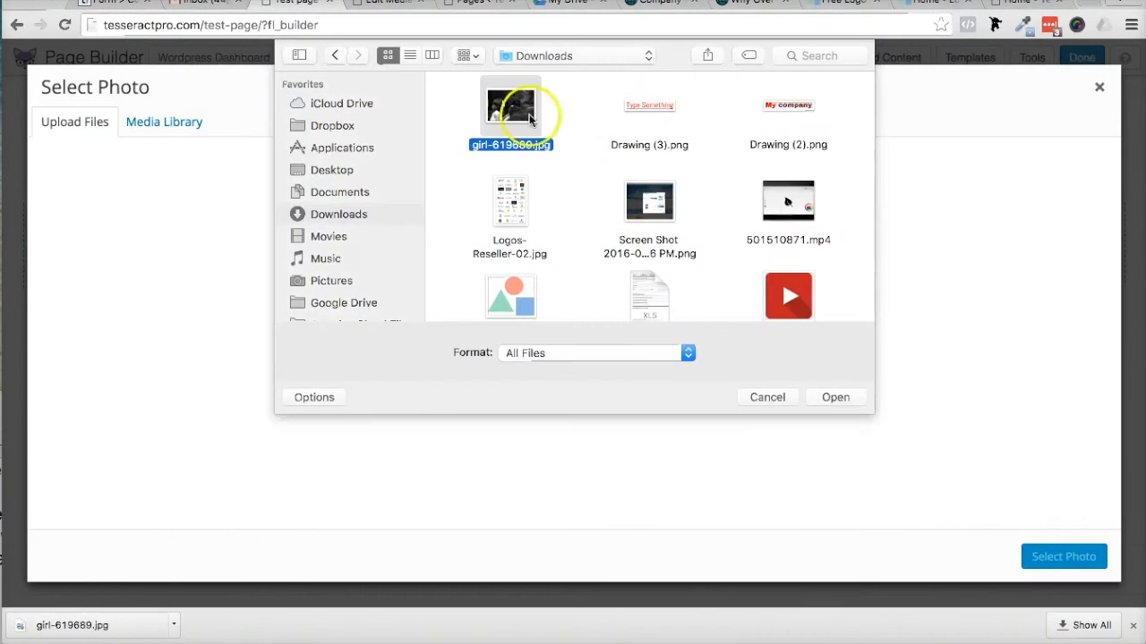
{"action": "left_click", "coordinate": [835, 398]}
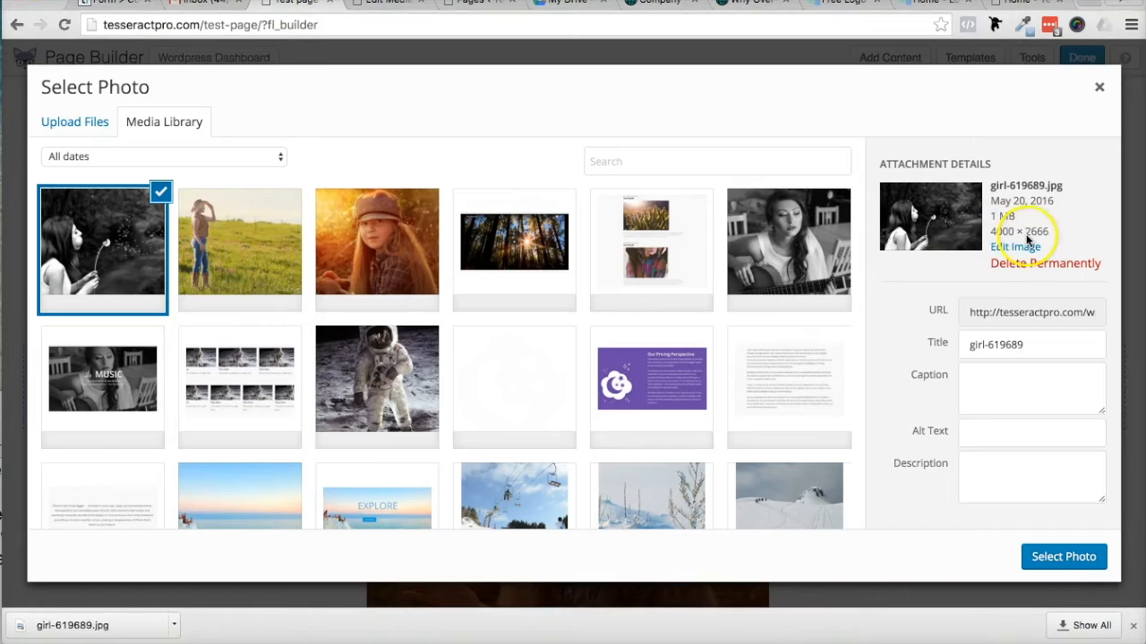
{"action": "mouse_move", "coordinate": [1067, 244]}
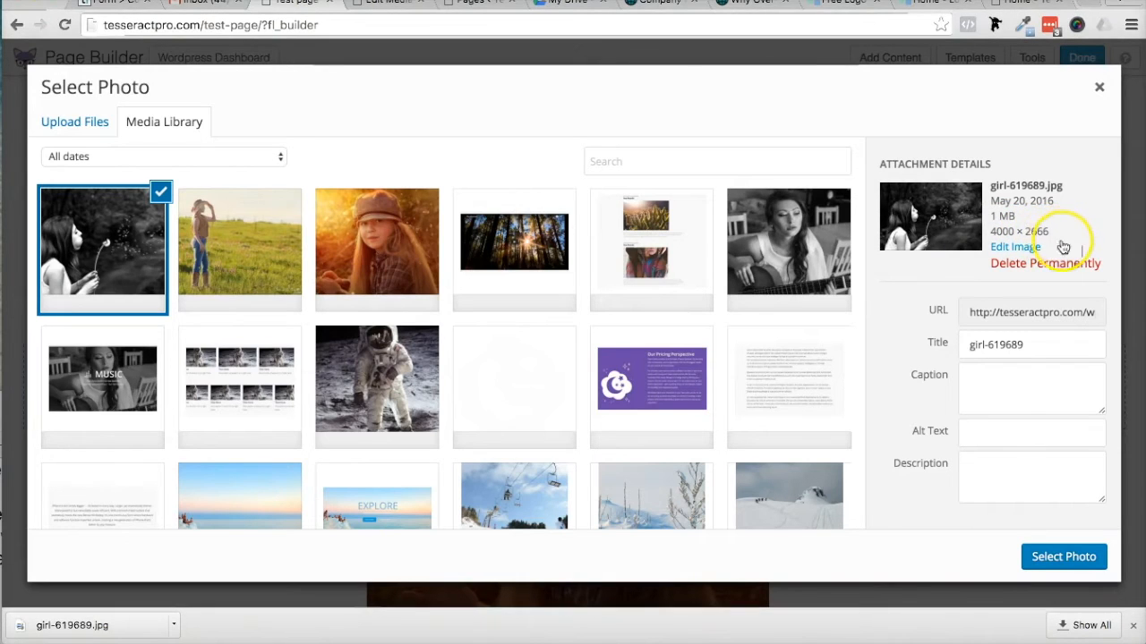
{"action": "mouse_move", "coordinate": [922, 394]}
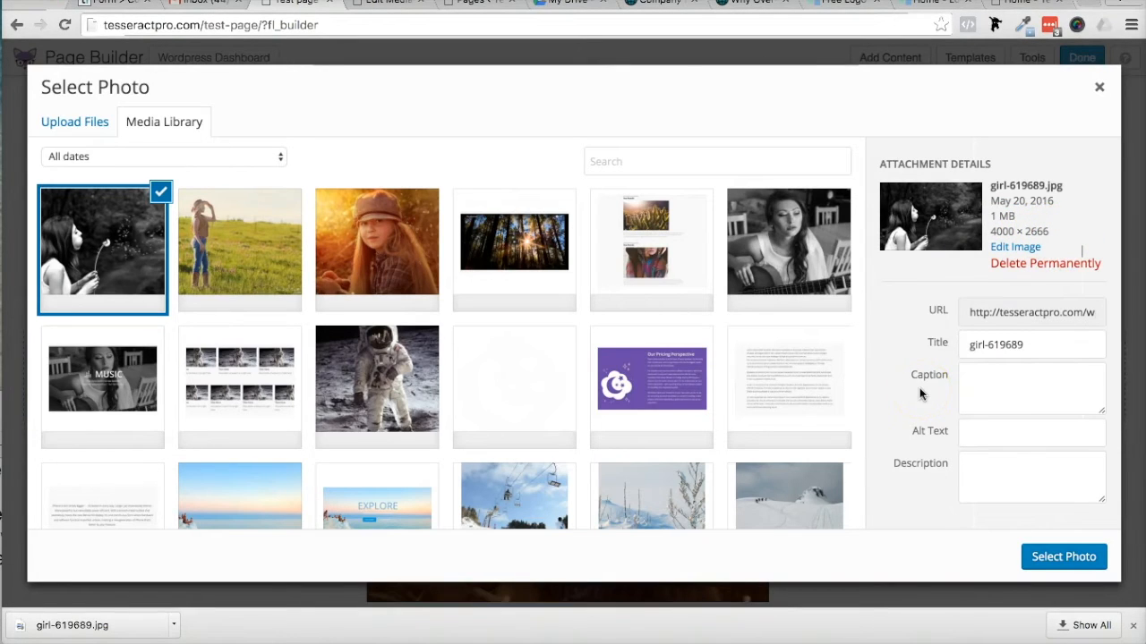
{"action": "mouse_move", "coordinate": [931, 278]}
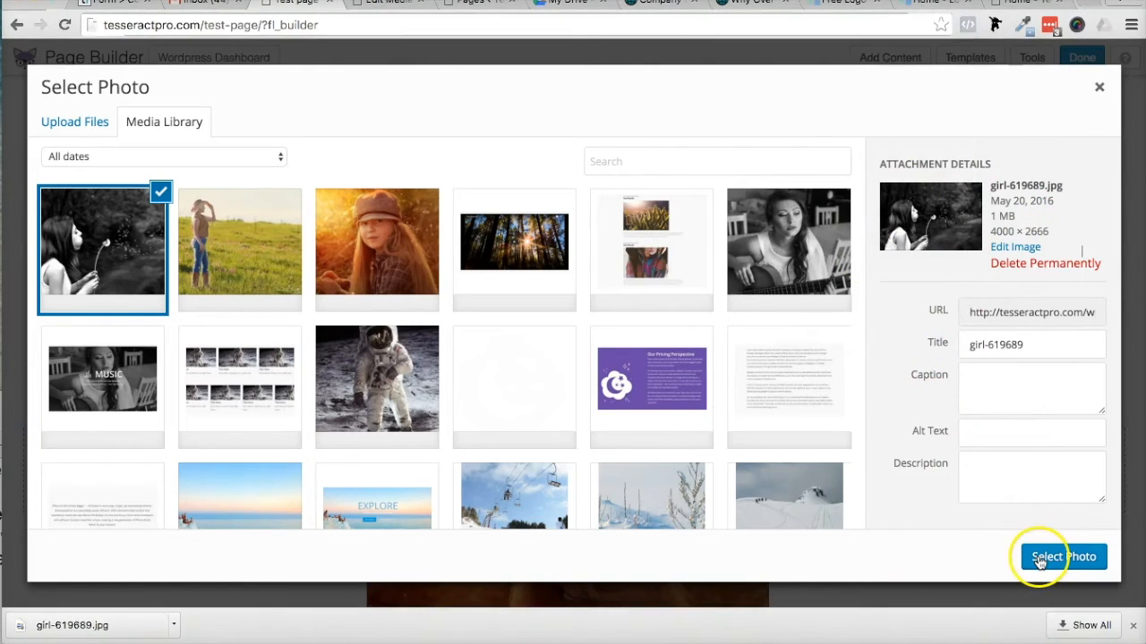
Use the uploaded photo and try the Medium 300 × 200 and Large 1024 × 682 sizes.
{"action": "left_click", "coordinate": [1062, 555]}
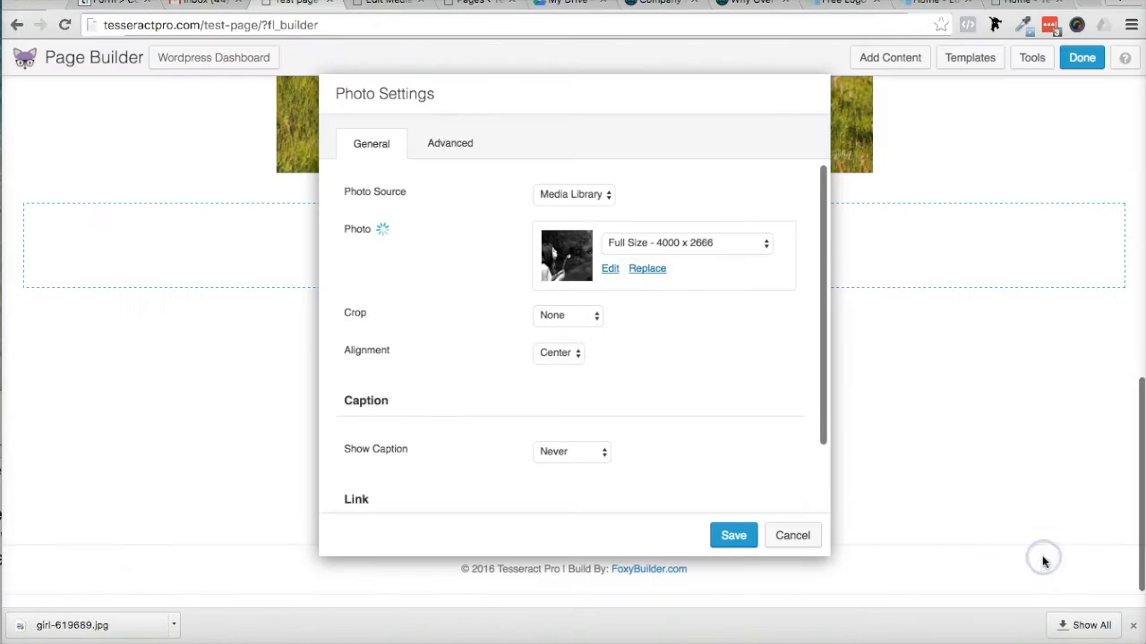
{"action": "mouse_move", "coordinate": [903, 408]}
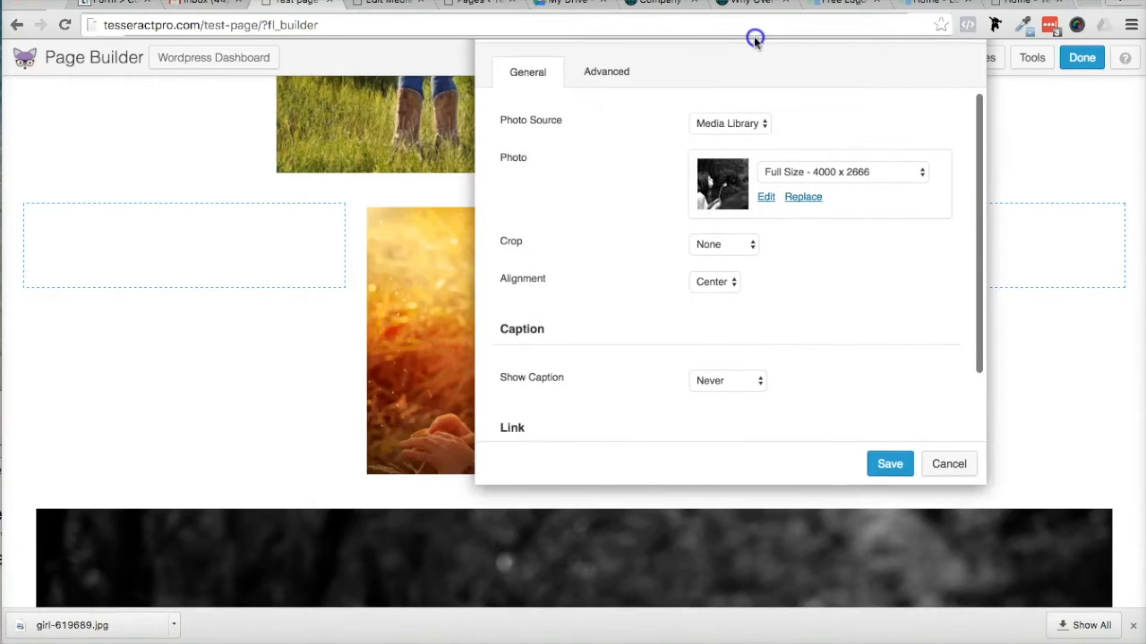
{"action": "scroll", "scroll_direction": "down", "scroll_amount": 3}
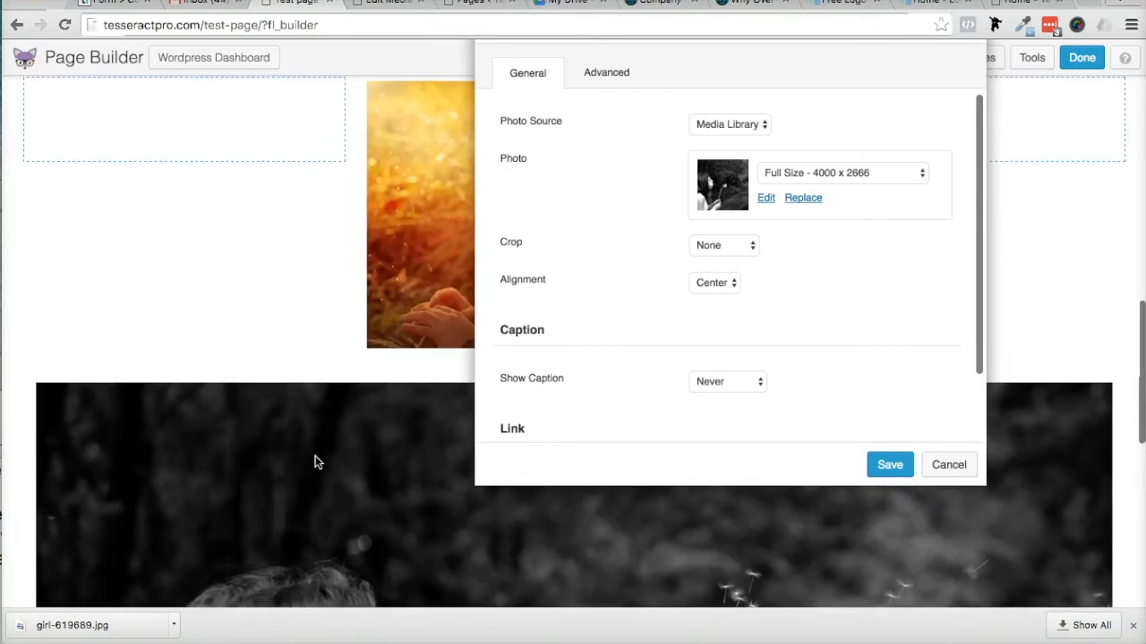
{"action": "left_click", "coordinate": [841, 172]}
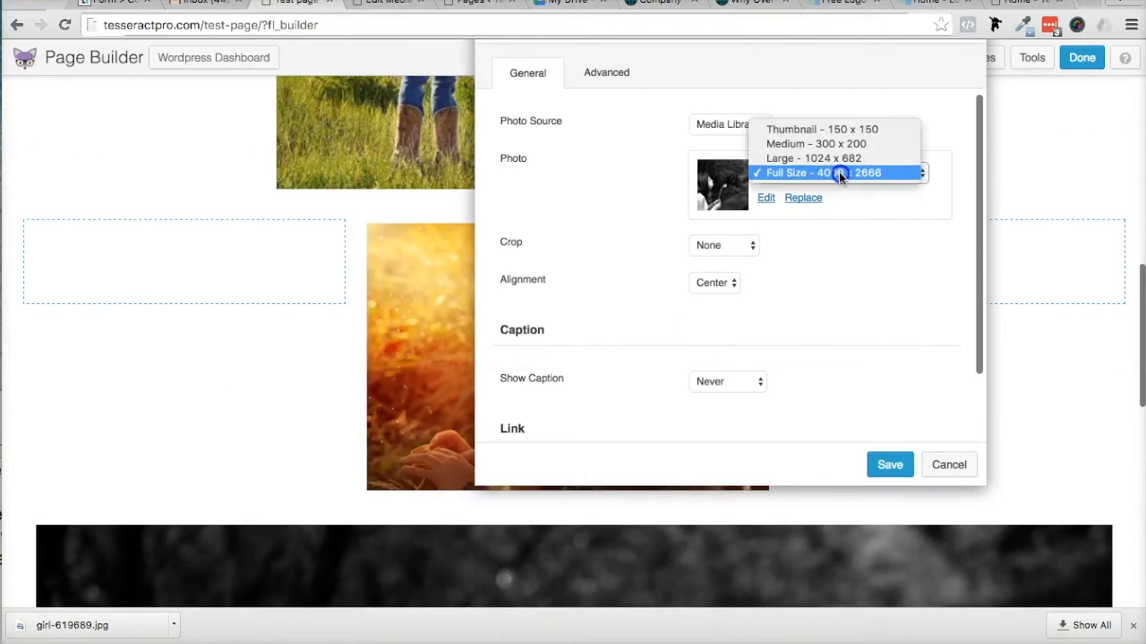
{"action": "mouse_move", "coordinate": [840, 157]}
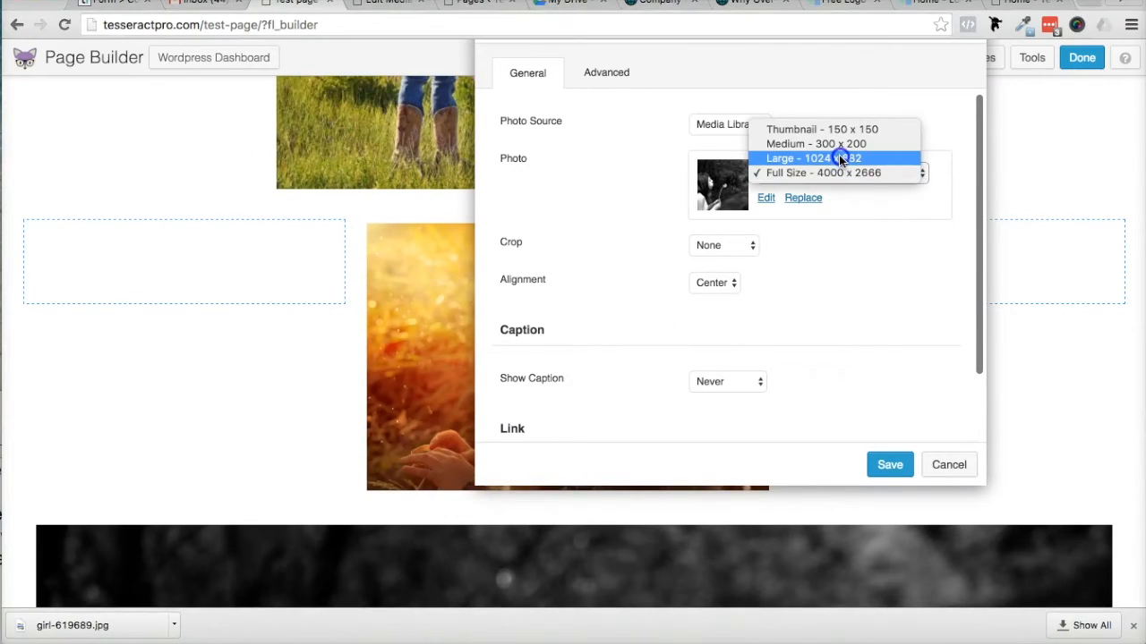
{"action": "mouse_move", "coordinate": [838, 143]}
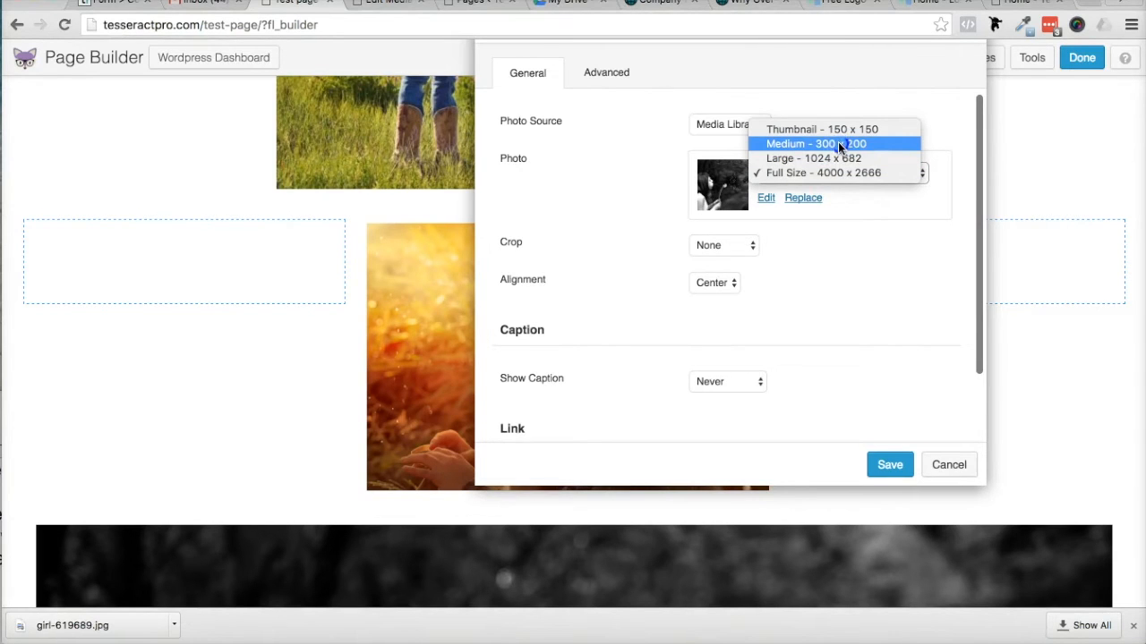
{"action": "left_click", "coordinate": [838, 143]}
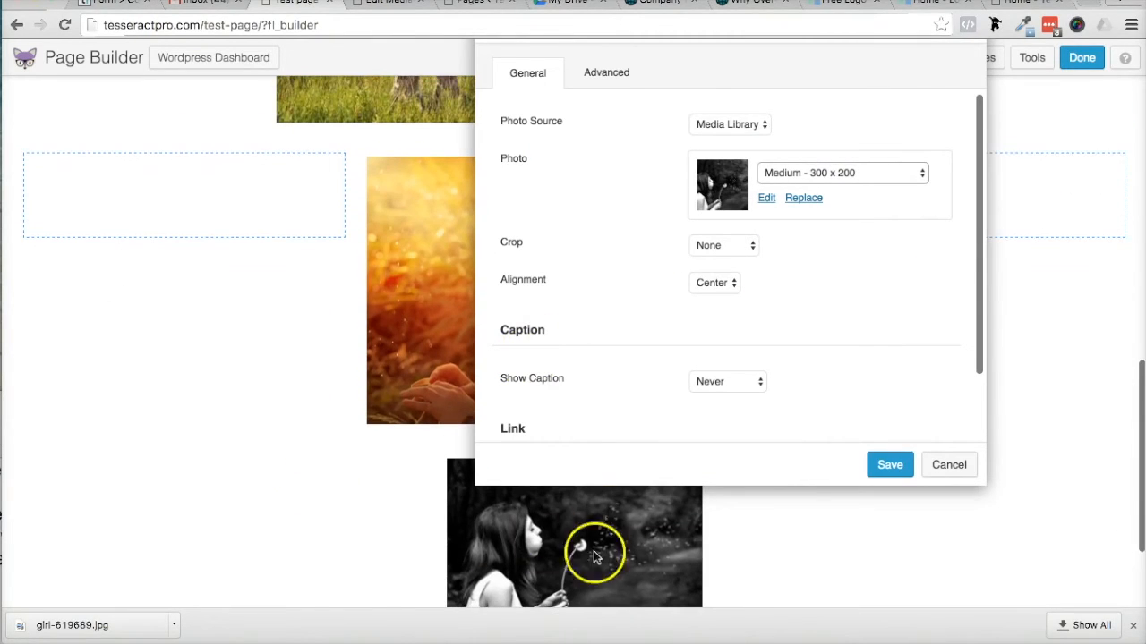
{"action": "mouse_move", "coordinate": [544, 533]}
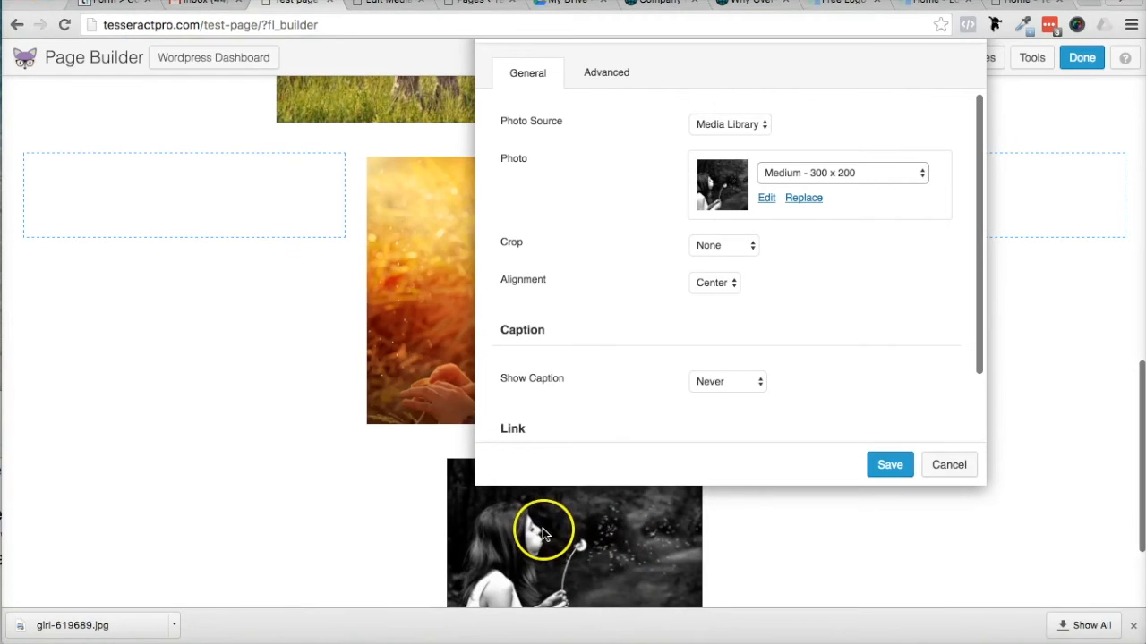
{"action": "left_click", "coordinate": [842, 172]}
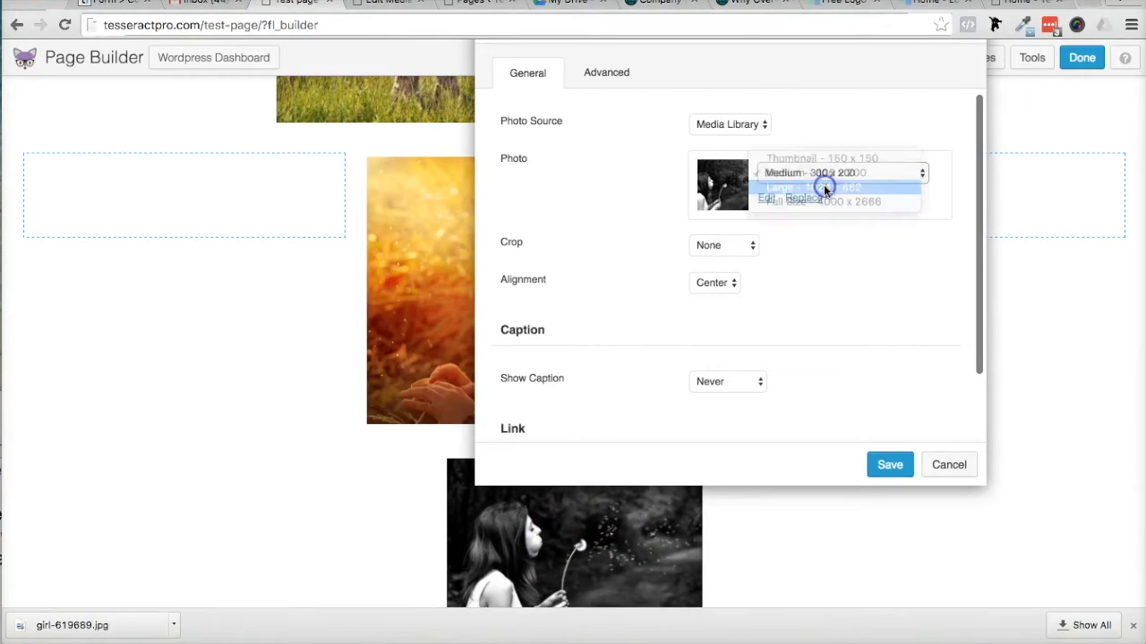
{"action": "left_click", "coordinate": [827, 186]}
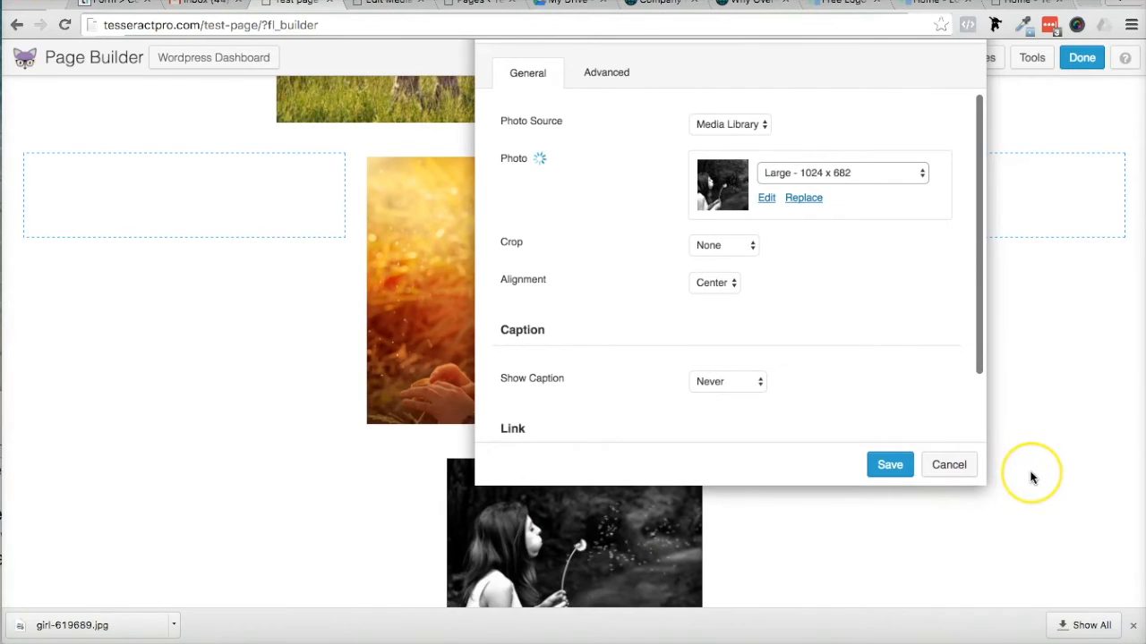
{"action": "scroll", "scroll_direction": "down", "scroll_amount": 3}
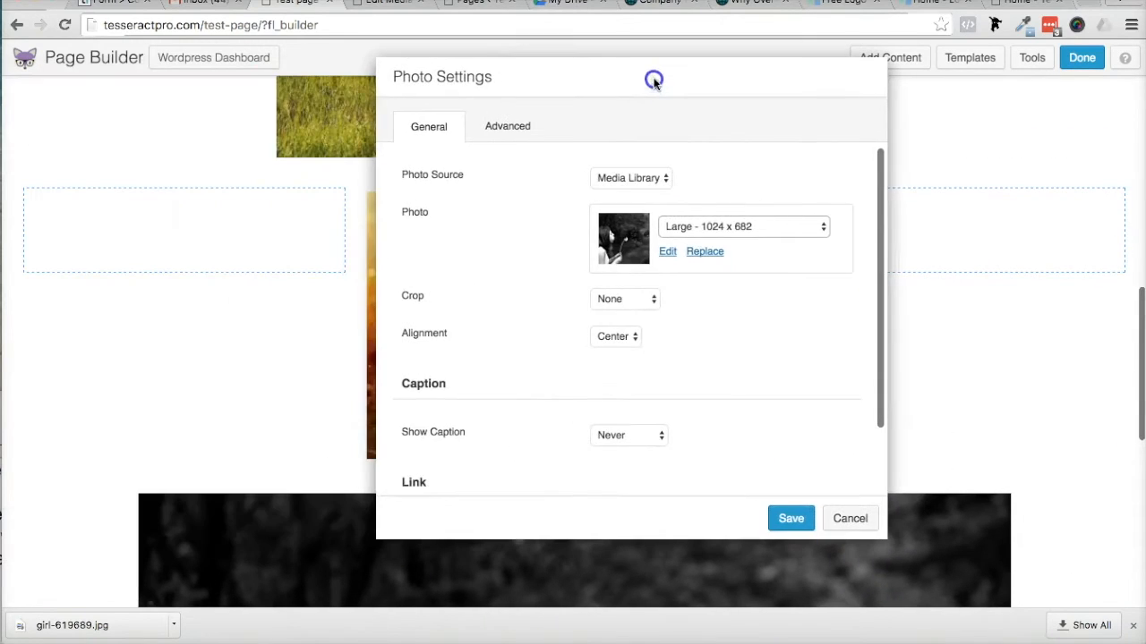
Set the photo to Full Size 4000 × 2666 and save the Photo Settings.
{"action": "left_click", "coordinate": [743, 226]}
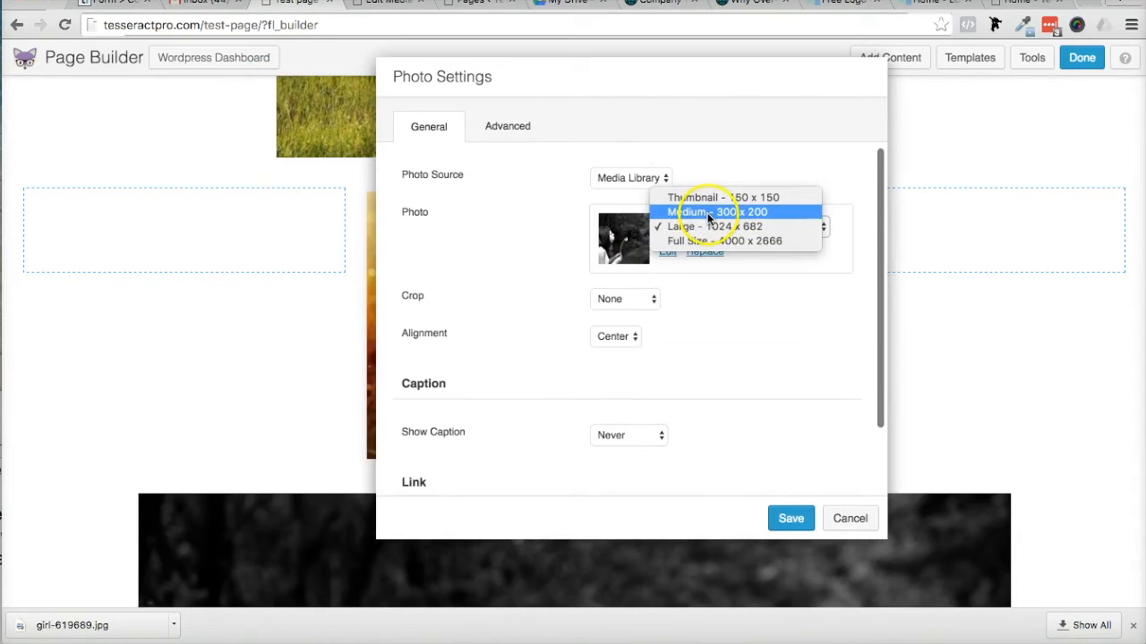
{"action": "left_click", "coordinate": [734, 240]}
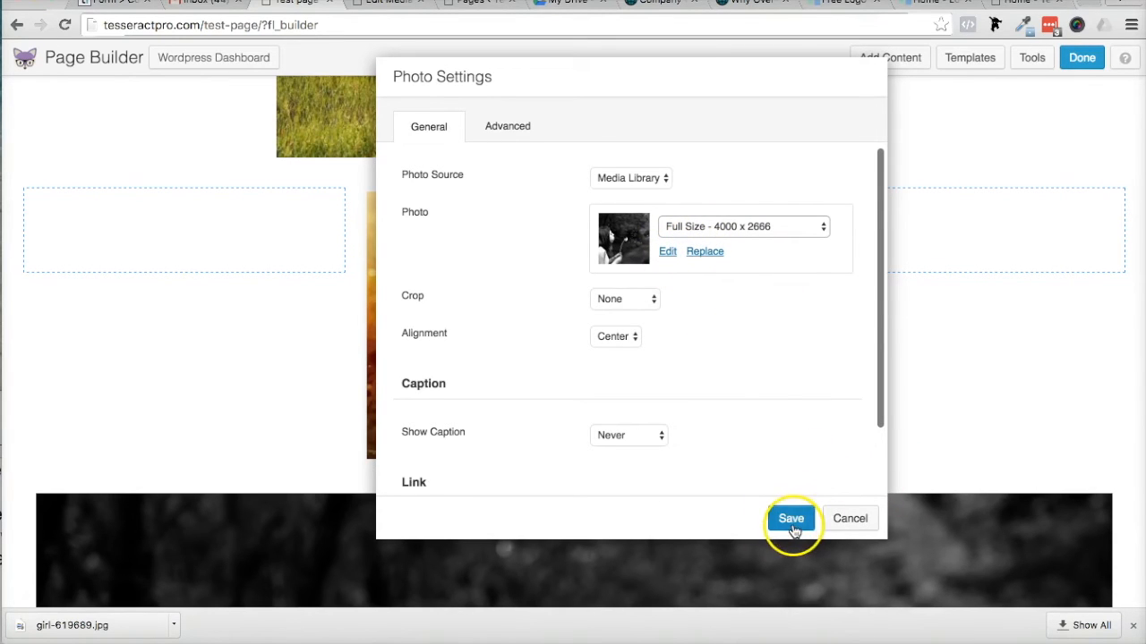
{"action": "left_click", "coordinate": [791, 519]}
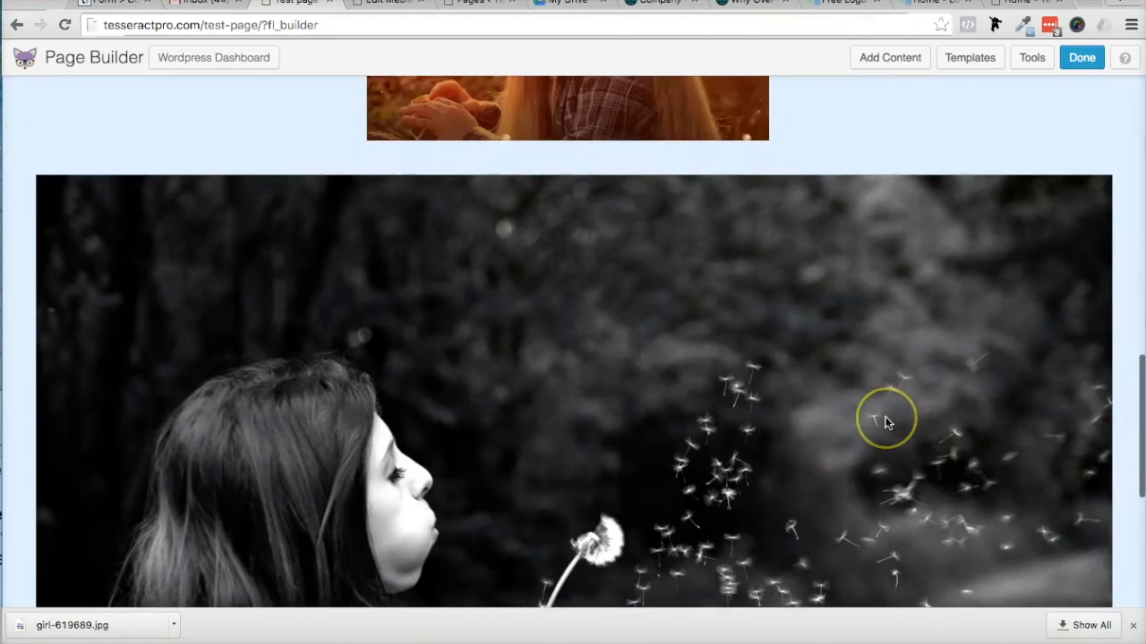
Finish editing and publish the page changes.
{"action": "left_click", "coordinate": [1082, 58]}
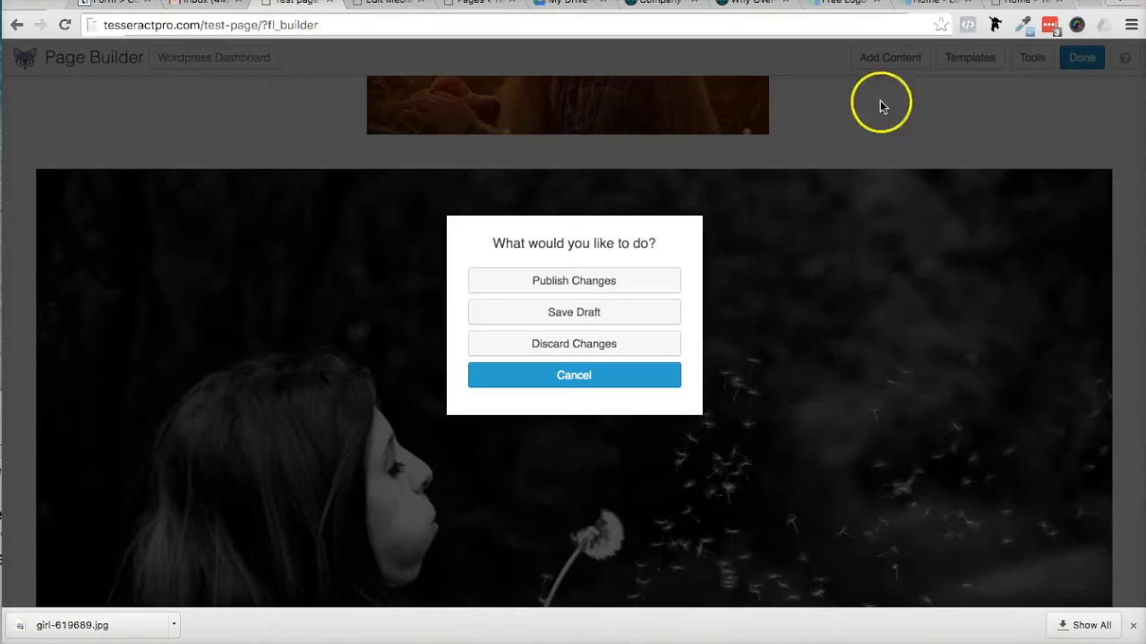
{"action": "left_click", "coordinate": [573, 279]}
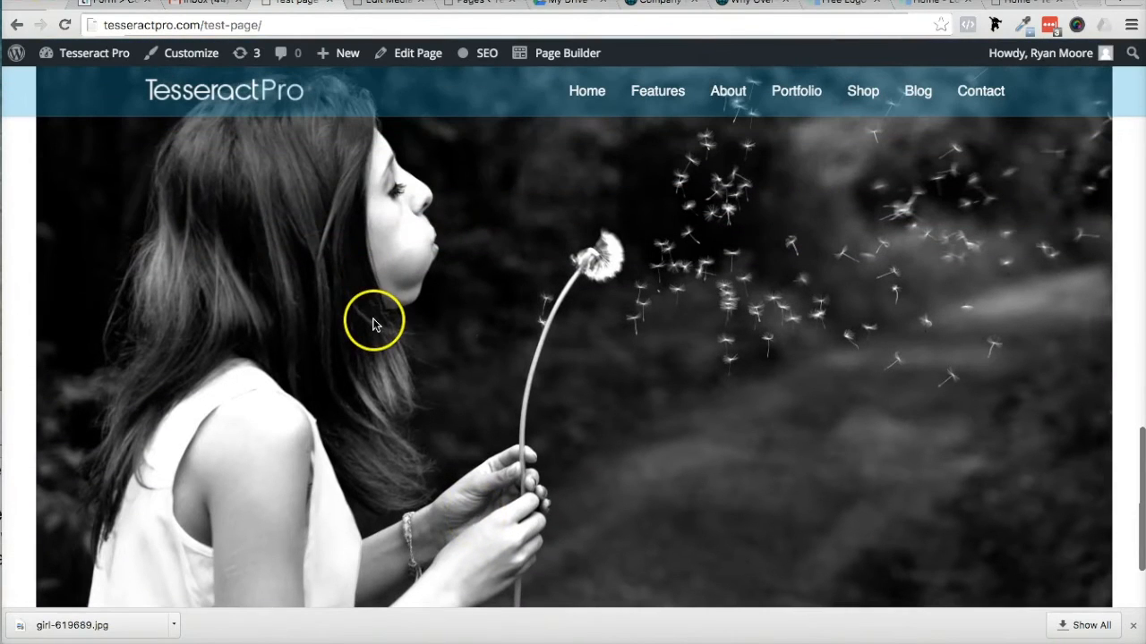
{"action": "right_click", "coordinate": [374, 322]}
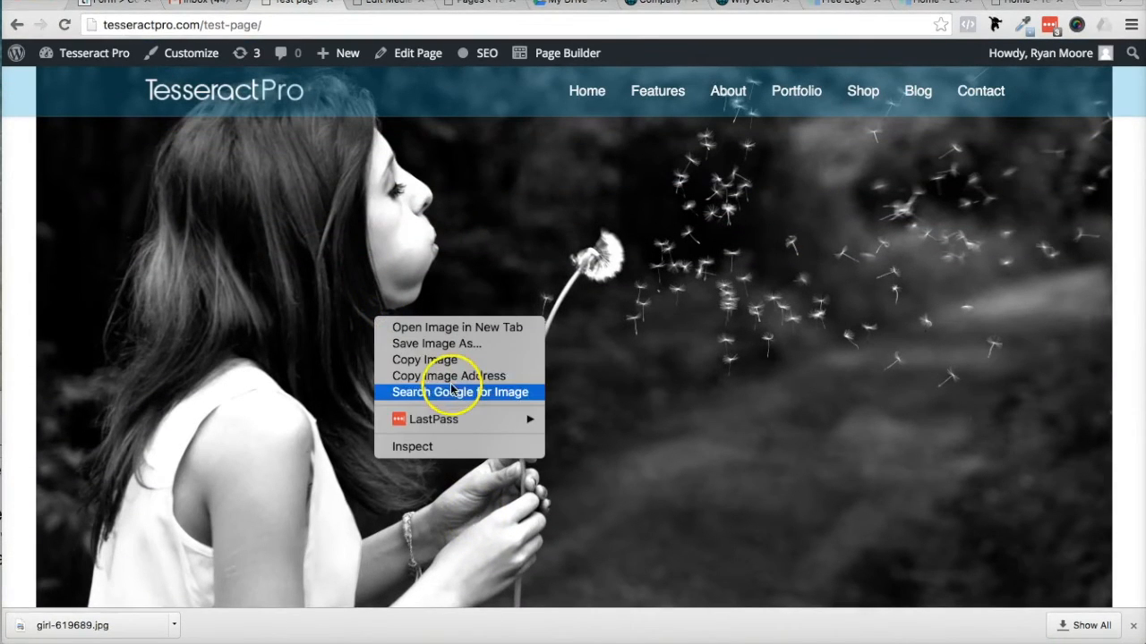
{"action": "mouse_move", "coordinate": [458, 383]}
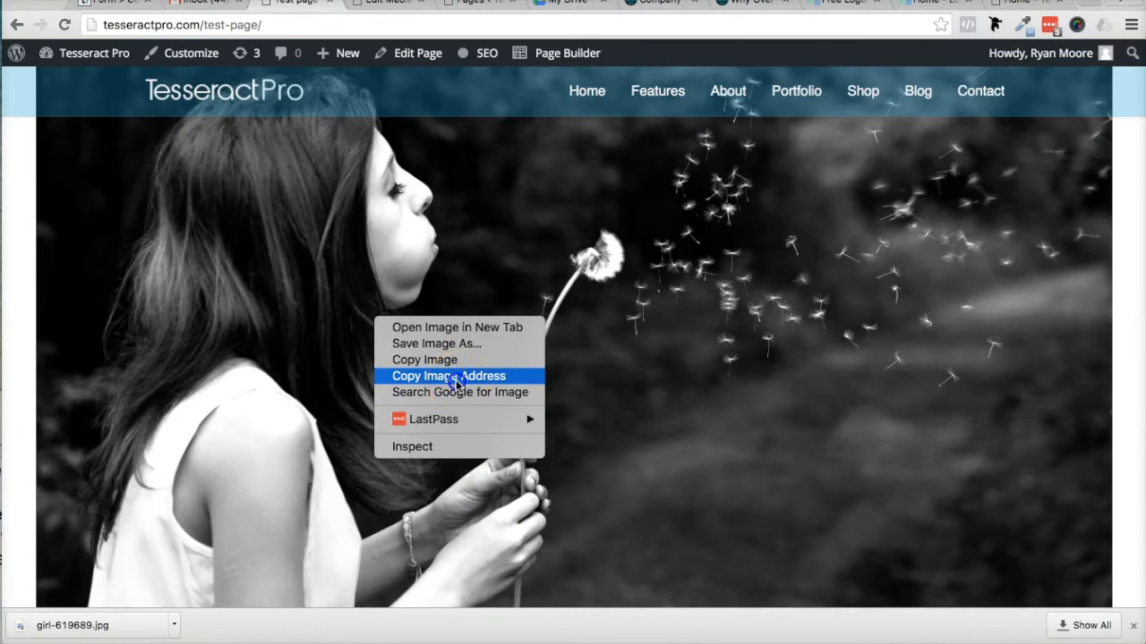
{"action": "left_click", "coordinate": [448, 376]}
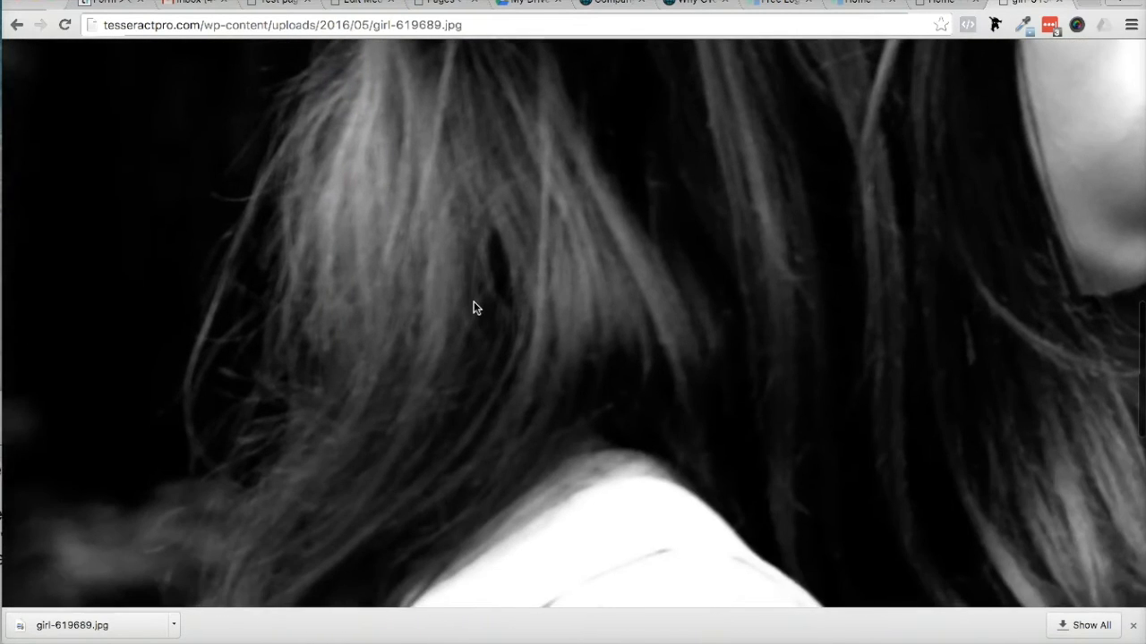
{"action": "scroll", "scroll_direction": "down", "scroll_amount": 3}
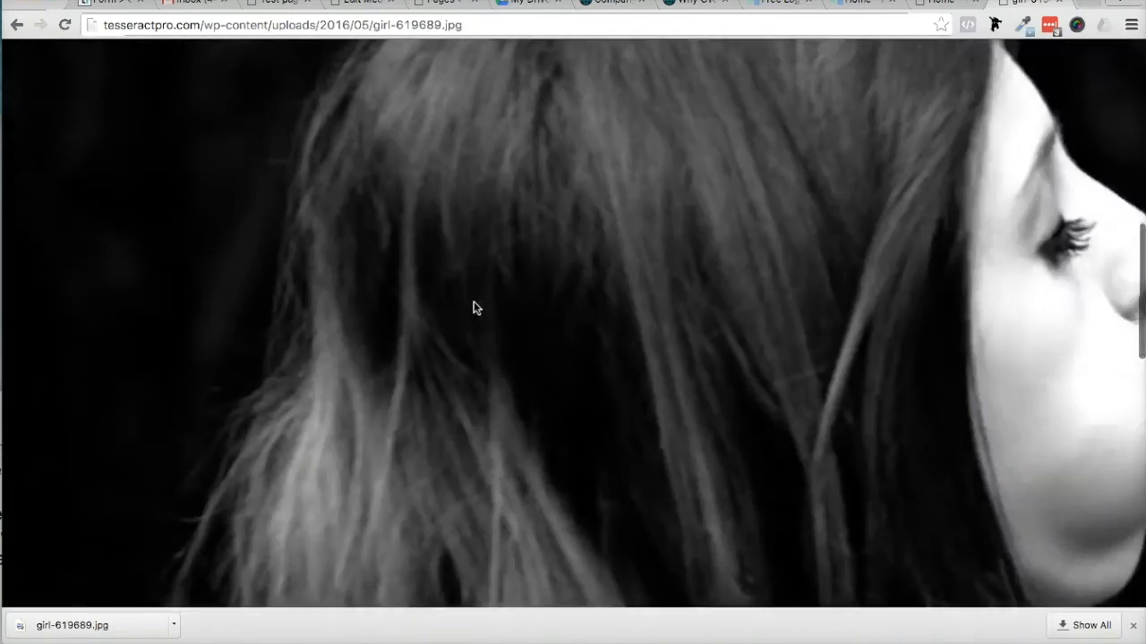
{"action": "left_click", "coordinate": [14, 20]}
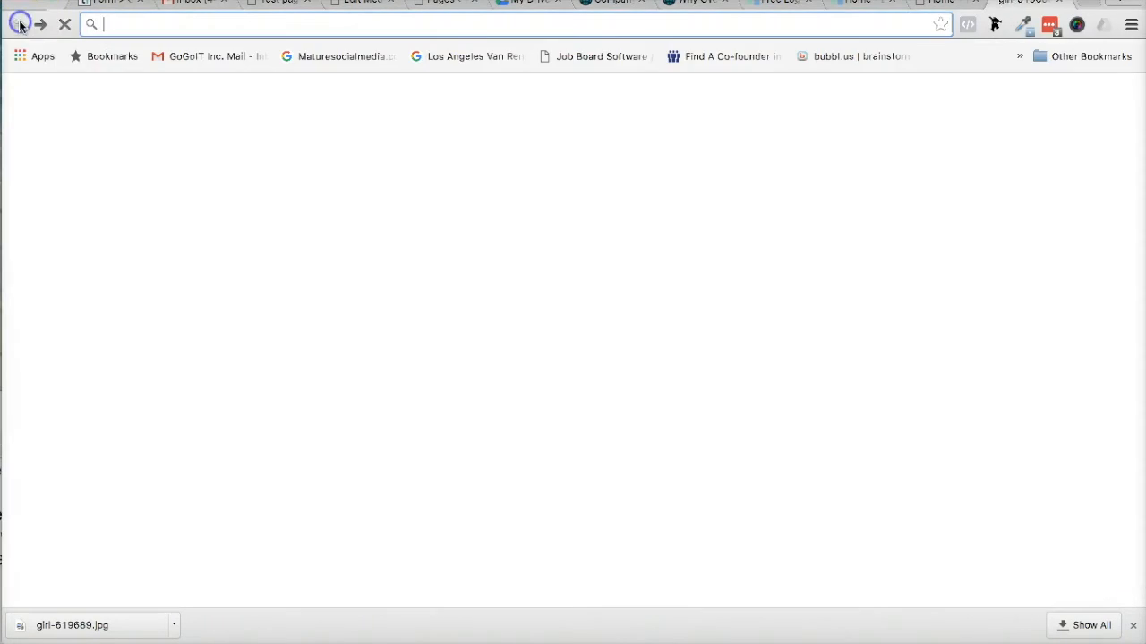
{"action": "left_click", "coordinate": [18, 22]}
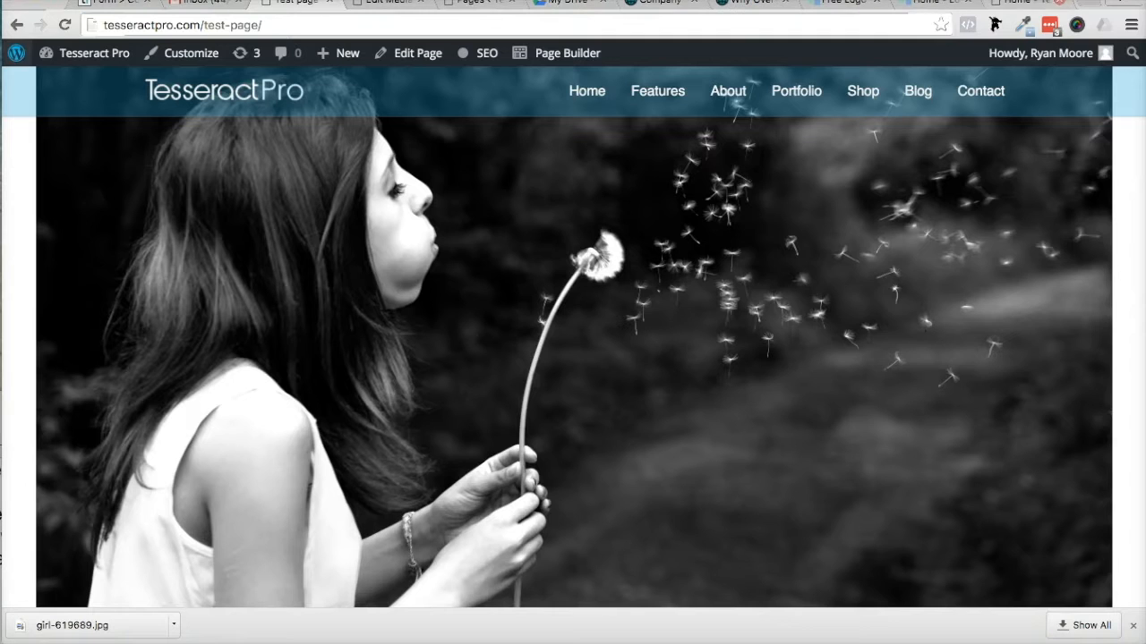
{"action": "mouse_move", "coordinate": [843, 315]}
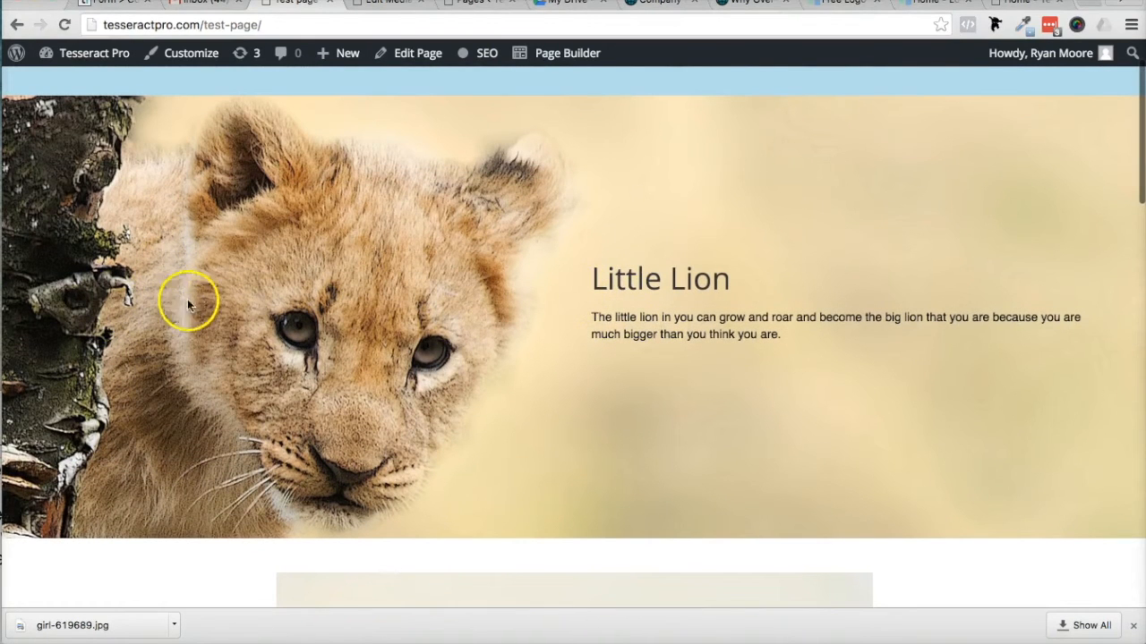
{"action": "mouse_move", "coordinate": [149, 326]}
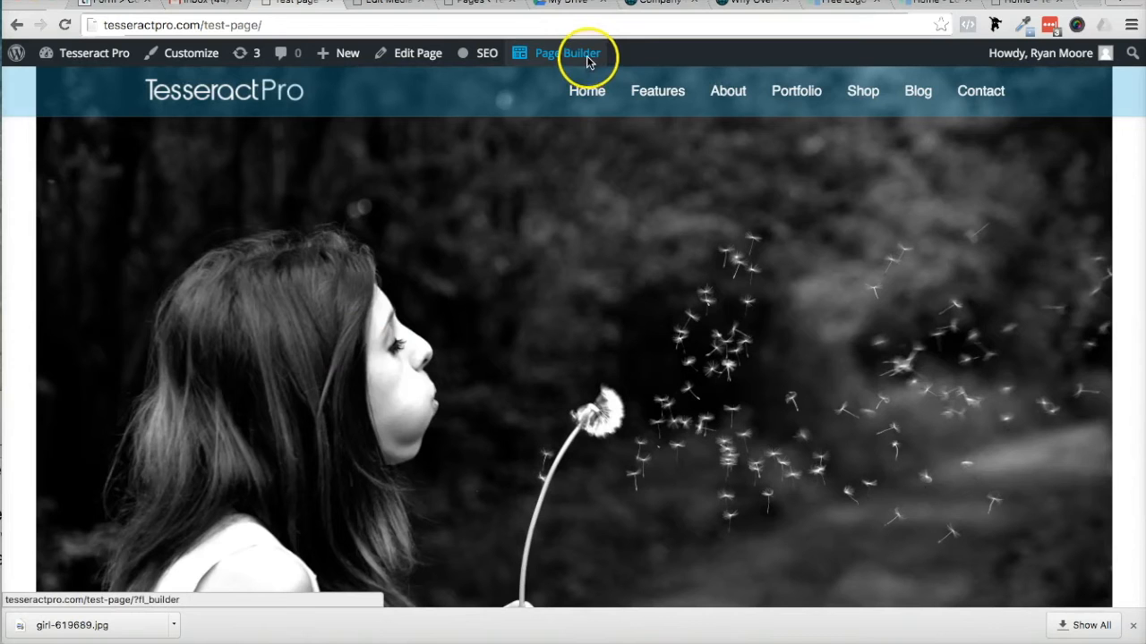
Reopen the test page in Beaver Builder and bring up the dandelion photo module's settings.
{"action": "left_click", "coordinate": [566, 54]}
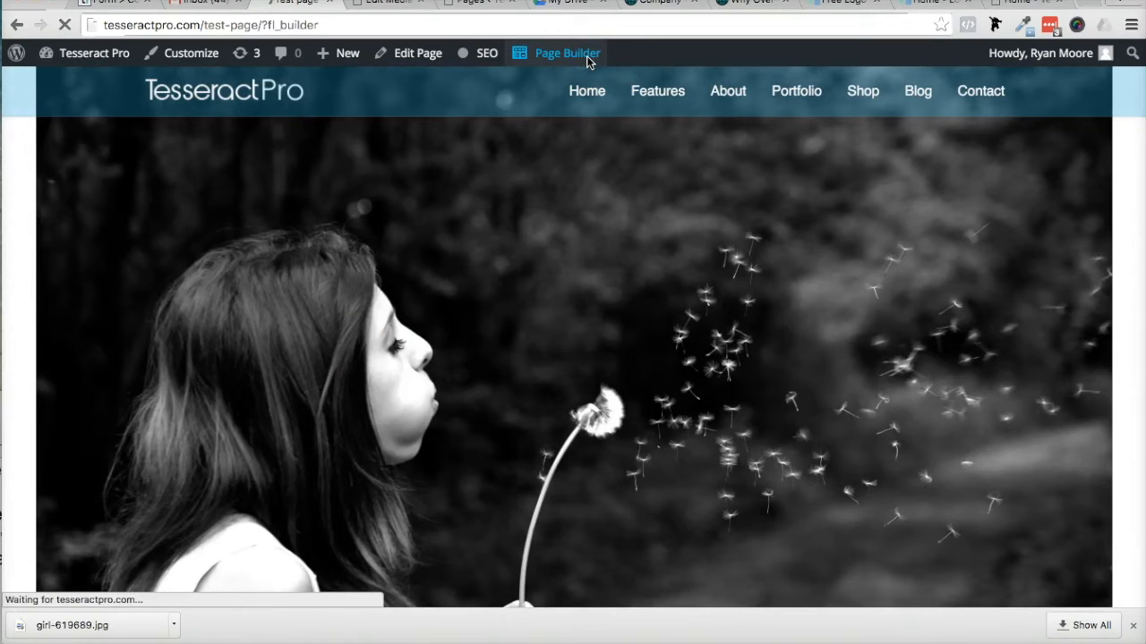
{"action": "left_click", "coordinate": [564, 53]}
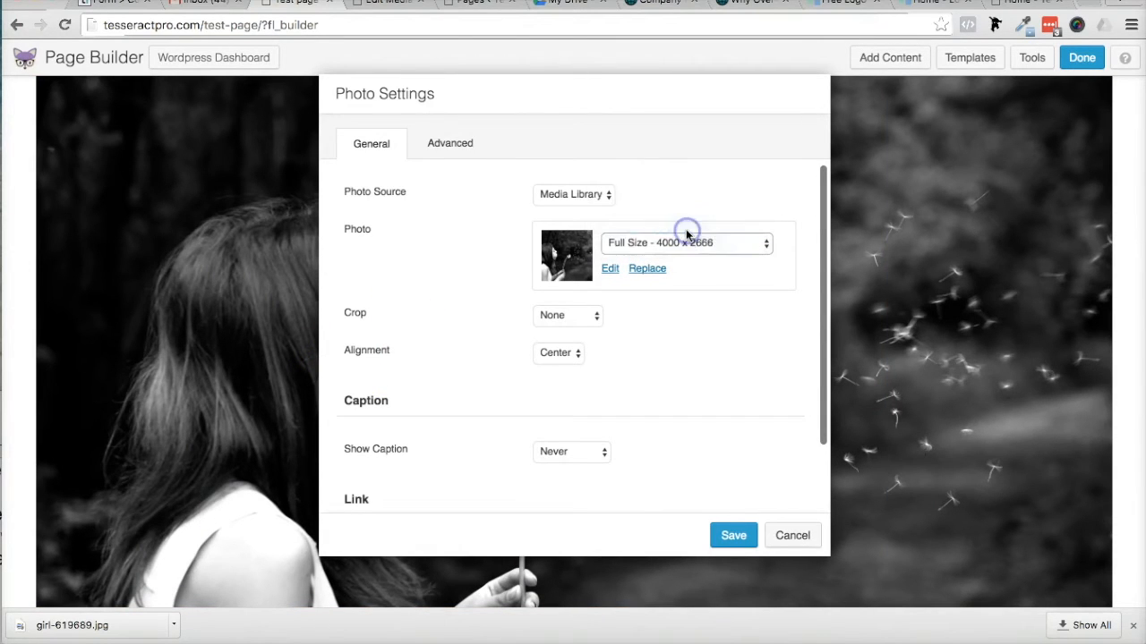
{"action": "left_click", "coordinate": [686, 244]}
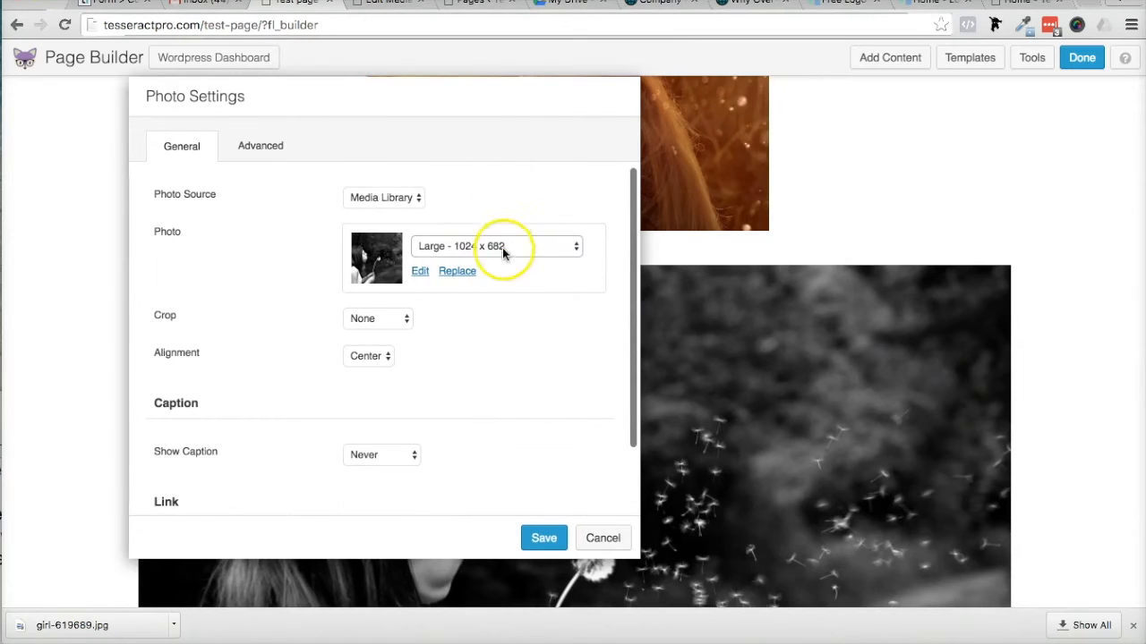
Keep the Large 1024 × 682 size, then send the photo to the WordPress image editor.
{"action": "left_click", "coordinate": [498, 247]}
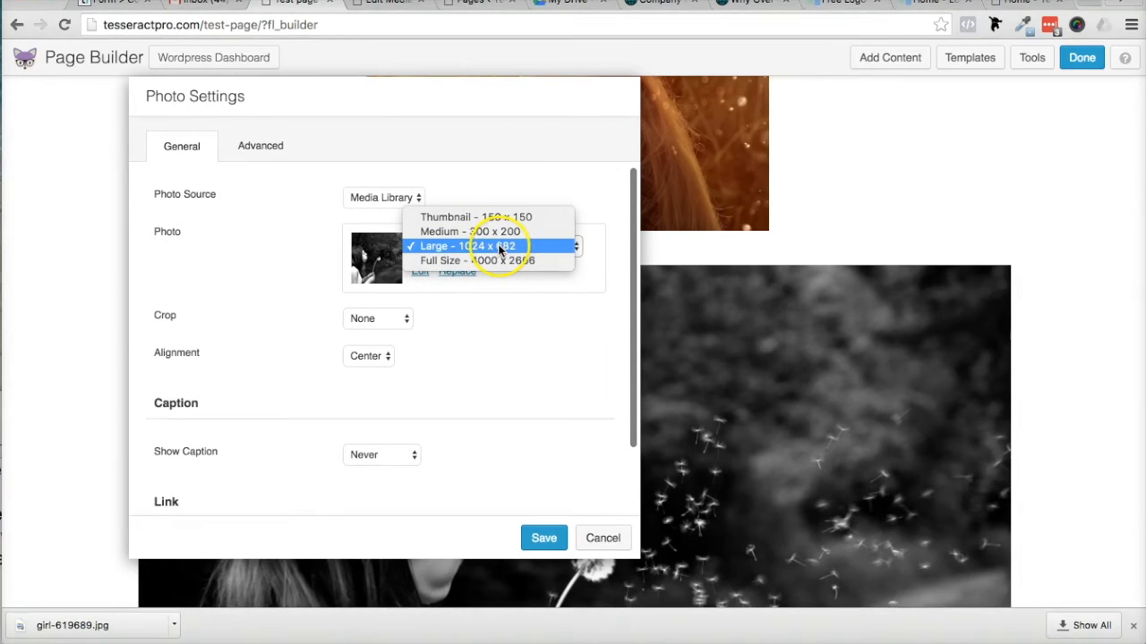
{"action": "left_click", "coordinate": [489, 247]}
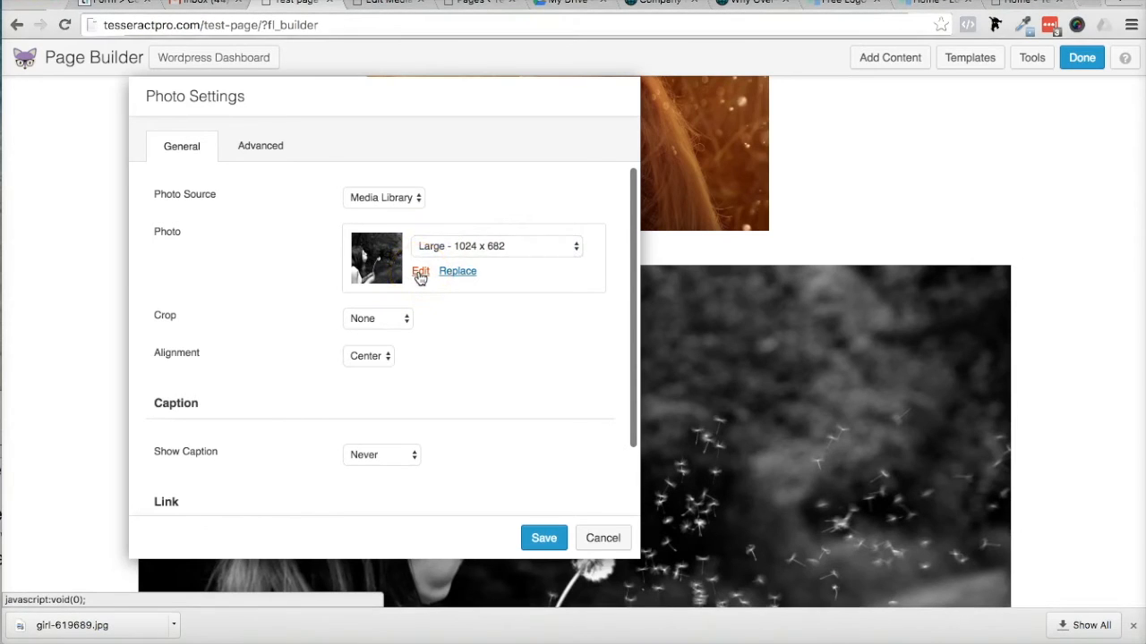
{"action": "left_click", "coordinate": [457, 272]}
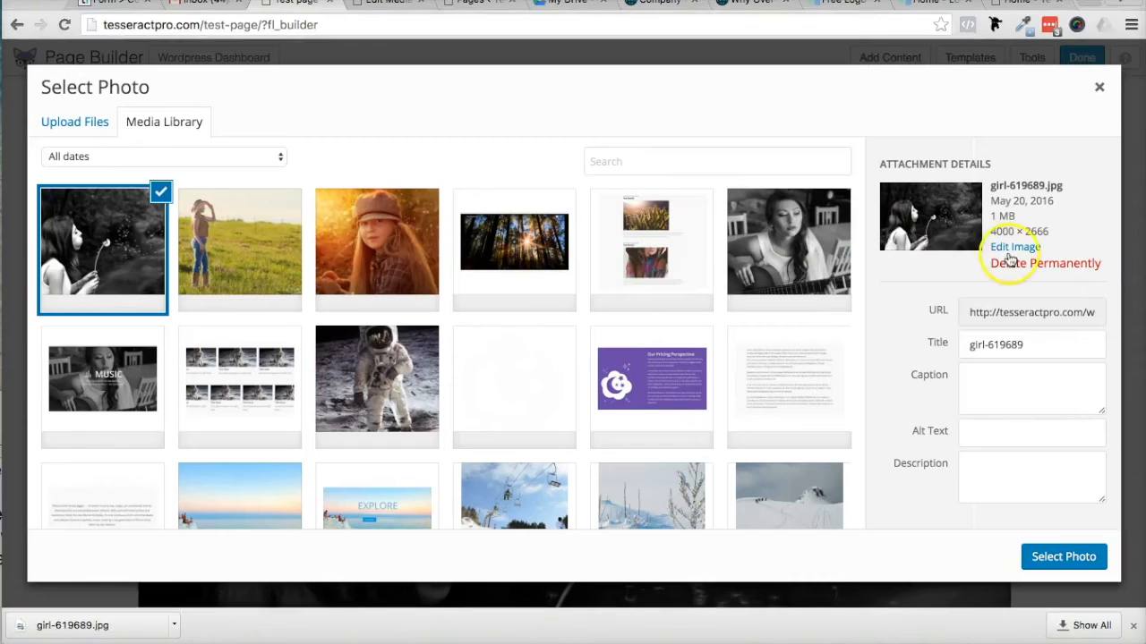
{"action": "left_click", "coordinate": [1009, 247]}
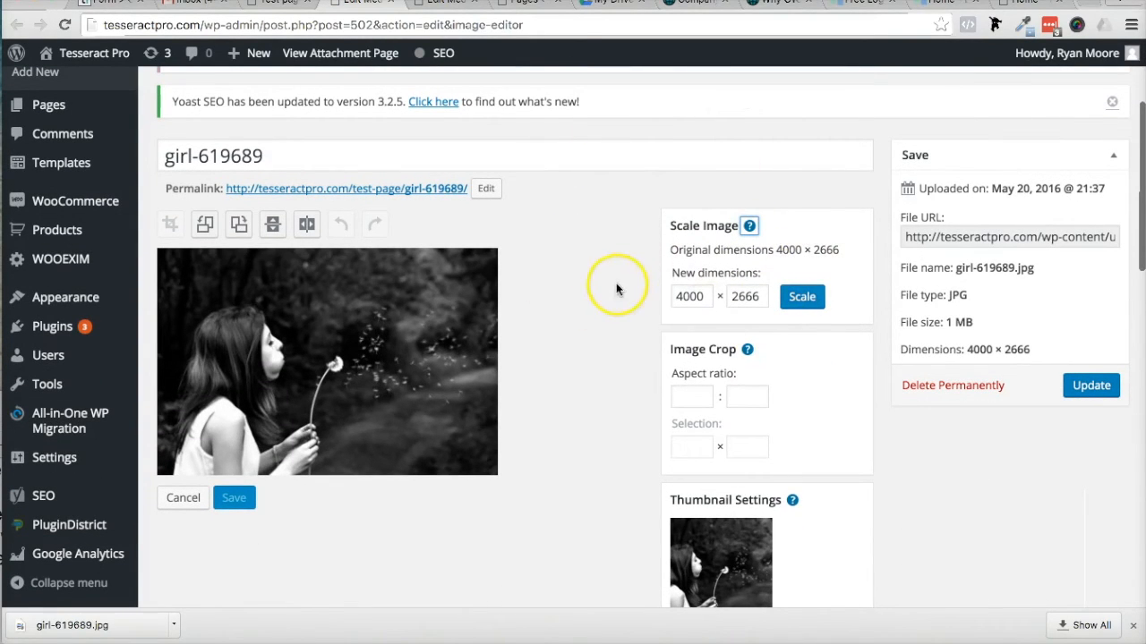
Enter a new width of 700 in place of the original 4000 for scaling.
{"action": "left_click", "coordinate": [691, 297]}
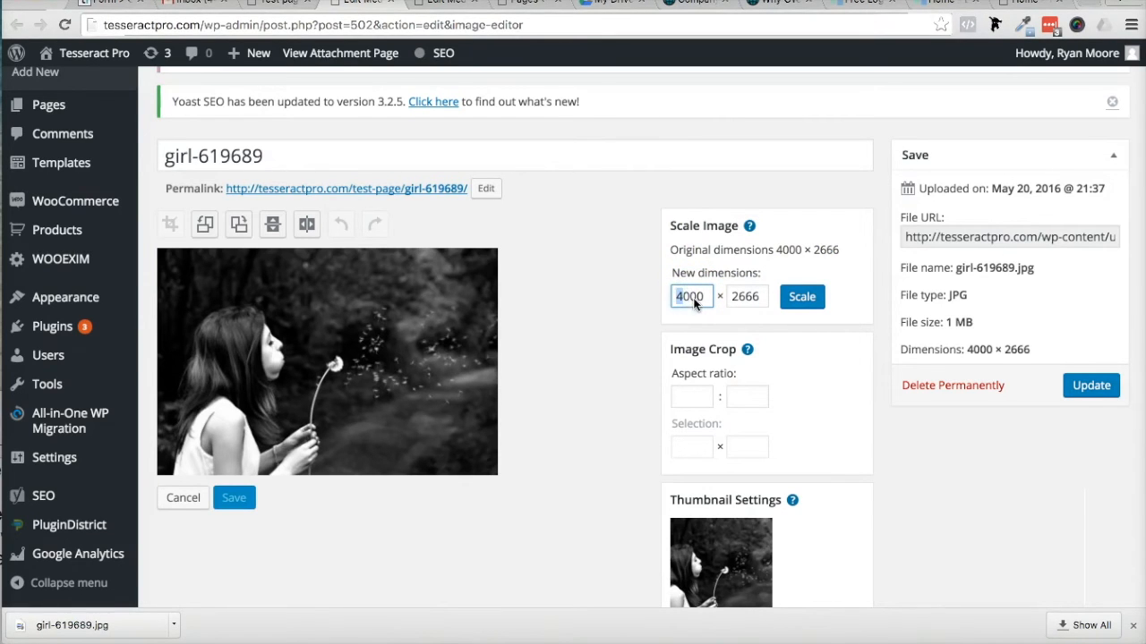
{"action": "type", "text": "700"}
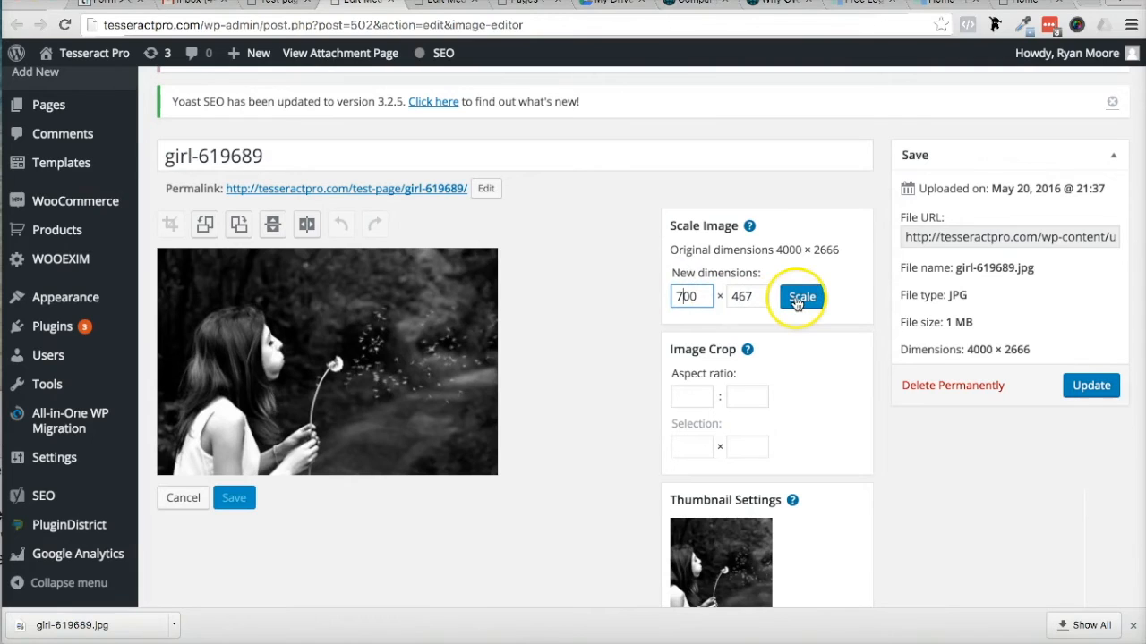
{"action": "mouse_move", "coordinate": [717, 284]}
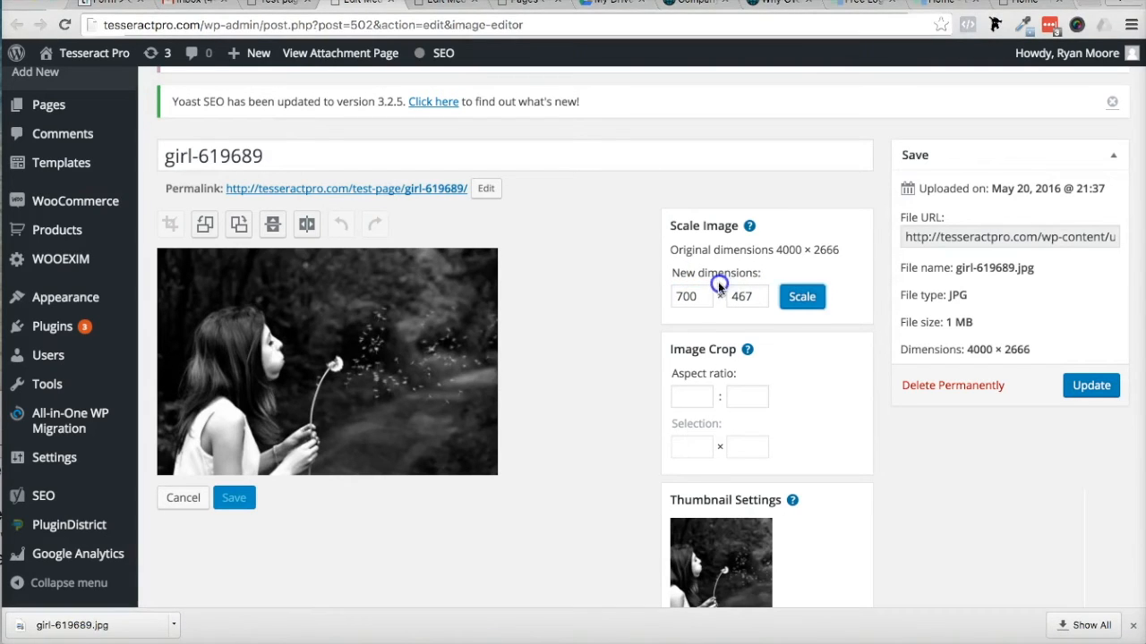
{"action": "type", "text": "4000"}
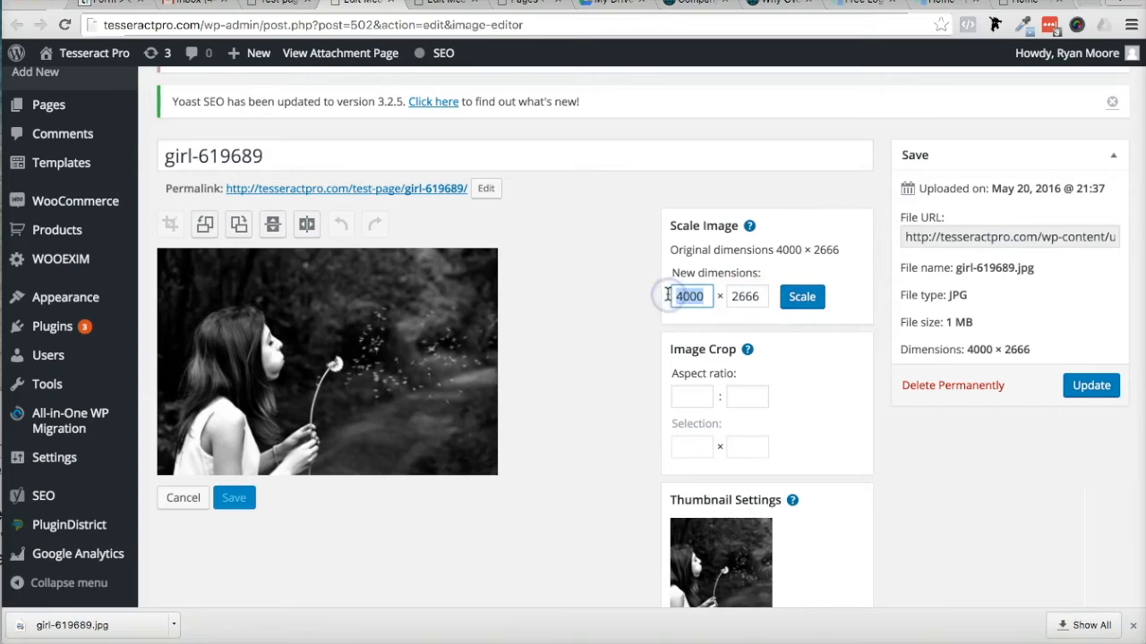
{"action": "type", "text": "700"}
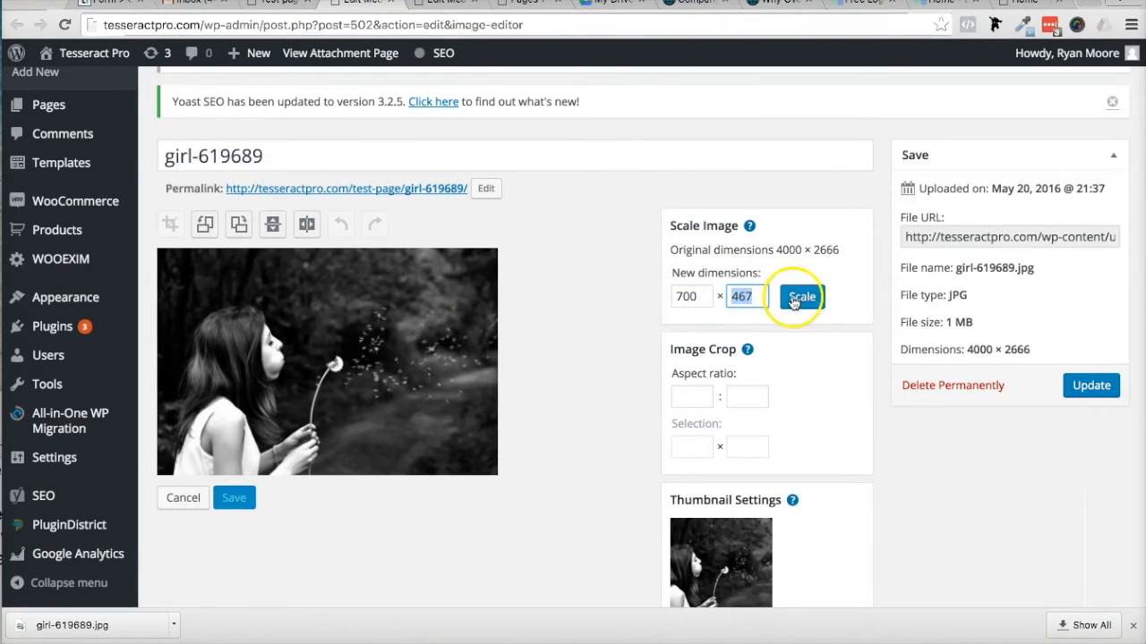
Scale the image down to about 700 × 467, save it and update the media item.
{"action": "left_click", "coordinate": [802, 298]}
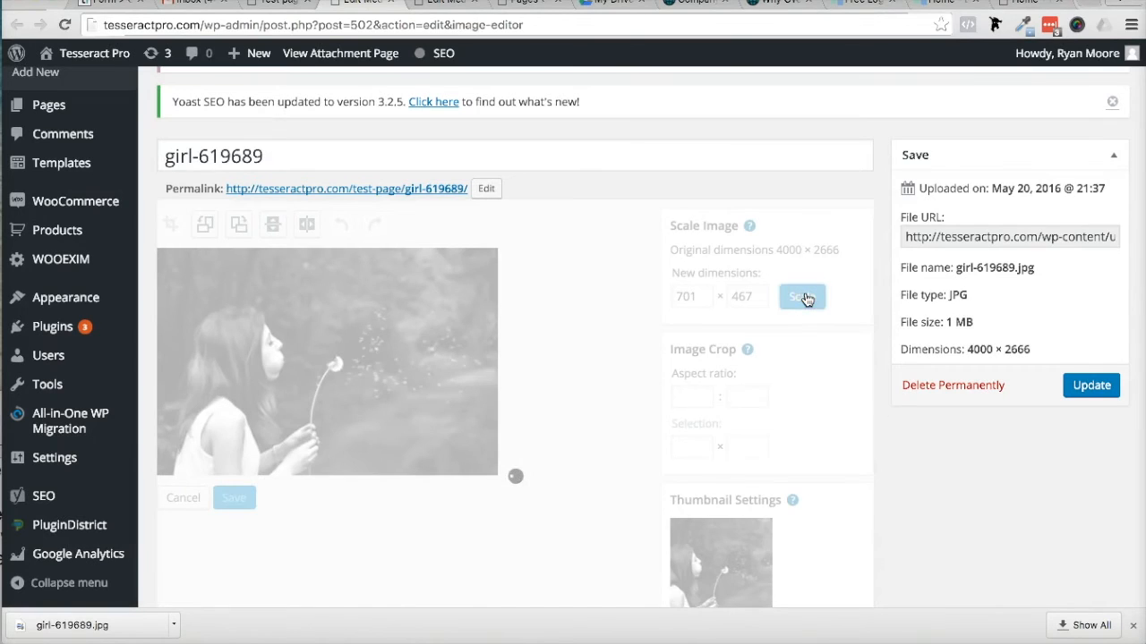
{"action": "left_click", "coordinate": [802, 297]}
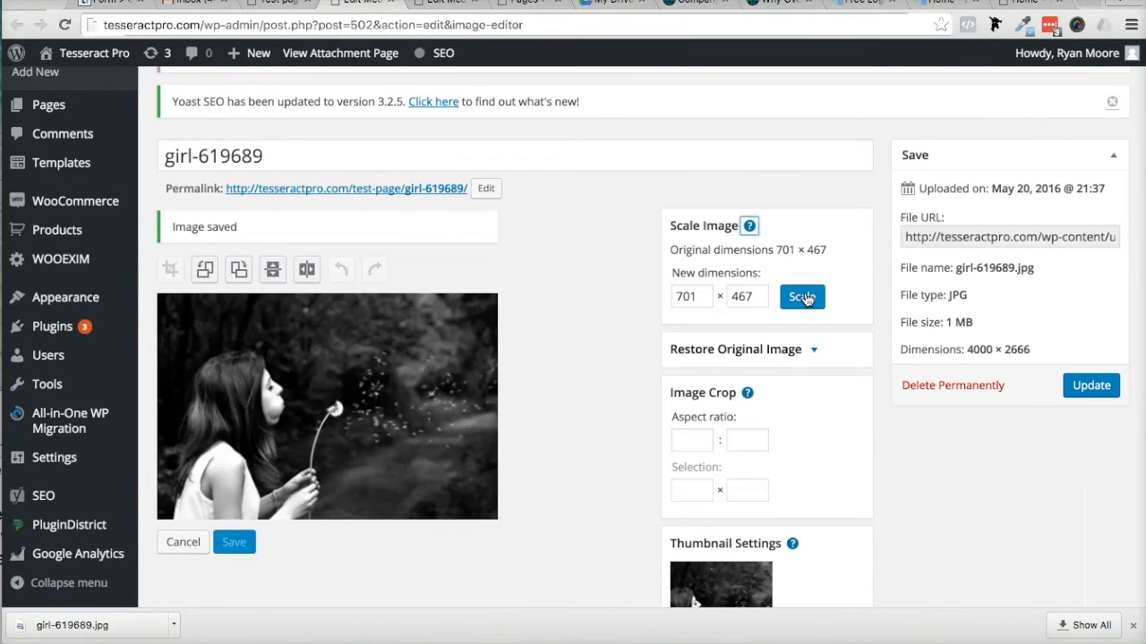
{"action": "mouse_move", "coordinate": [1079, 383]}
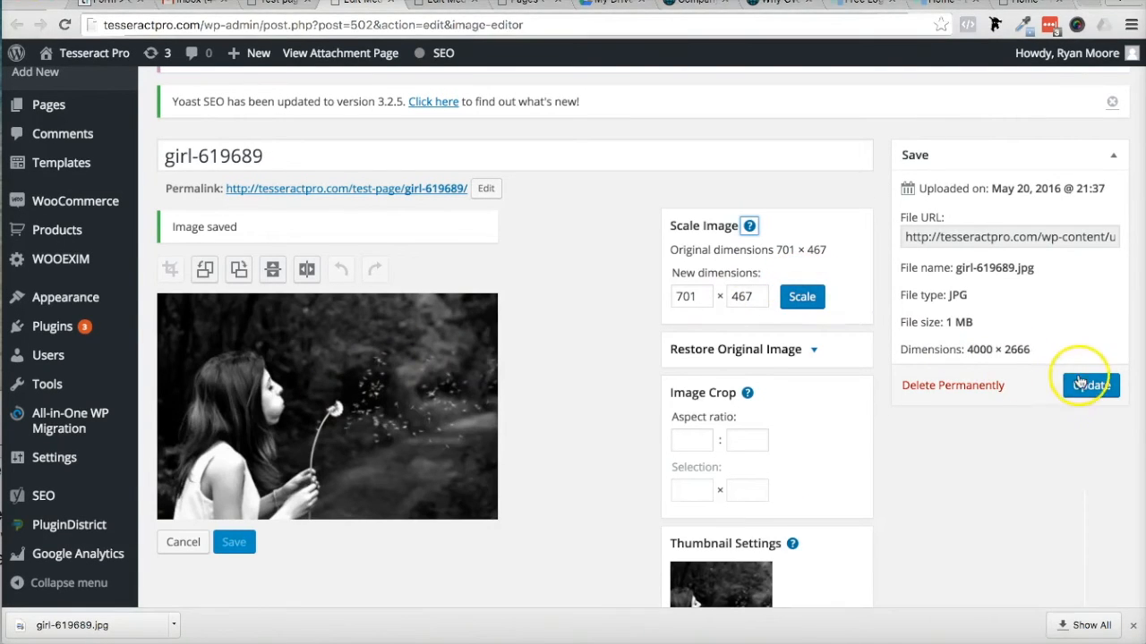
{"action": "left_click", "coordinate": [1090, 385]}
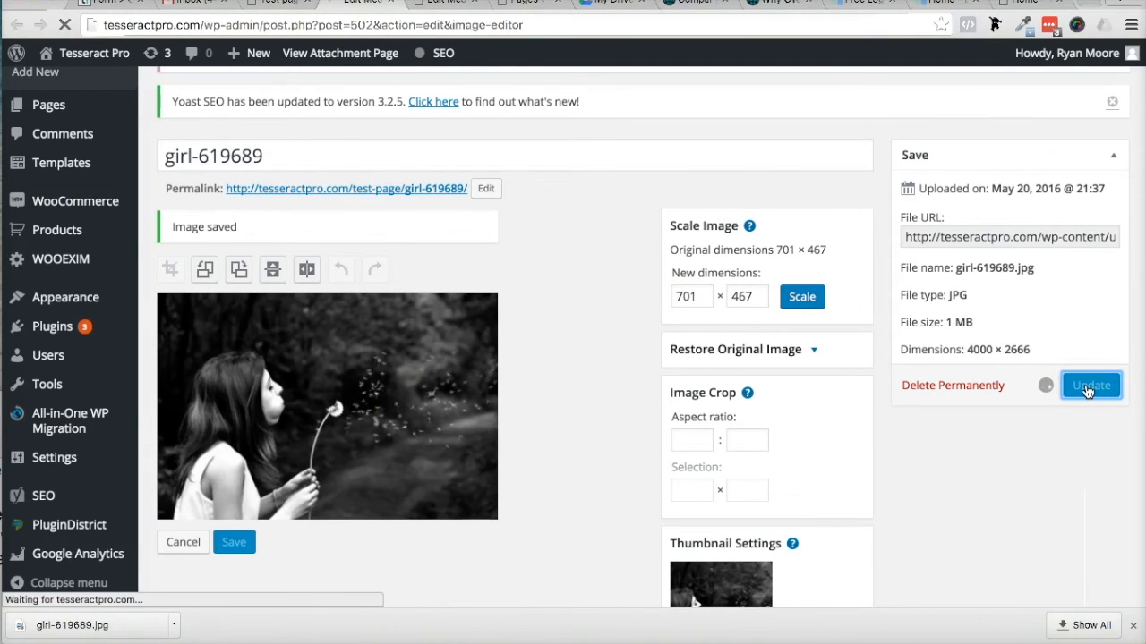
{"action": "left_click", "coordinate": [1090, 385]}
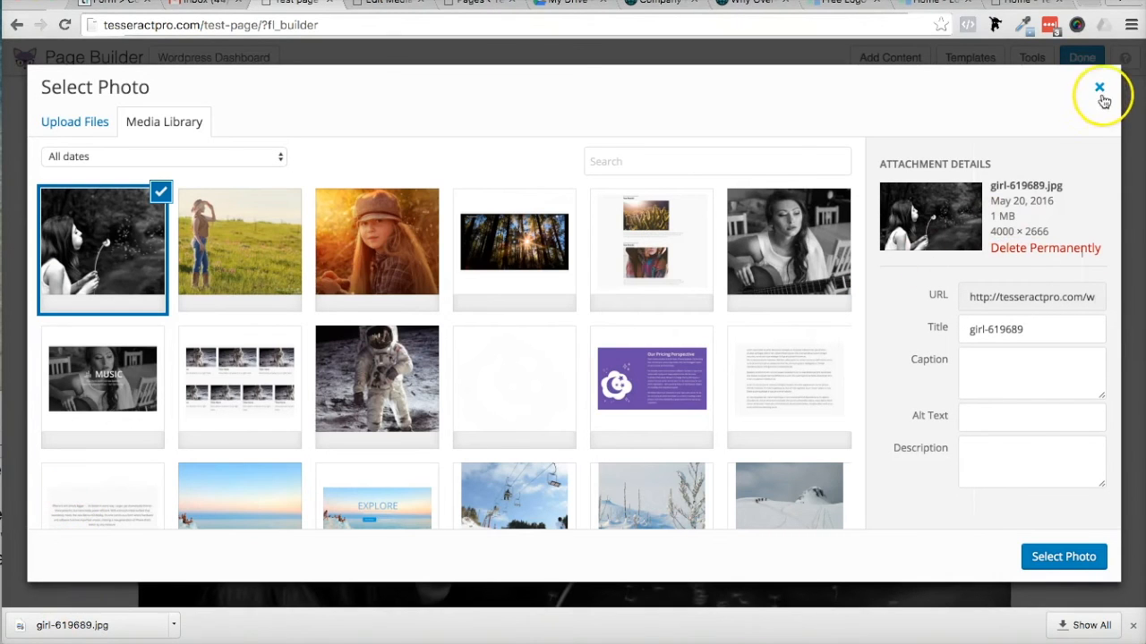
Close the photo picker and start replacing the black-and-white photo module's image.
{"action": "left_click", "coordinate": [1099, 86]}
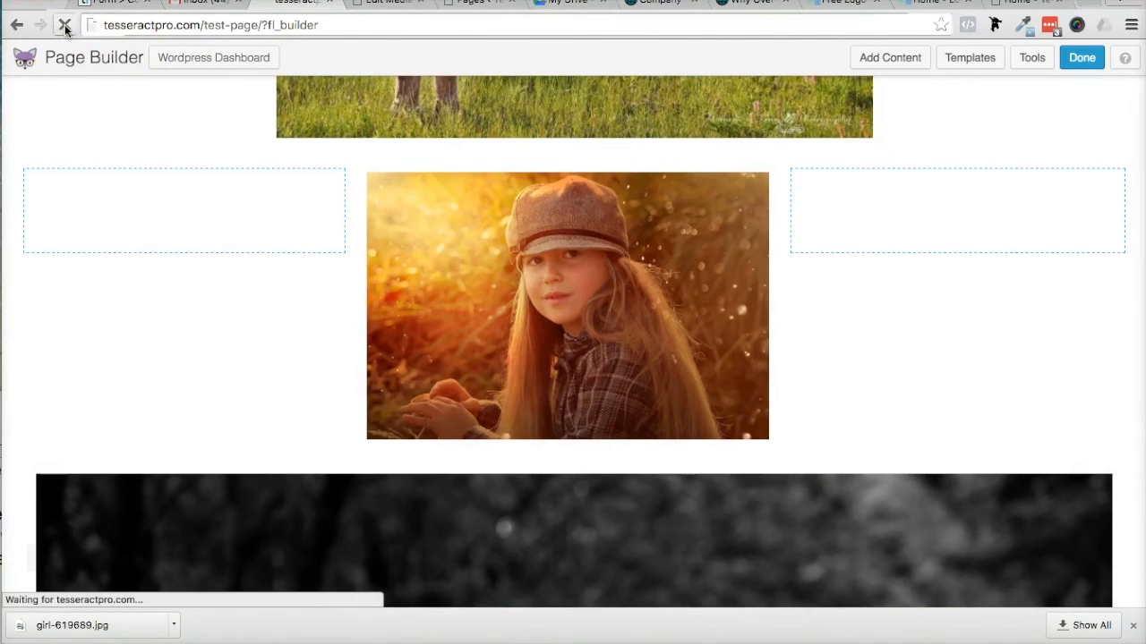
{"action": "left_click", "coordinate": [888, 57]}
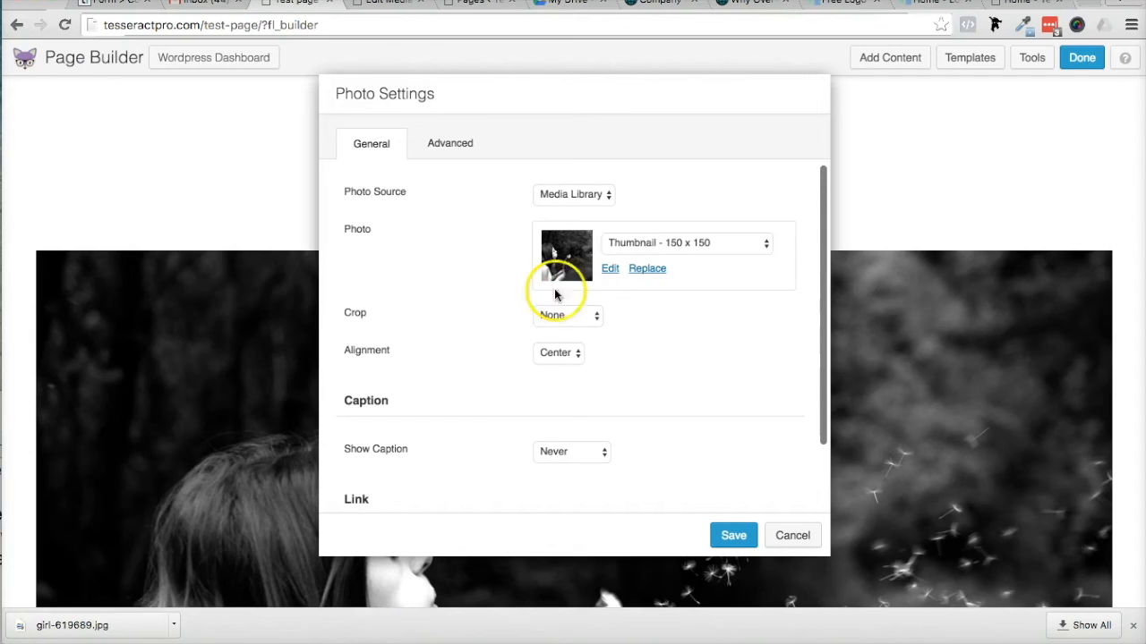
{"action": "left_click", "coordinate": [684, 244]}
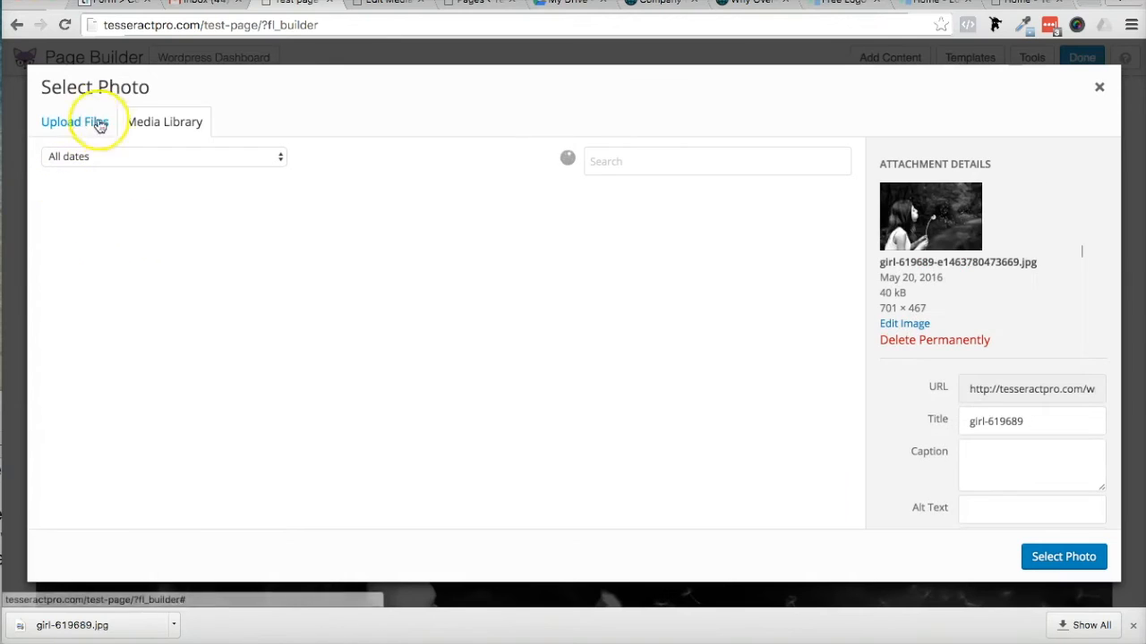
Pick the rescaled 701 × 467 dandelion photo from the Media Library at Full Size and save.
{"action": "left_click", "coordinate": [165, 122]}
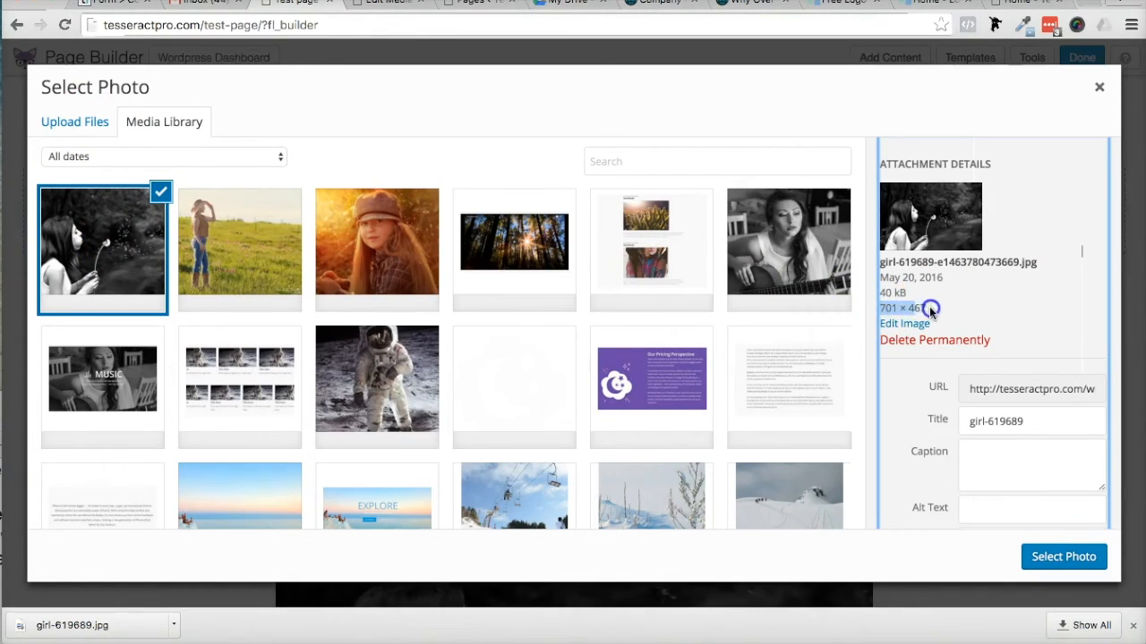
{"action": "left_click", "coordinate": [1063, 557]}
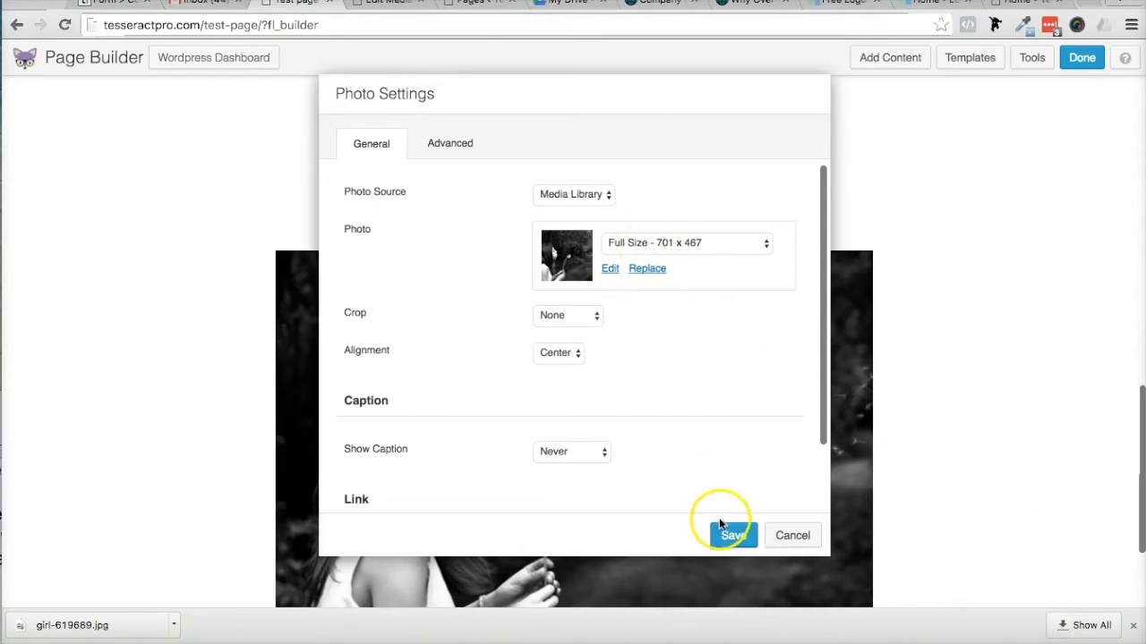
{"action": "left_click", "coordinate": [730, 534]}
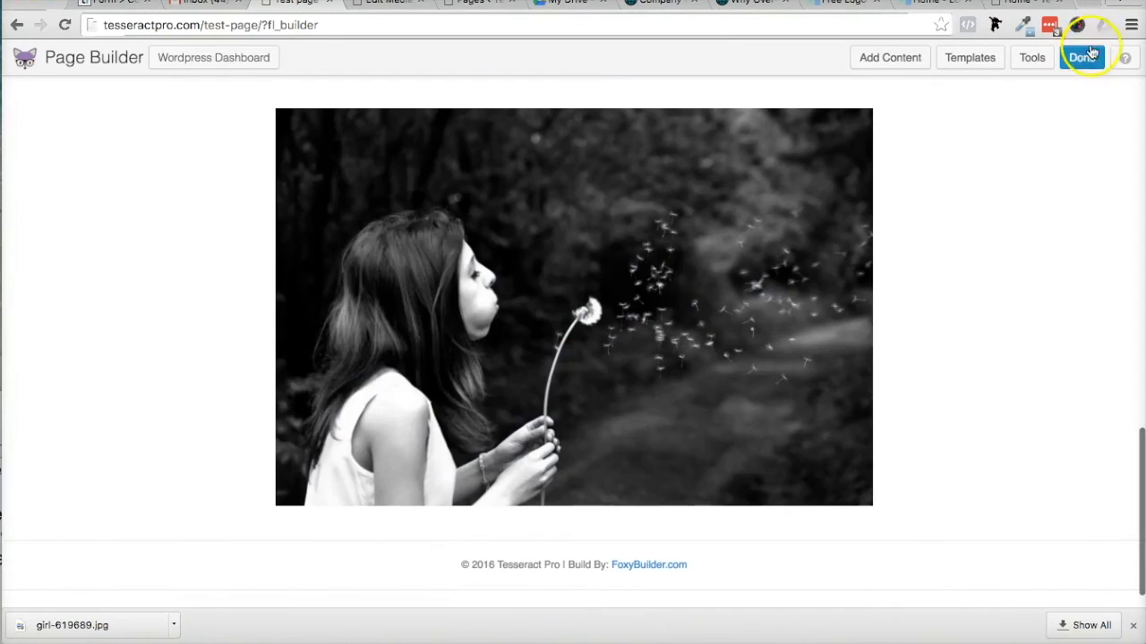
Finish editing and publish the page changes.
{"action": "left_click", "coordinate": [1081, 57]}
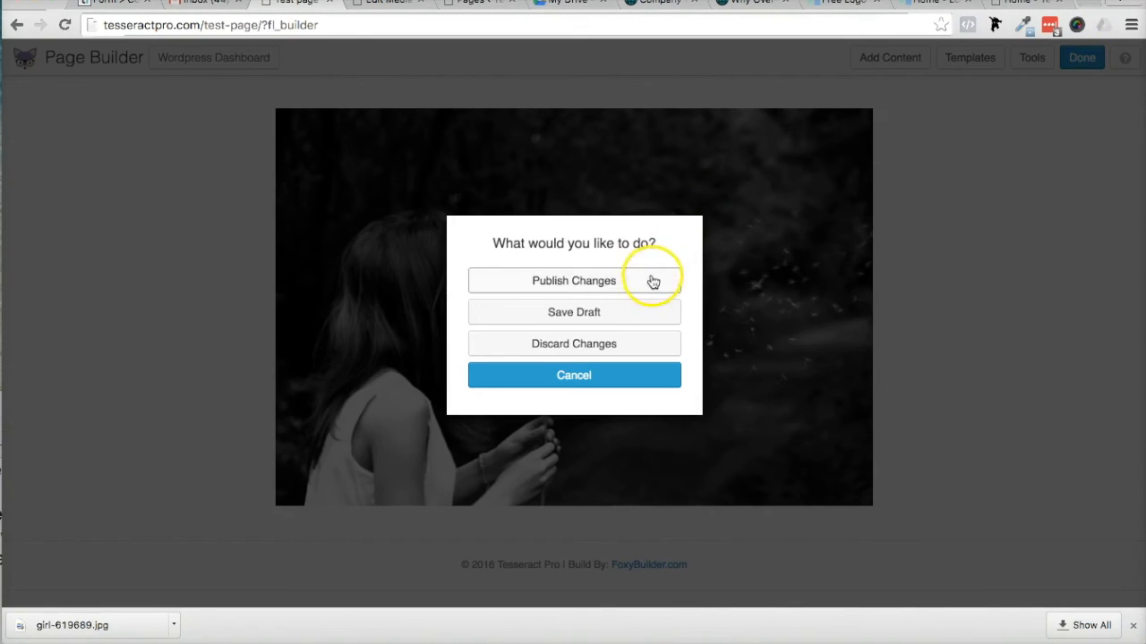
{"action": "left_click", "coordinate": [572, 279]}
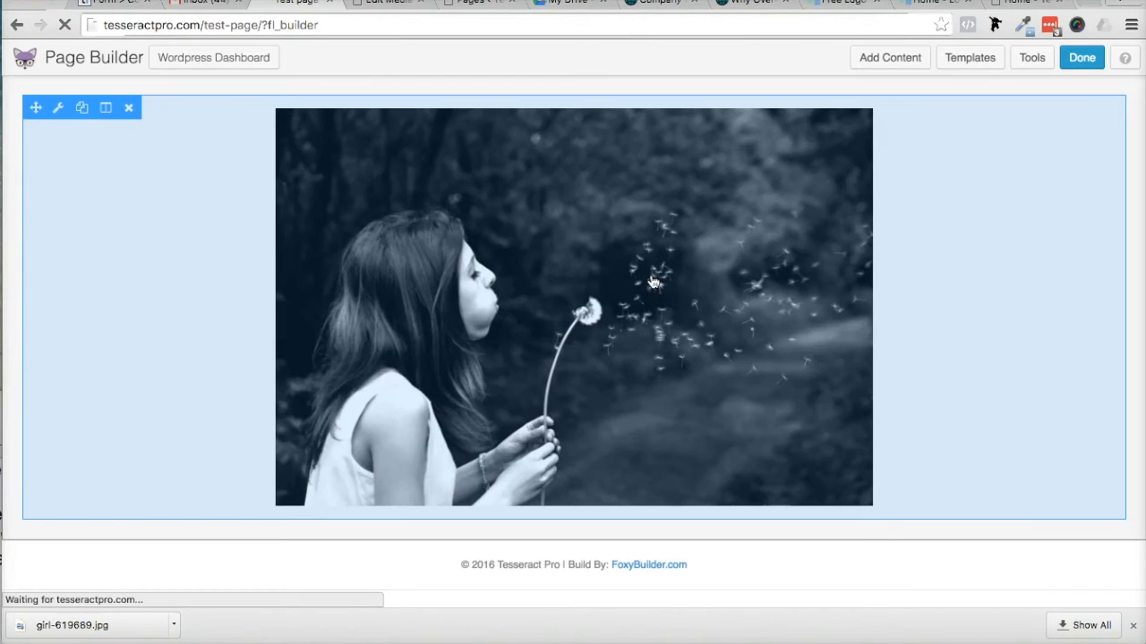
{"action": "left_click", "coordinate": [1081, 57]}
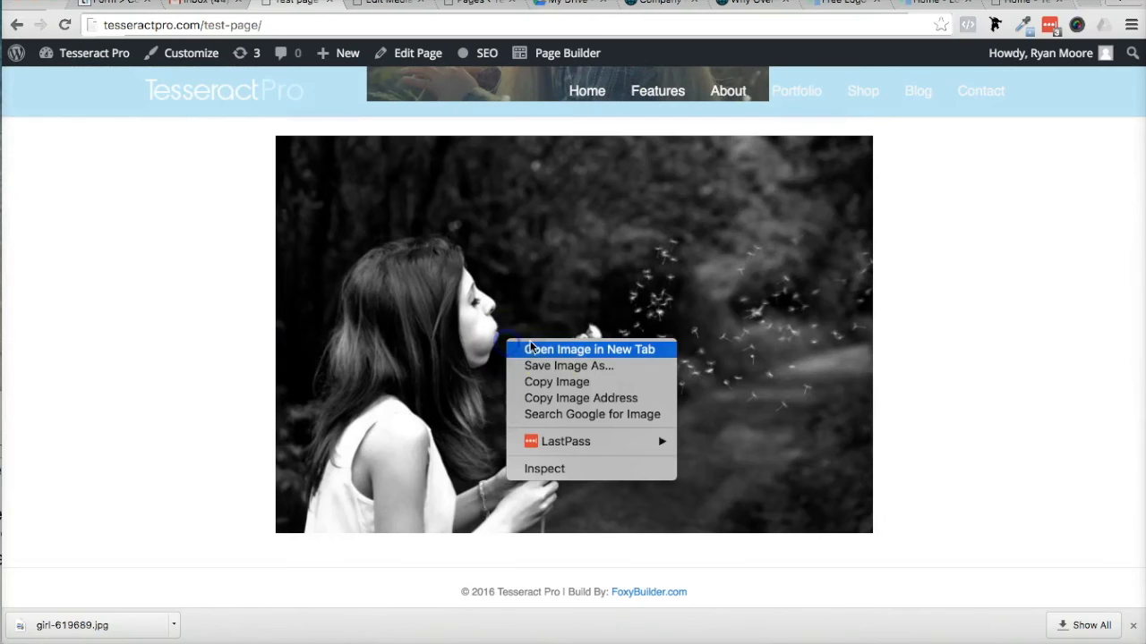
Review the live page and inspect the orange photo via its right-click options.
{"action": "left_click", "coordinate": [587, 350]}
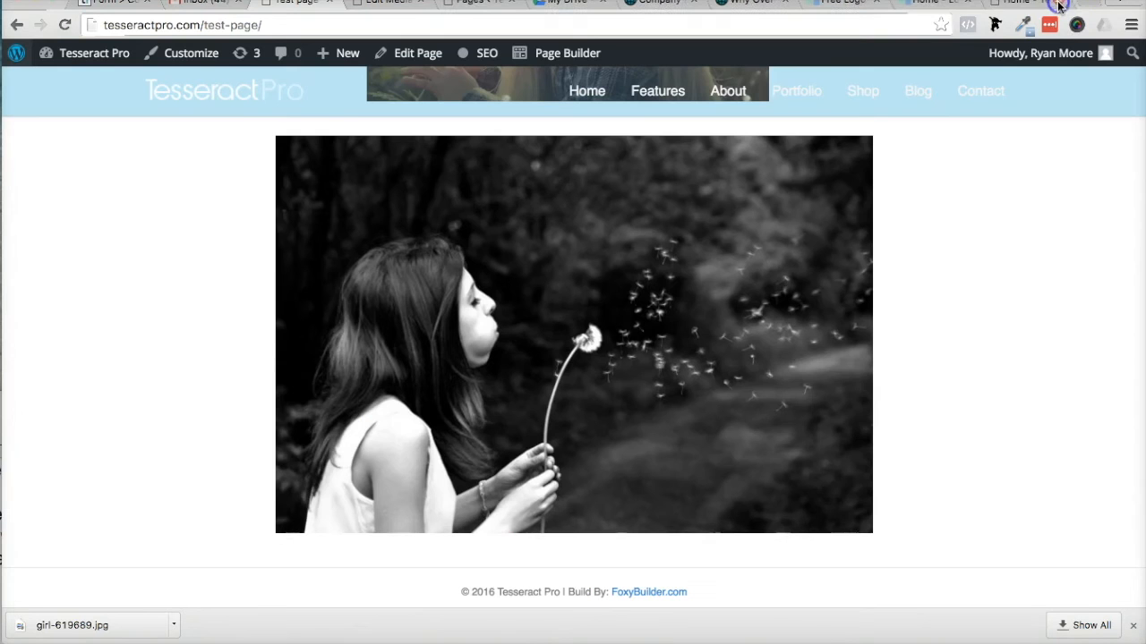
{"action": "scroll", "scroll_direction": "down", "scroll_amount": 3}
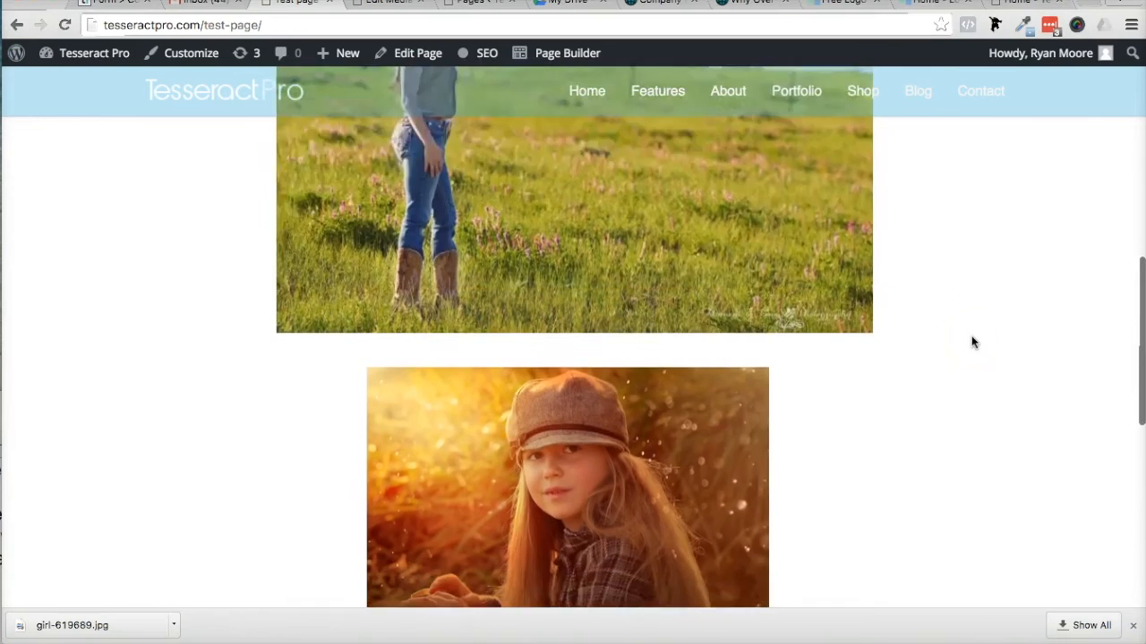
{"action": "right_click", "coordinate": [608, 387]}
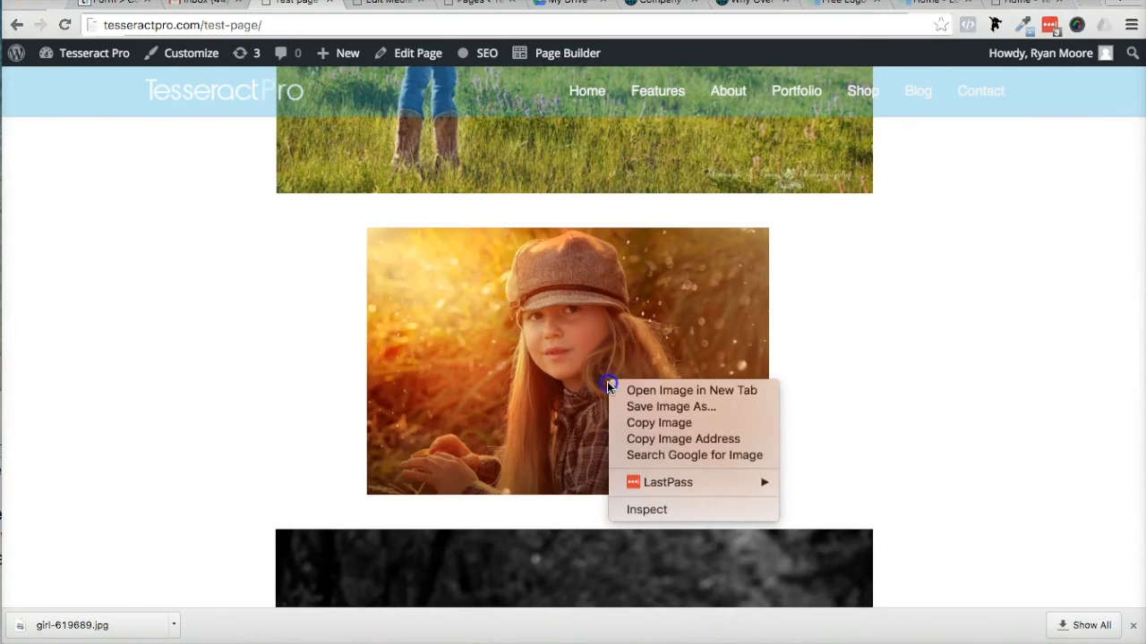
{"action": "left_click", "coordinate": [689, 436]}
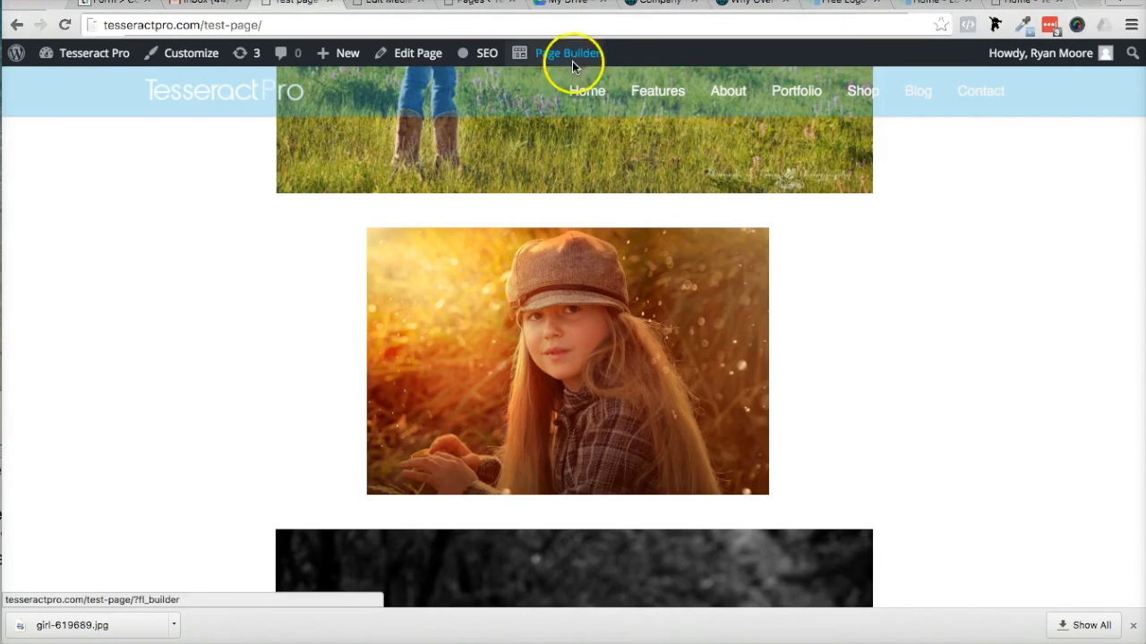
Reopen the page in Beaver Builder and close the content panel.
{"action": "left_click", "coordinate": [570, 54]}
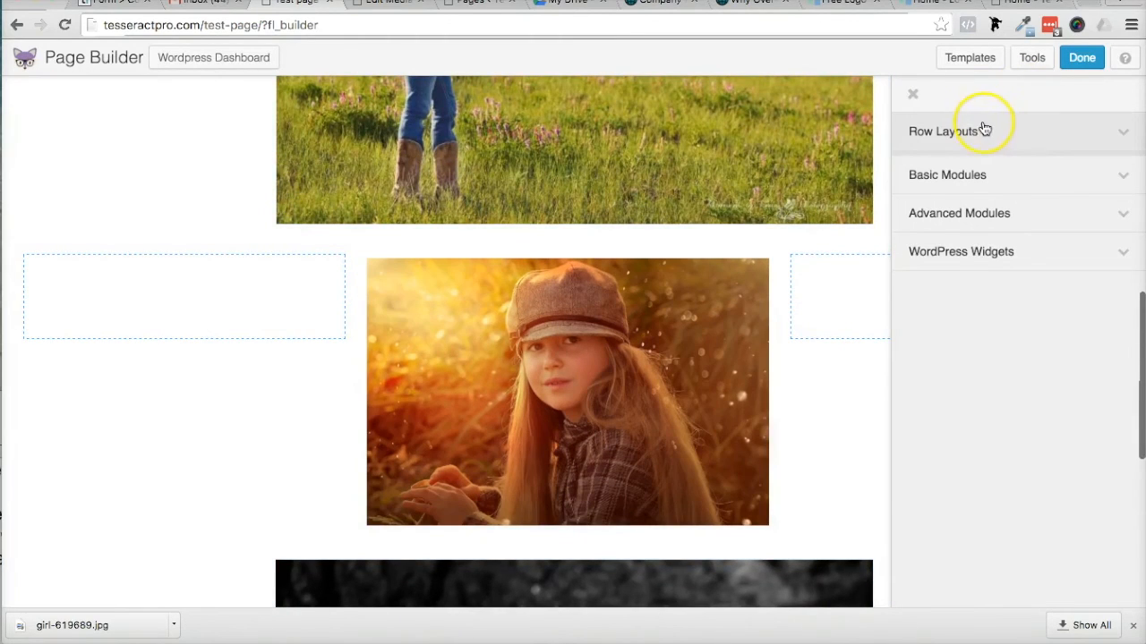
{"action": "left_click", "coordinate": [913, 93]}
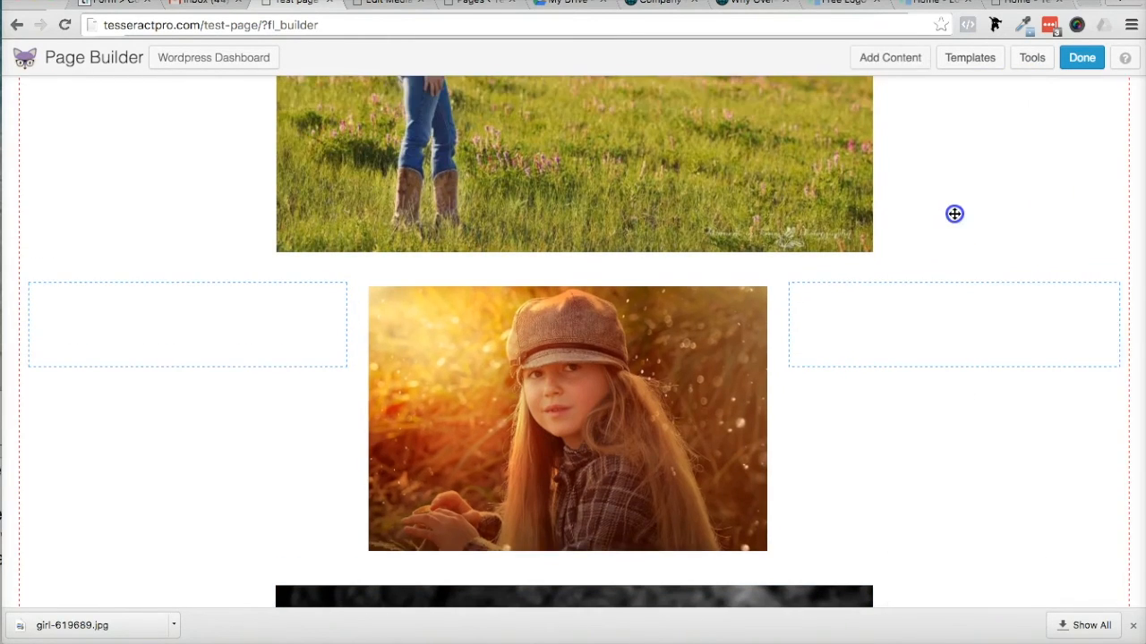
{"action": "left_click", "coordinate": [889, 55]}
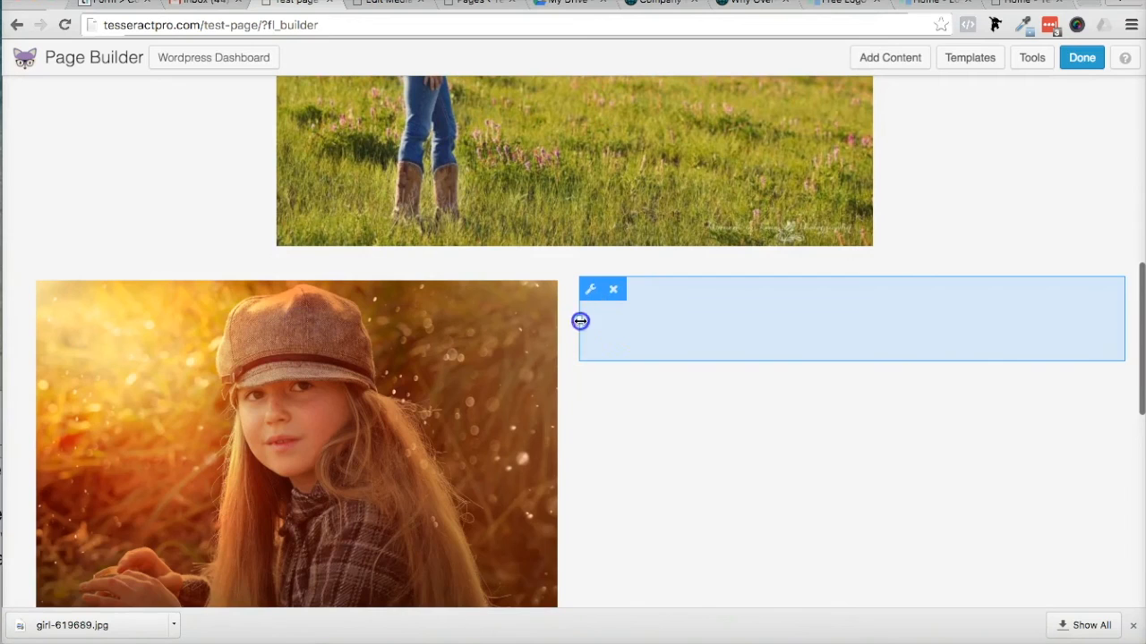
Drag the column divider so the orange photo fills about the left half of its row.
{"action": "left_click_drag", "start_coordinate": [580, 320], "coordinate": [702, 326]}
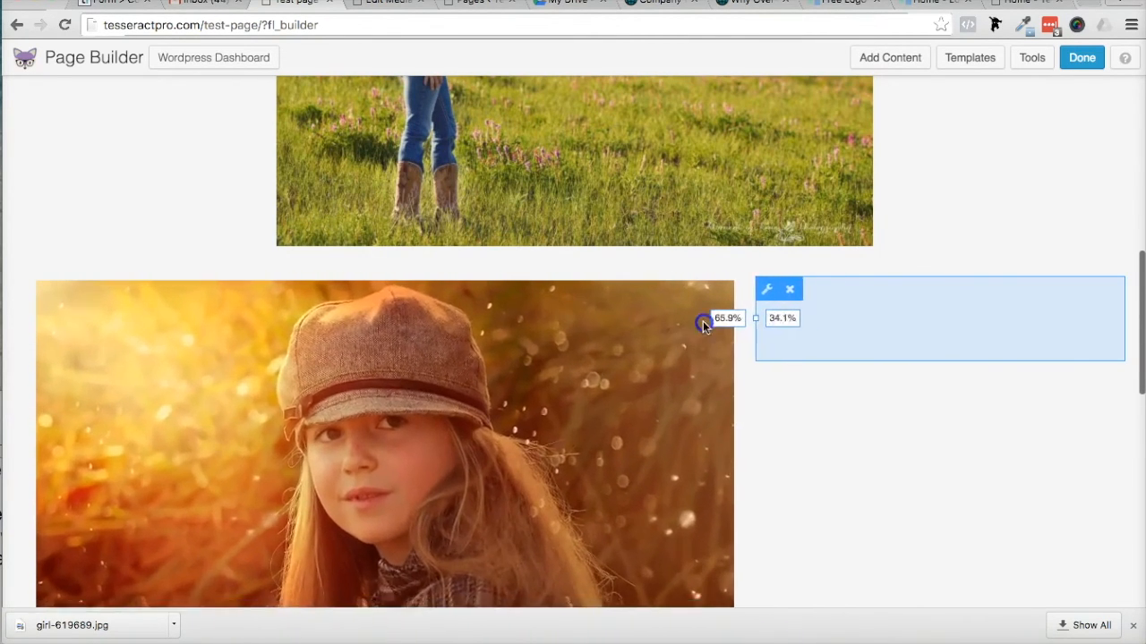
{"action": "left_click_drag", "start_coordinate": [705, 323], "coordinate": [601, 317]}
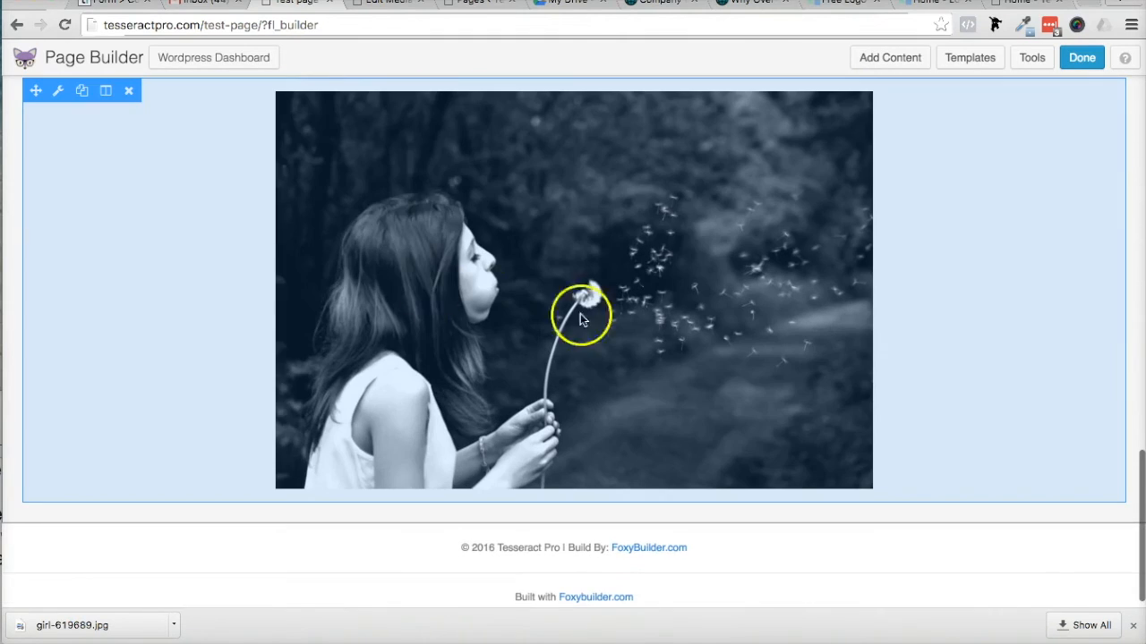
{"action": "scroll", "scroll_direction": "down", "scroll_amount": 3}
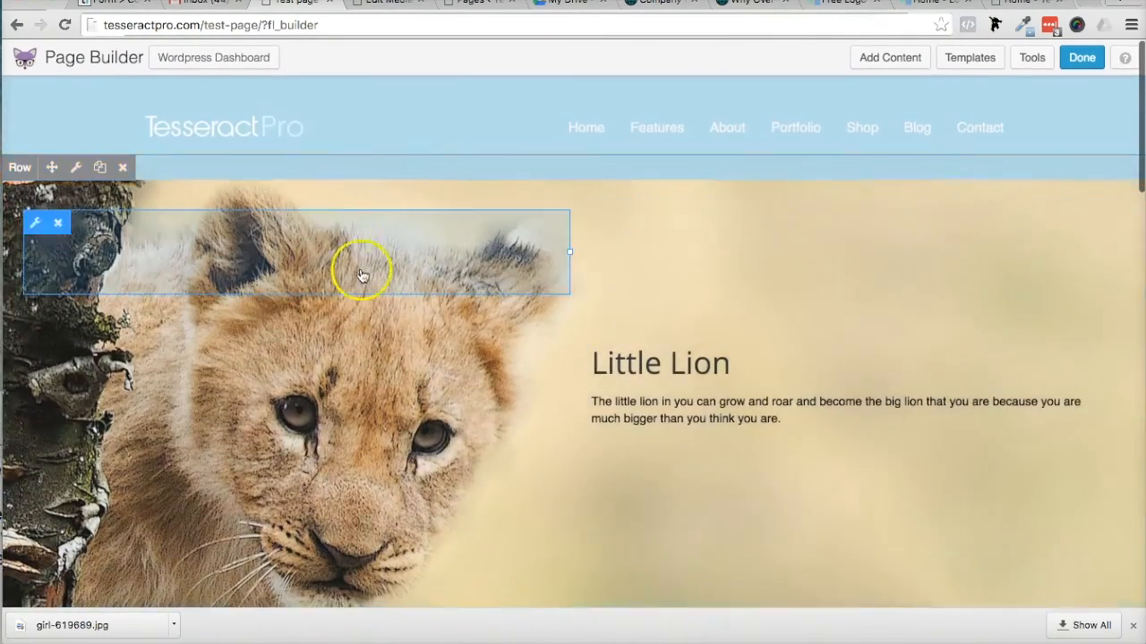
{"action": "scroll", "scroll_direction": "down", "scroll_amount": 3}
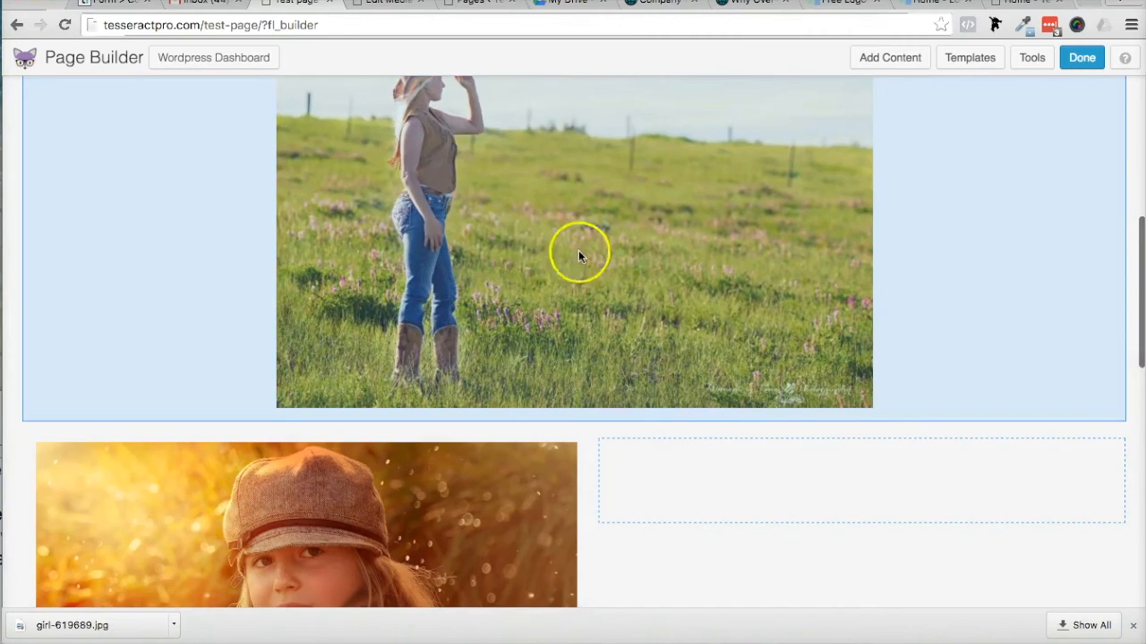
{"action": "mouse_move", "coordinate": [898, 306]}
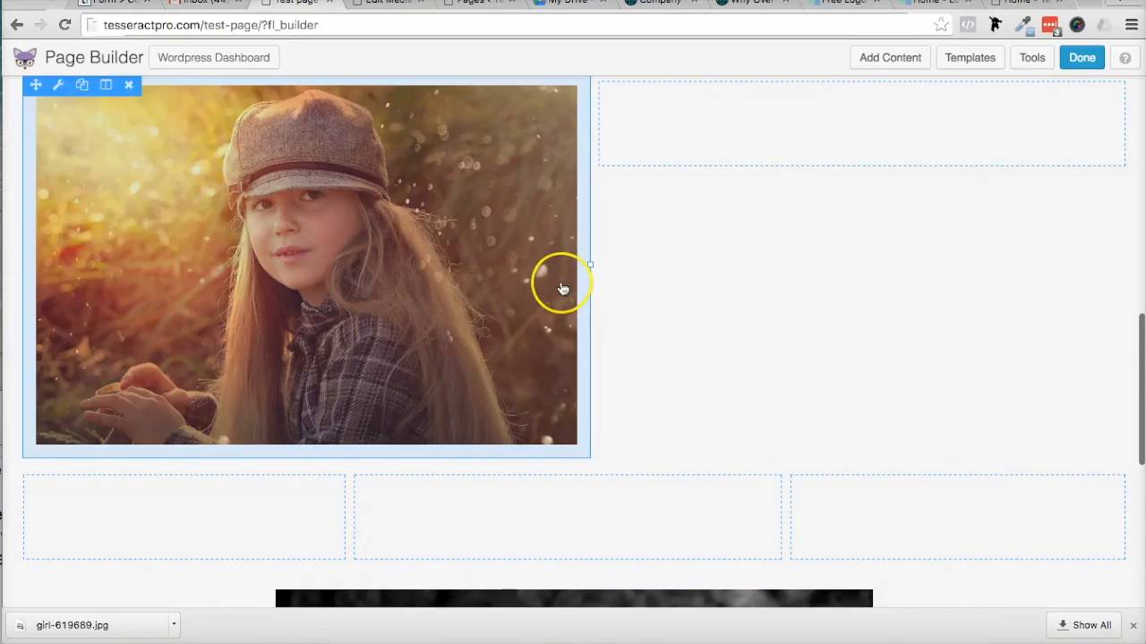
{"action": "scroll", "scroll_direction": "down", "scroll_amount": 3}
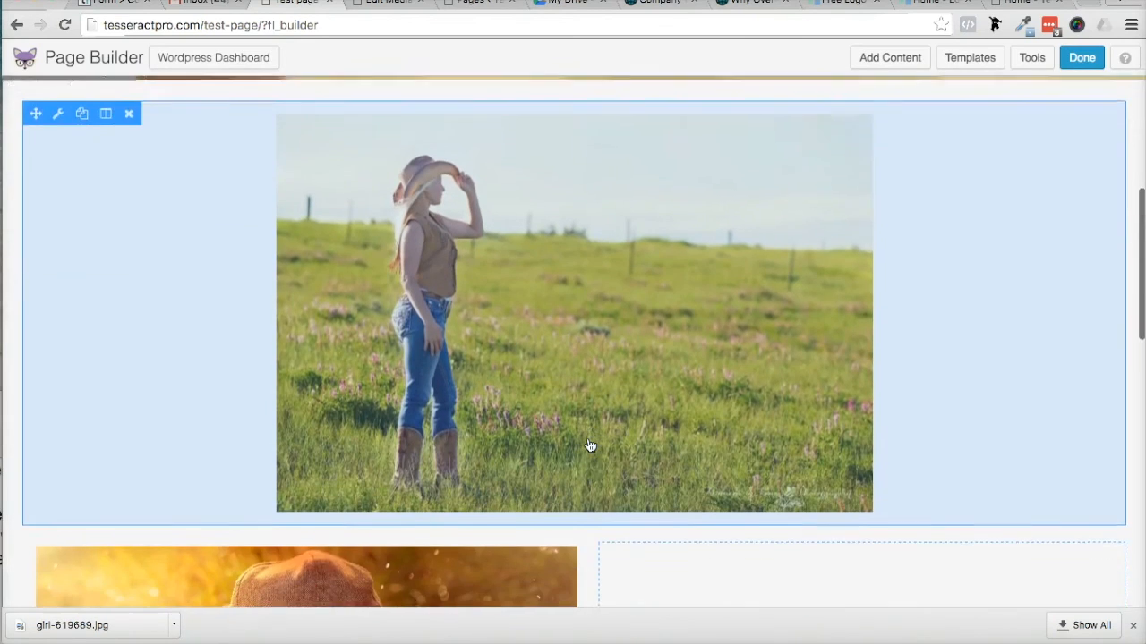
Check the orange photo's available sizes, then send its 1920 × 1275 original to Edit Media.
{"action": "scroll", "scroll_direction": "down", "scroll_amount": 3}
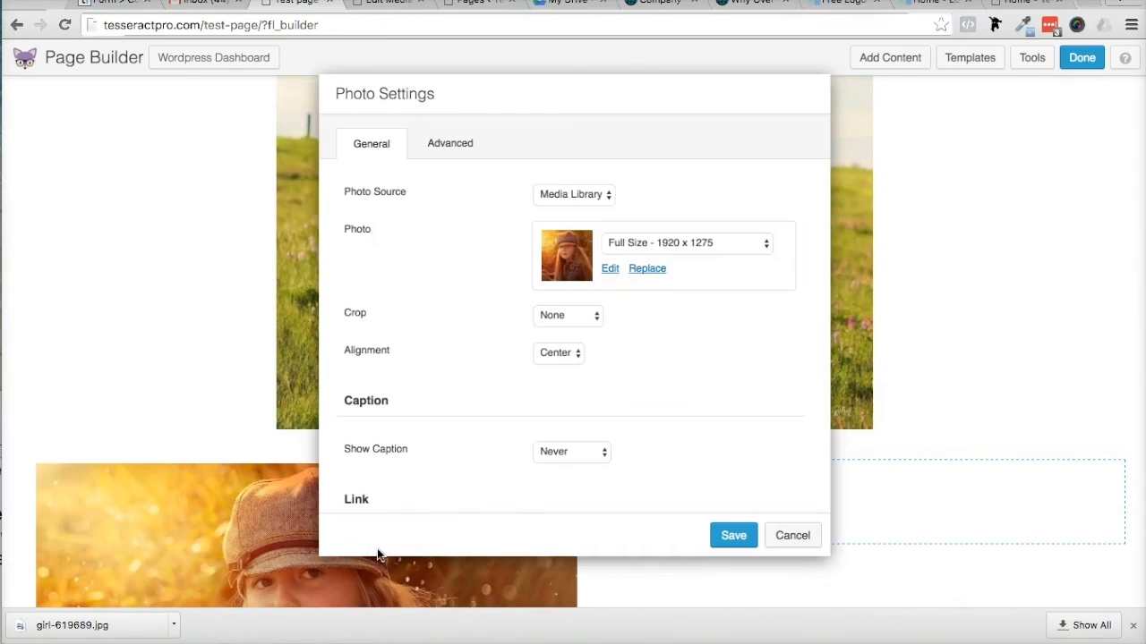
{"action": "left_click", "coordinate": [684, 243]}
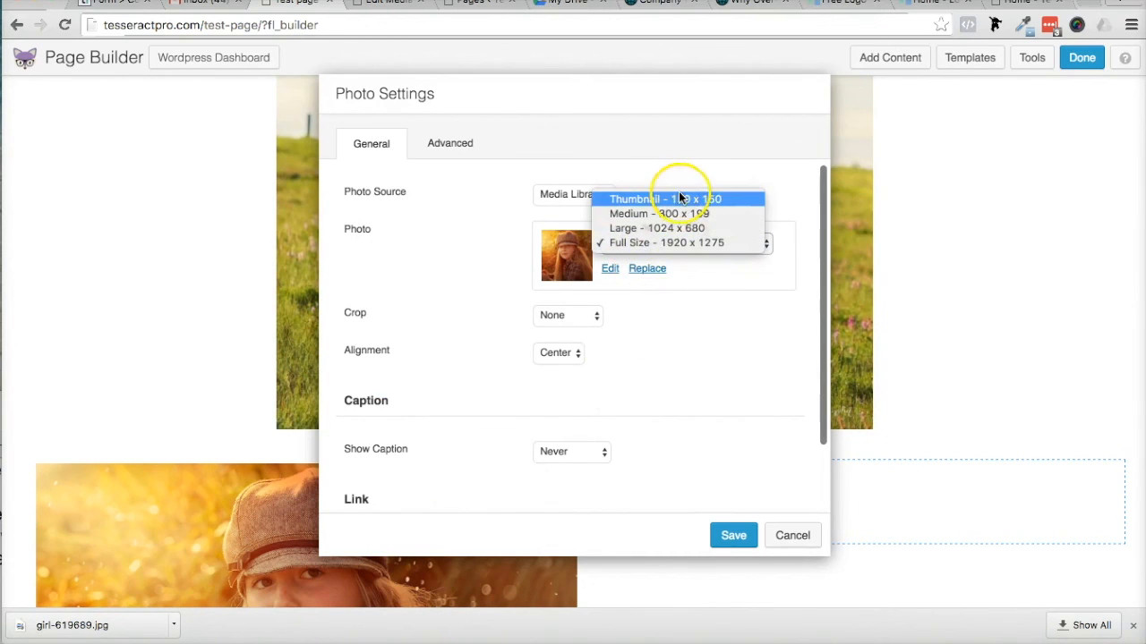
{"action": "mouse_move", "coordinate": [691, 298]}
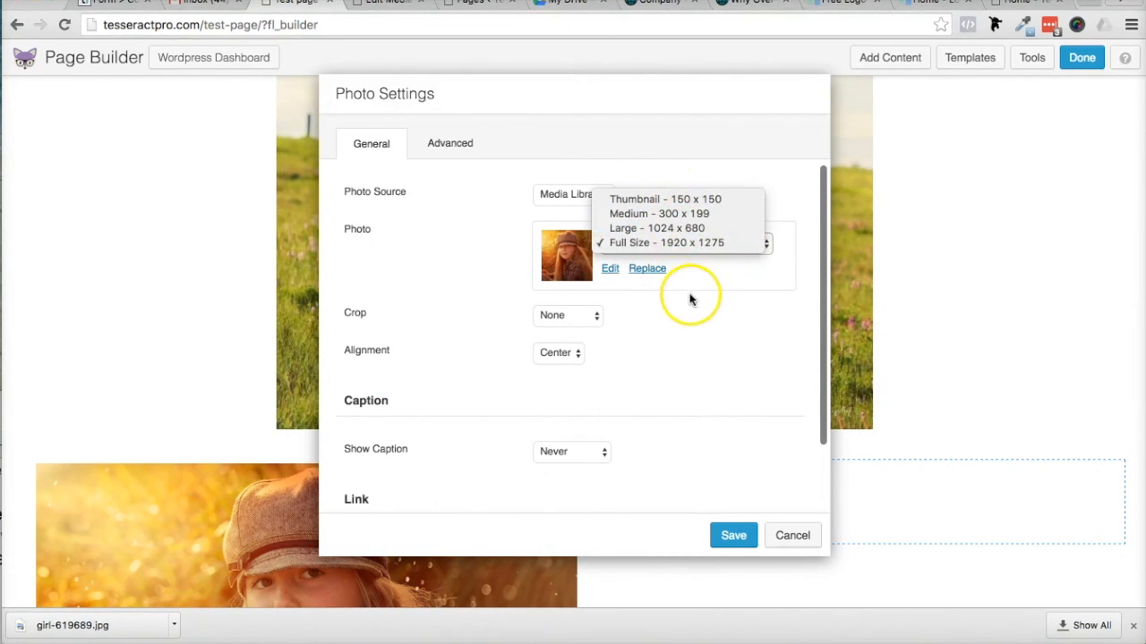
{"action": "left_click", "coordinate": [646, 269]}
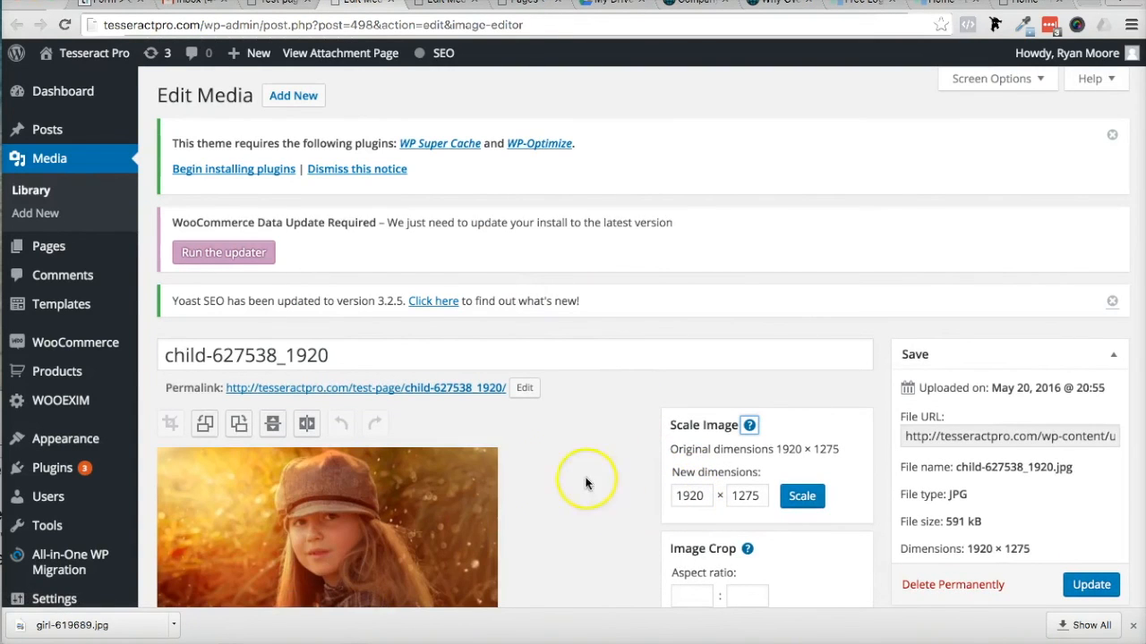
{"action": "mouse_move", "coordinate": [533, 480]}
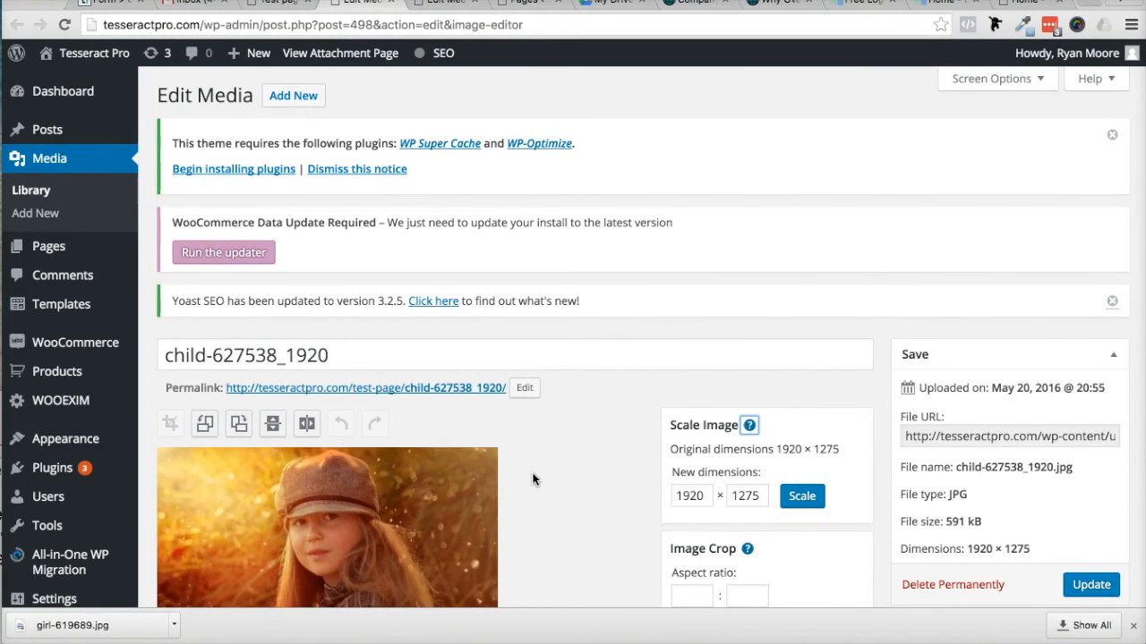